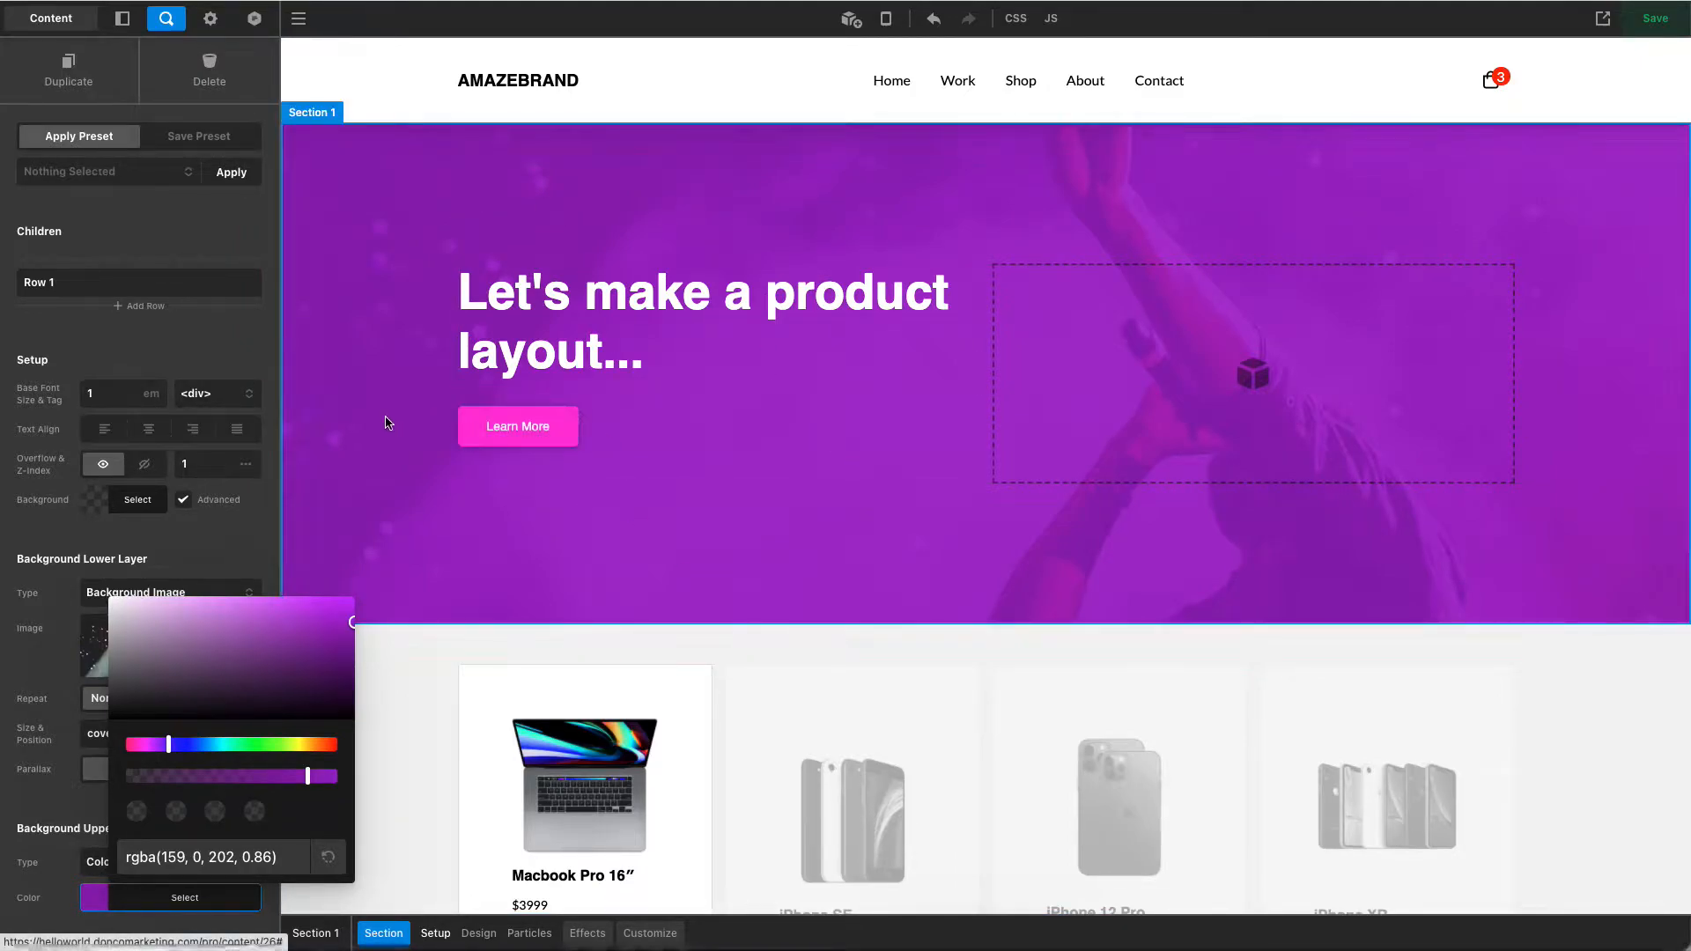
mouse_move(78, 135)
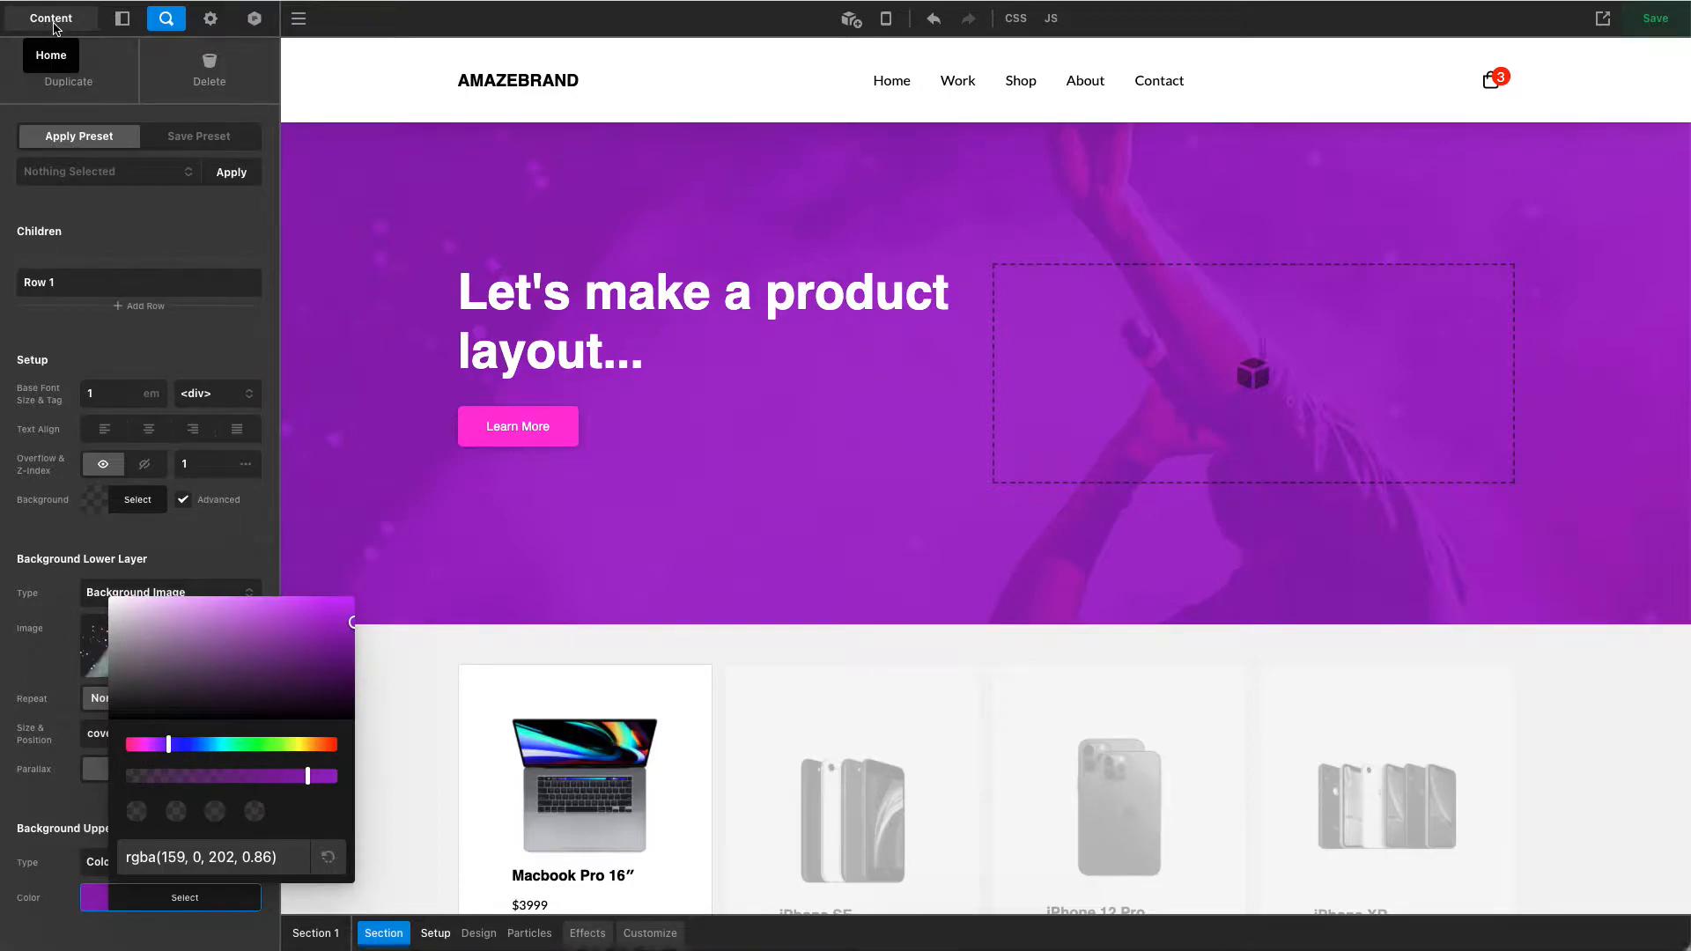
Bring up the builder's main navigation menu from the hamburger icon
left_click(299, 18)
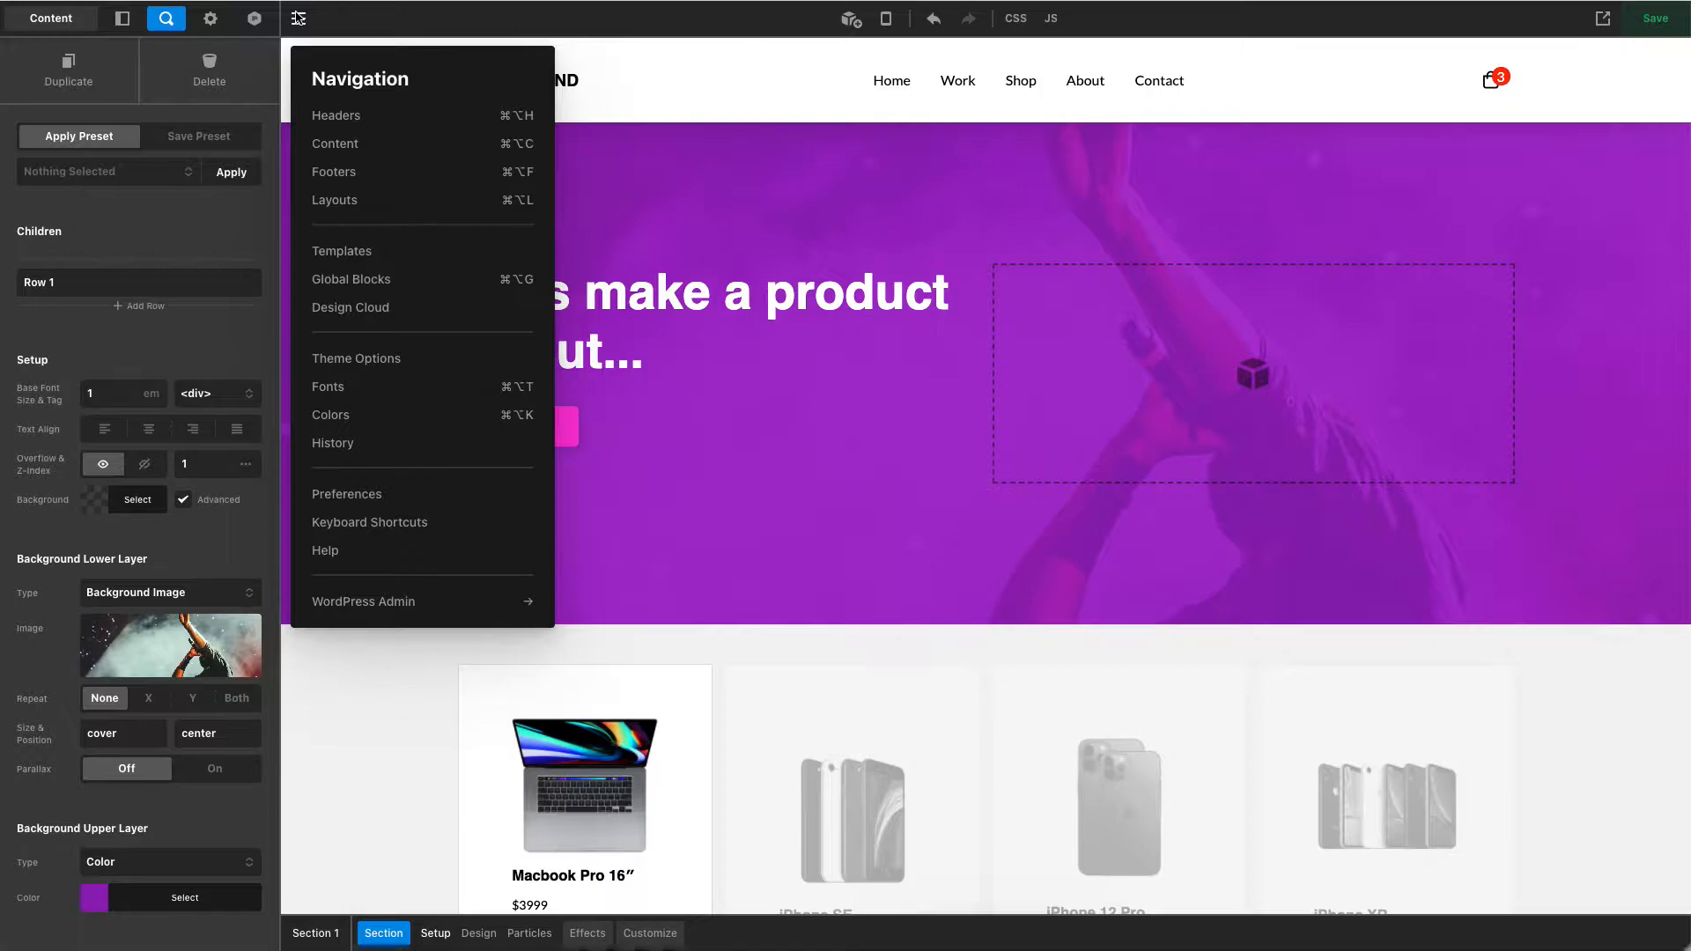
mouse_move(333, 199)
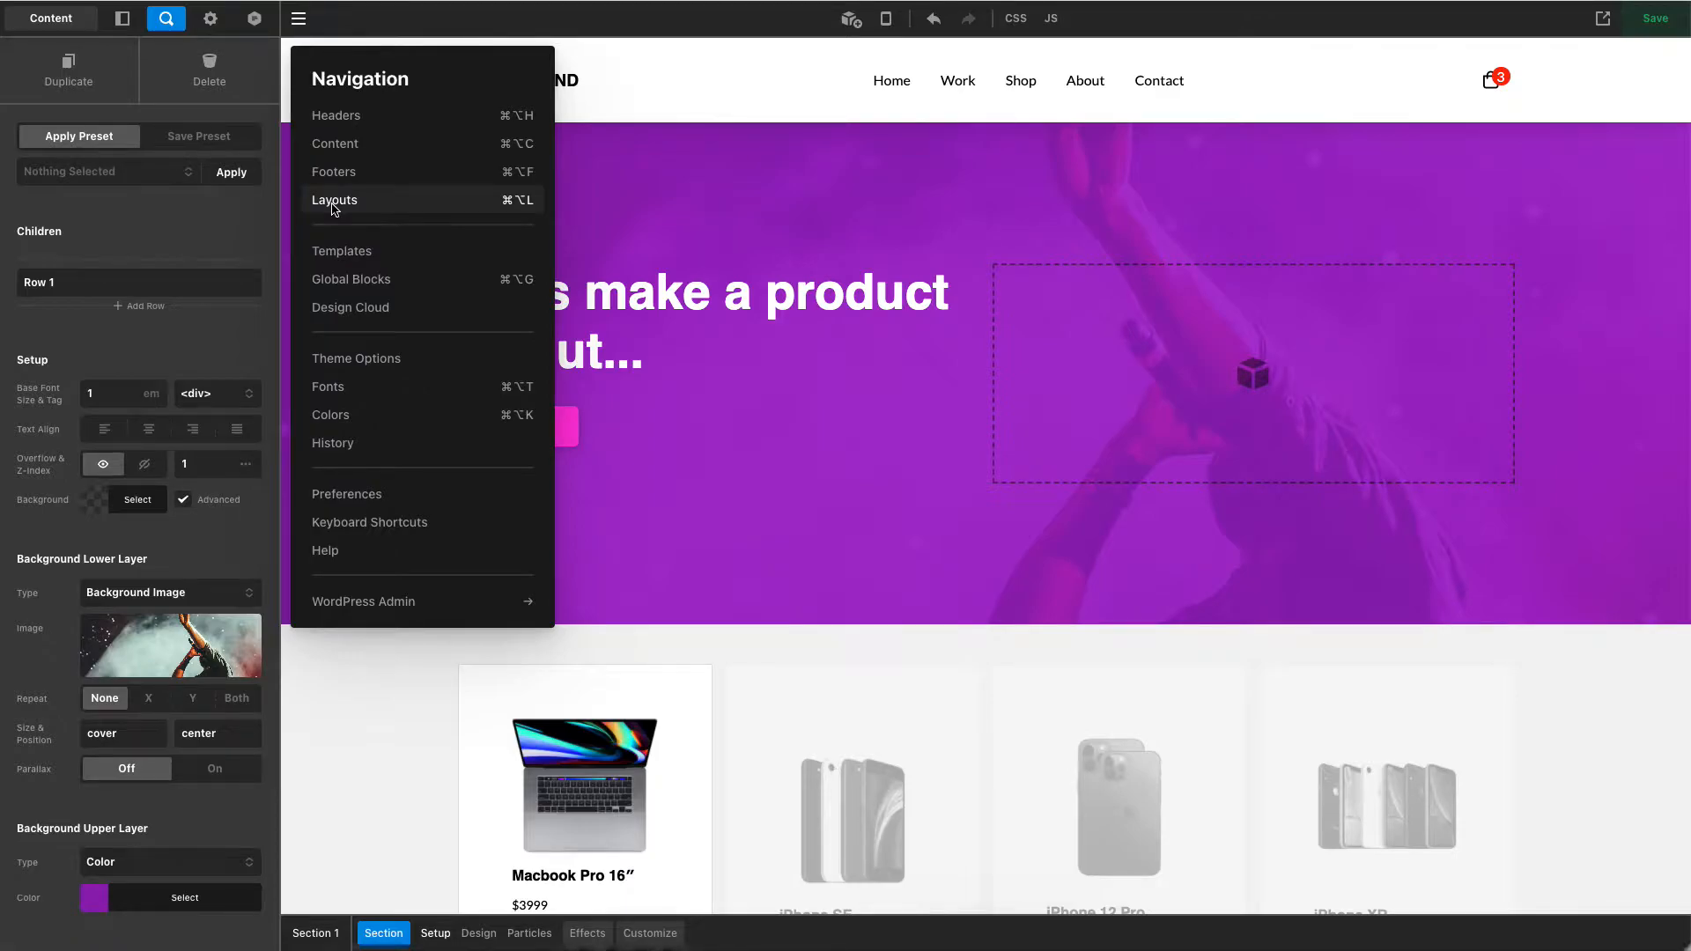
Show the Layouts list with Businesses, iPhone, Layout Name For Product and Post
left_click(333, 199)
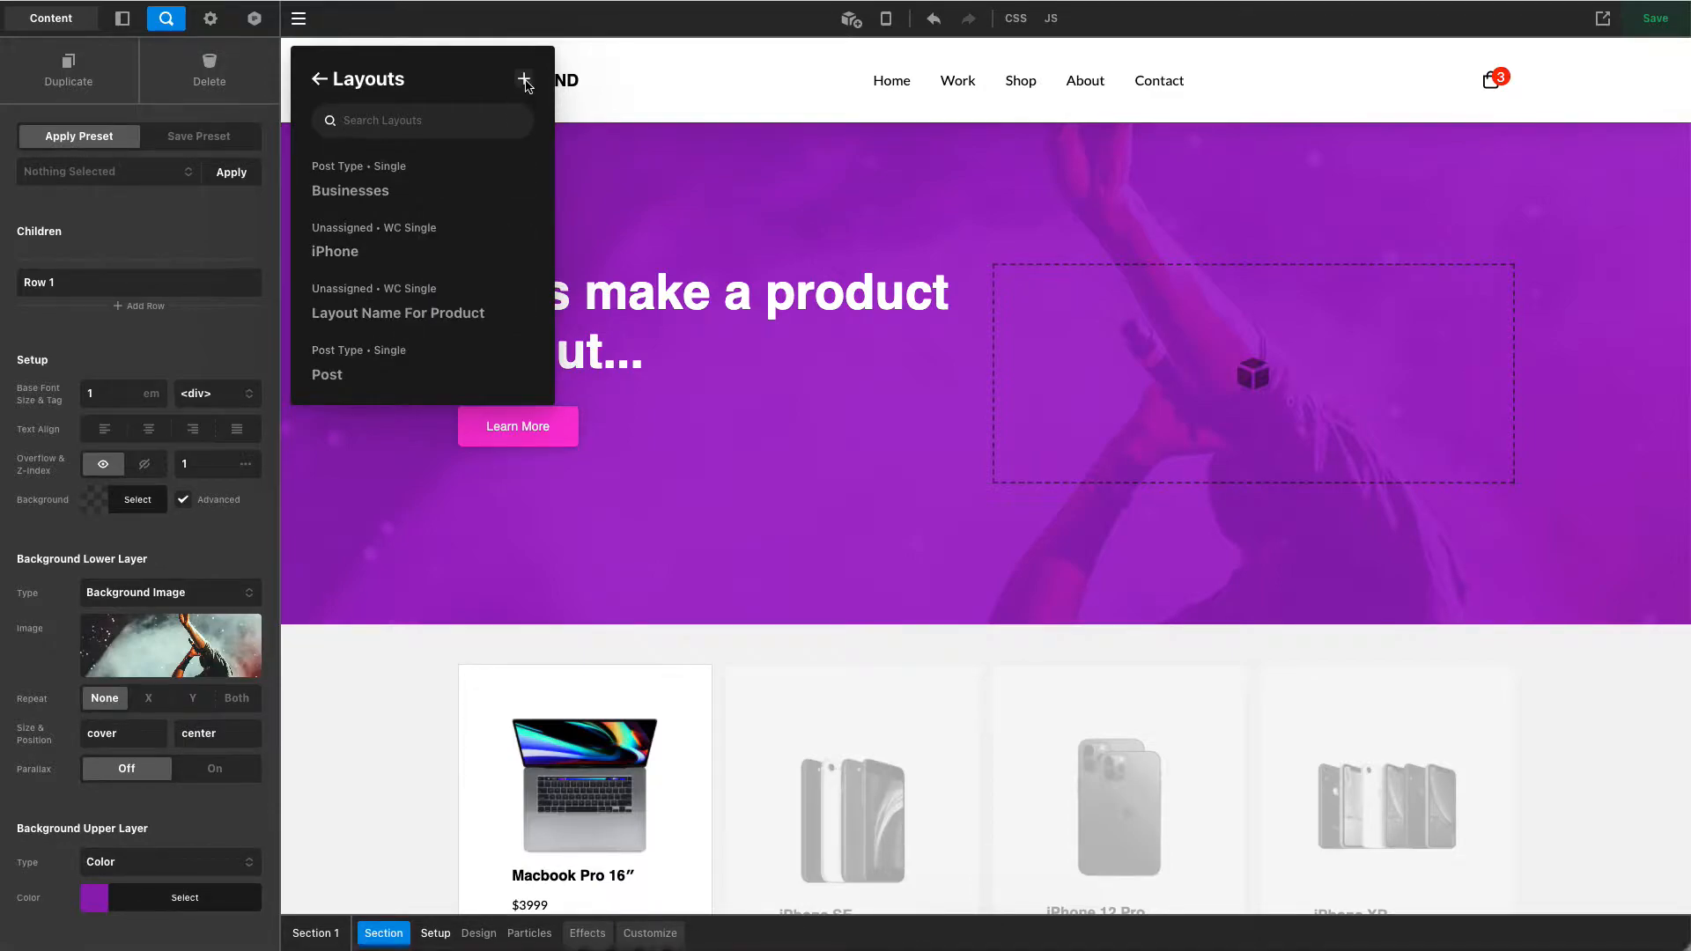
Start a new layout and title it 'iPhone Layout' with Blank template and Single type
left_click(525, 79)
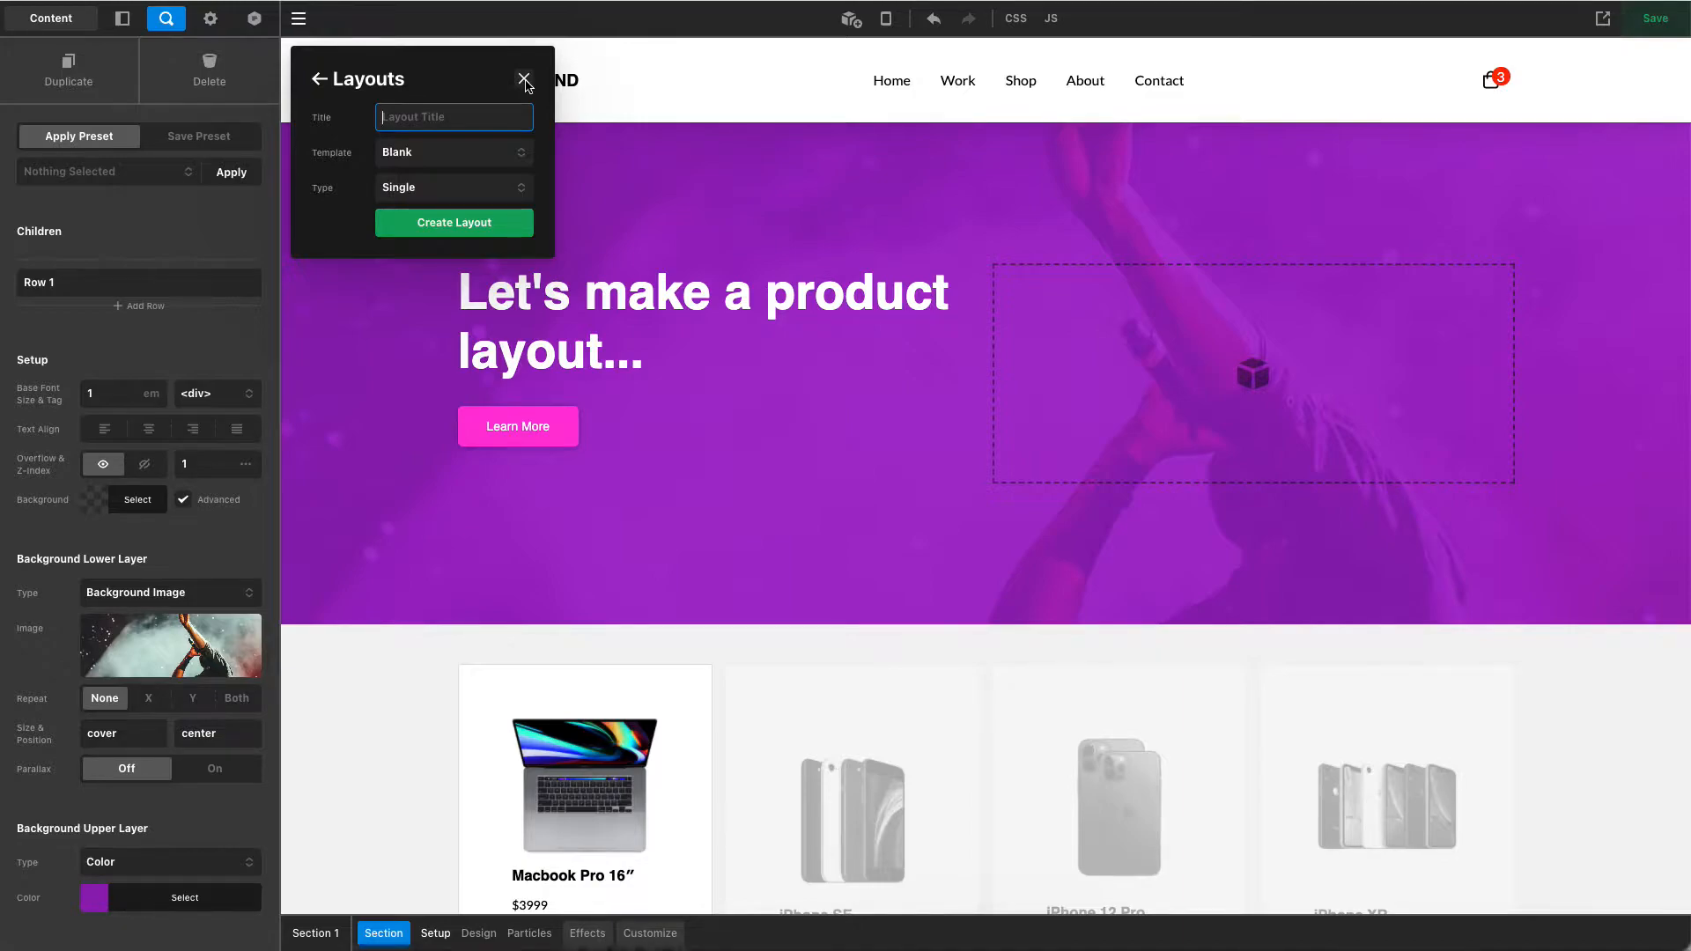
type("iPhone")
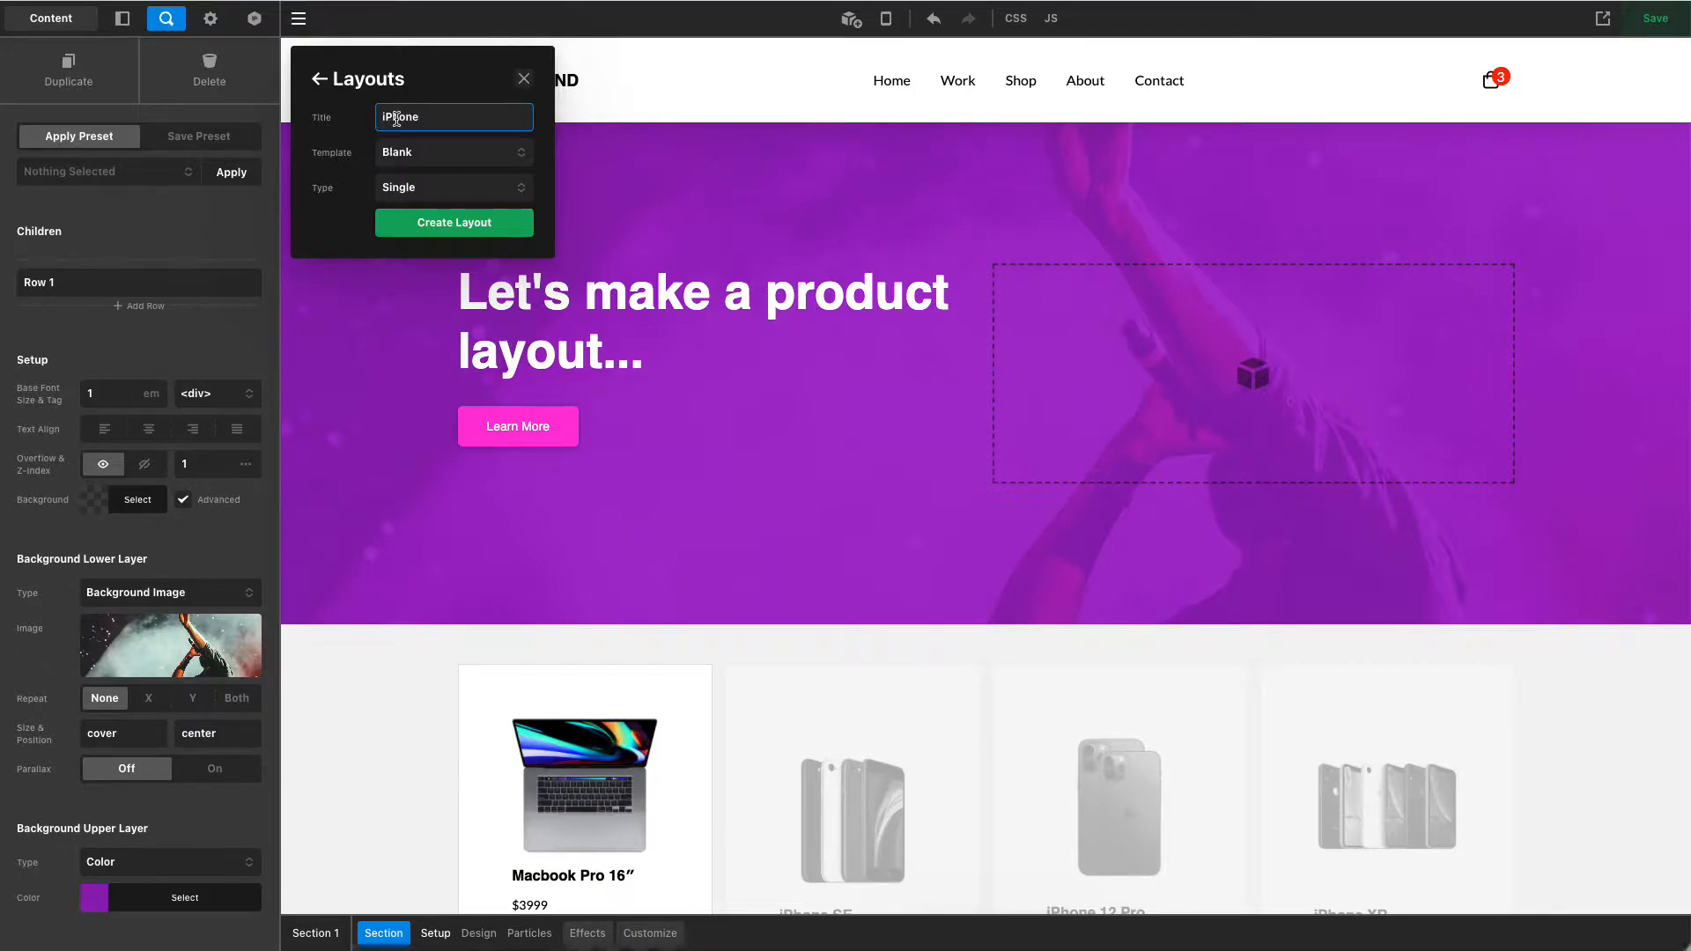
type("Layout")
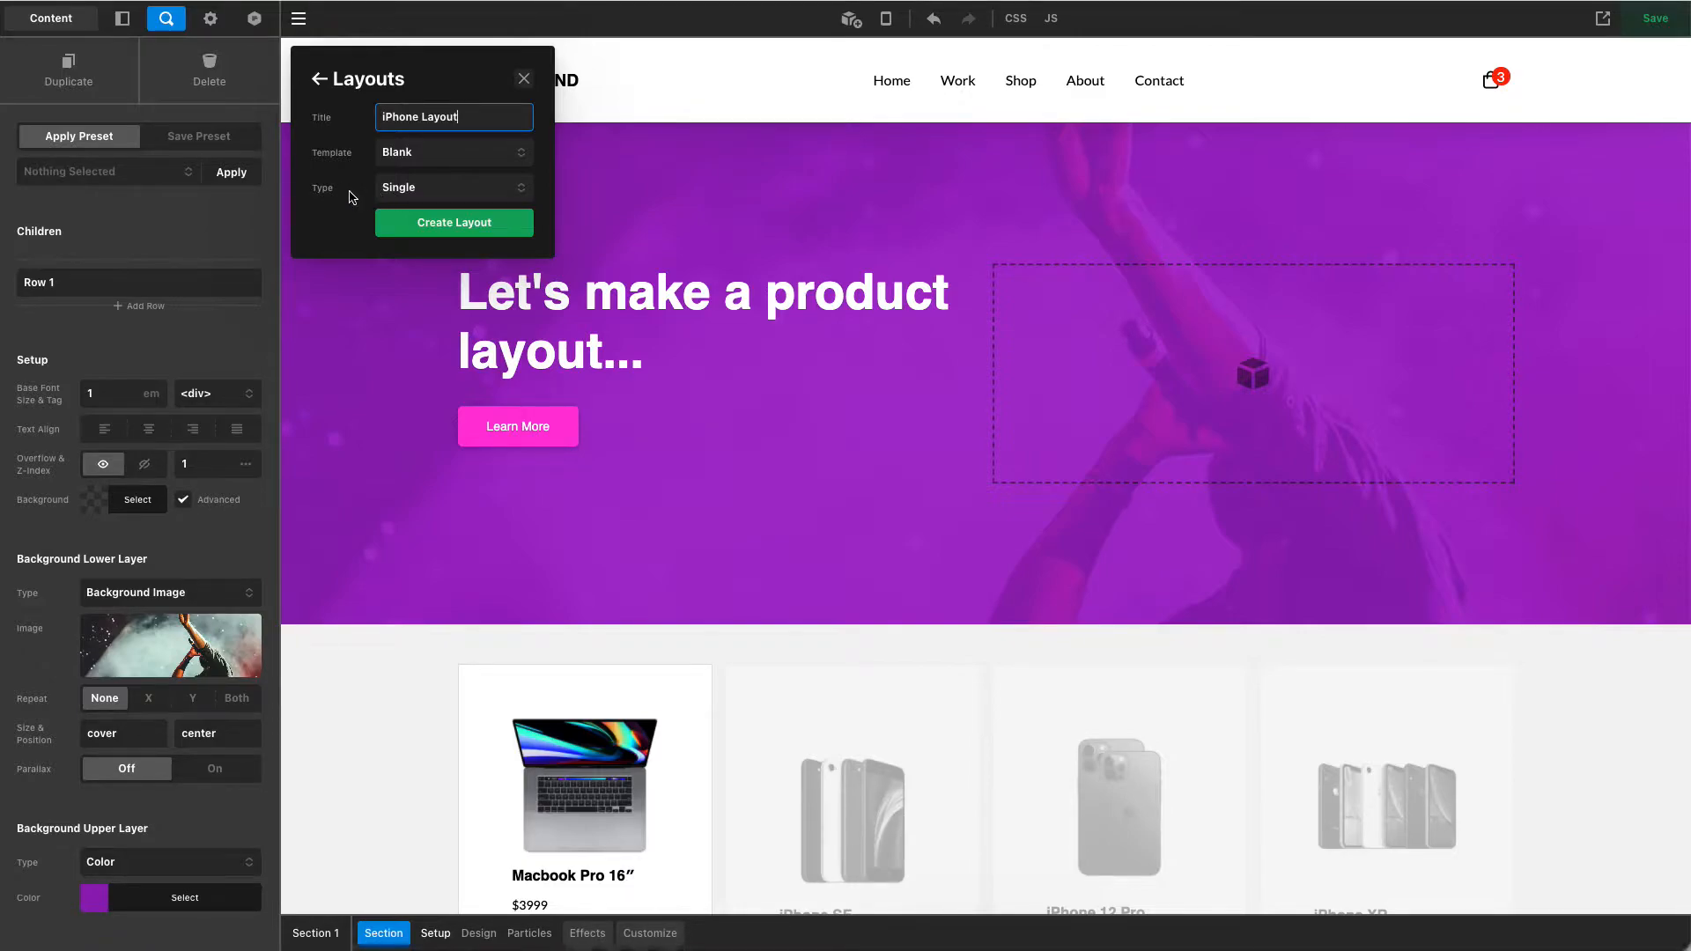
mouse_move(347, 197)
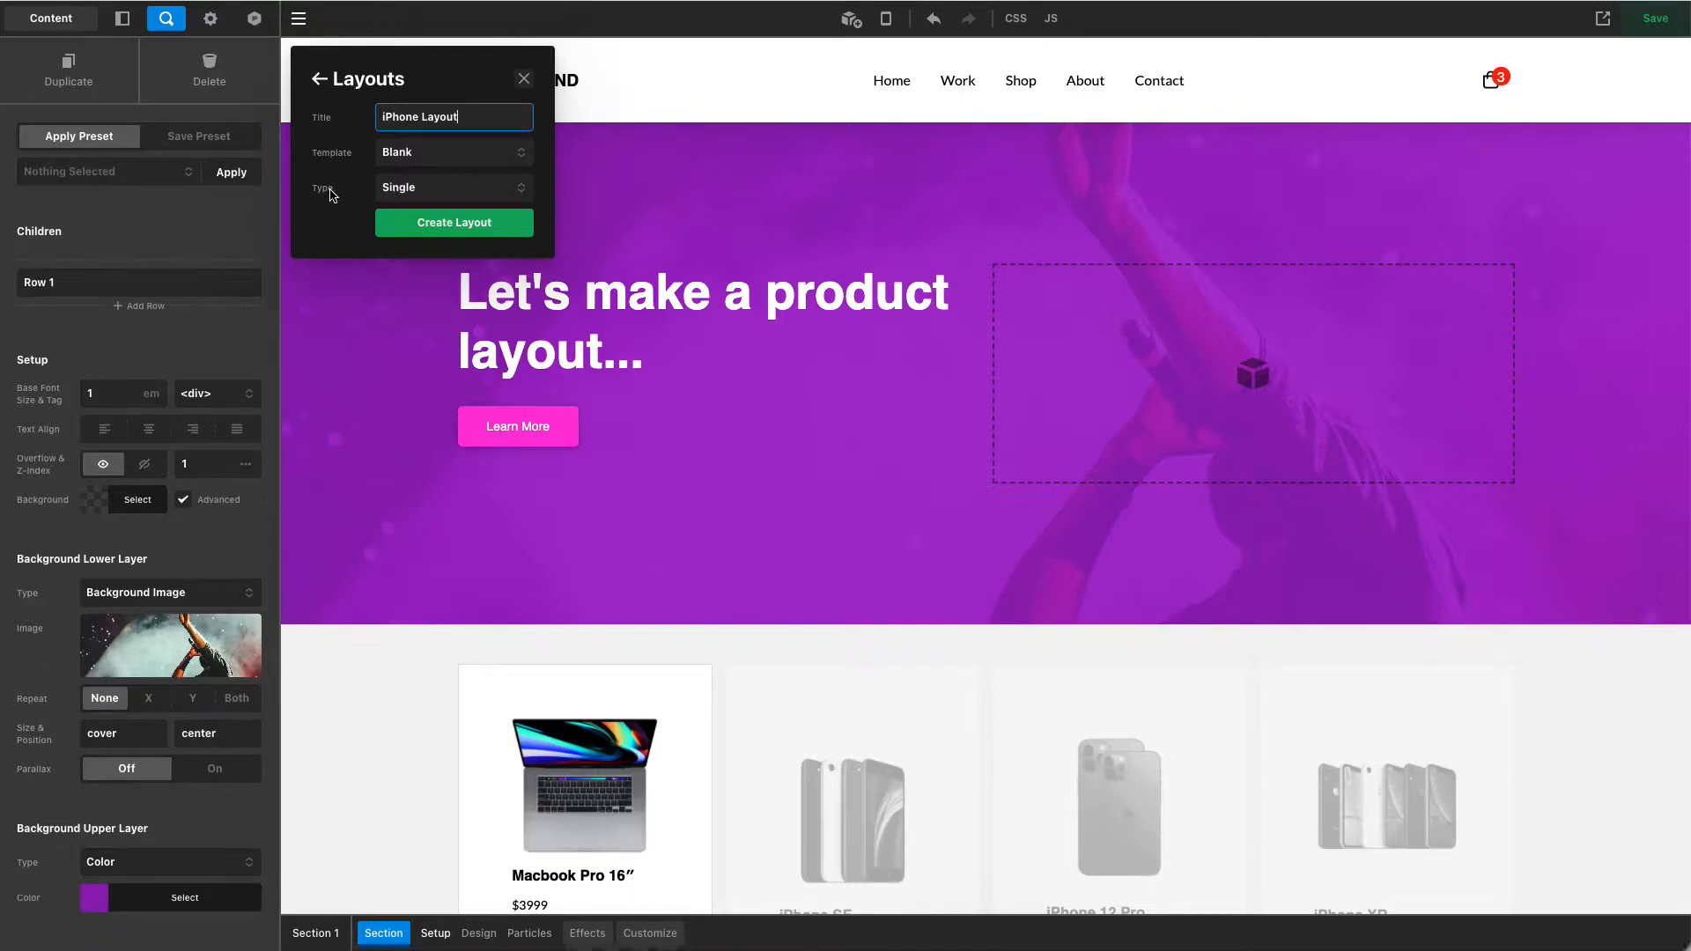
Choose the WC Single type and create the iPhone Layout
left_click(453, 187)
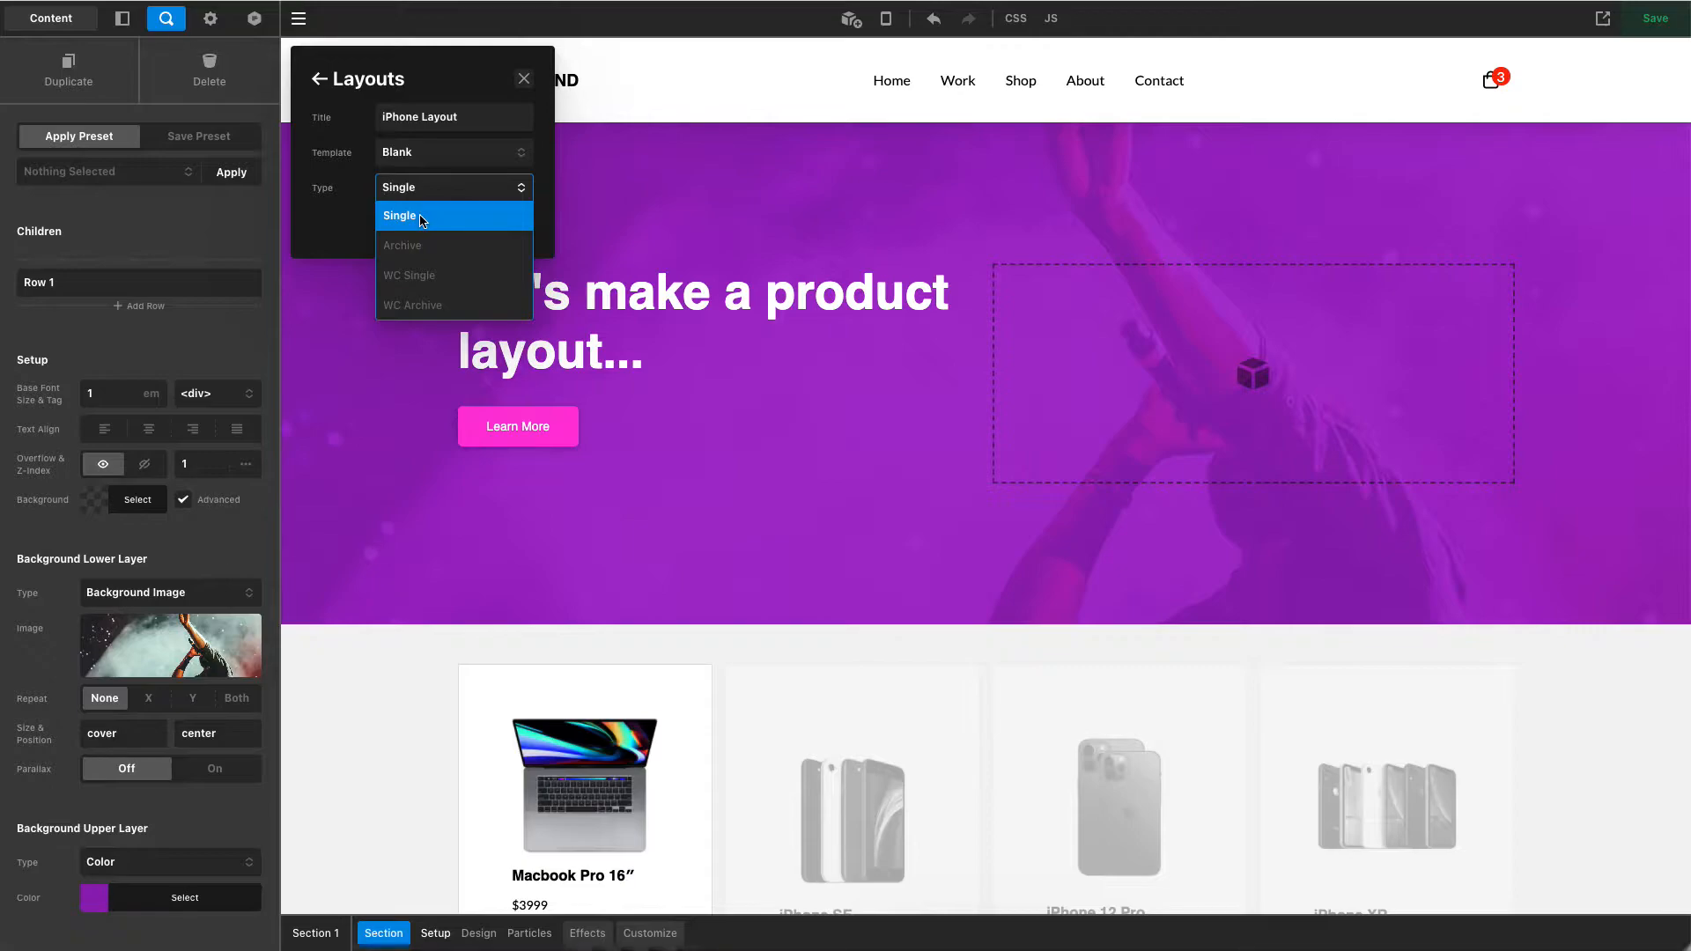
mouse_move(410, 223)
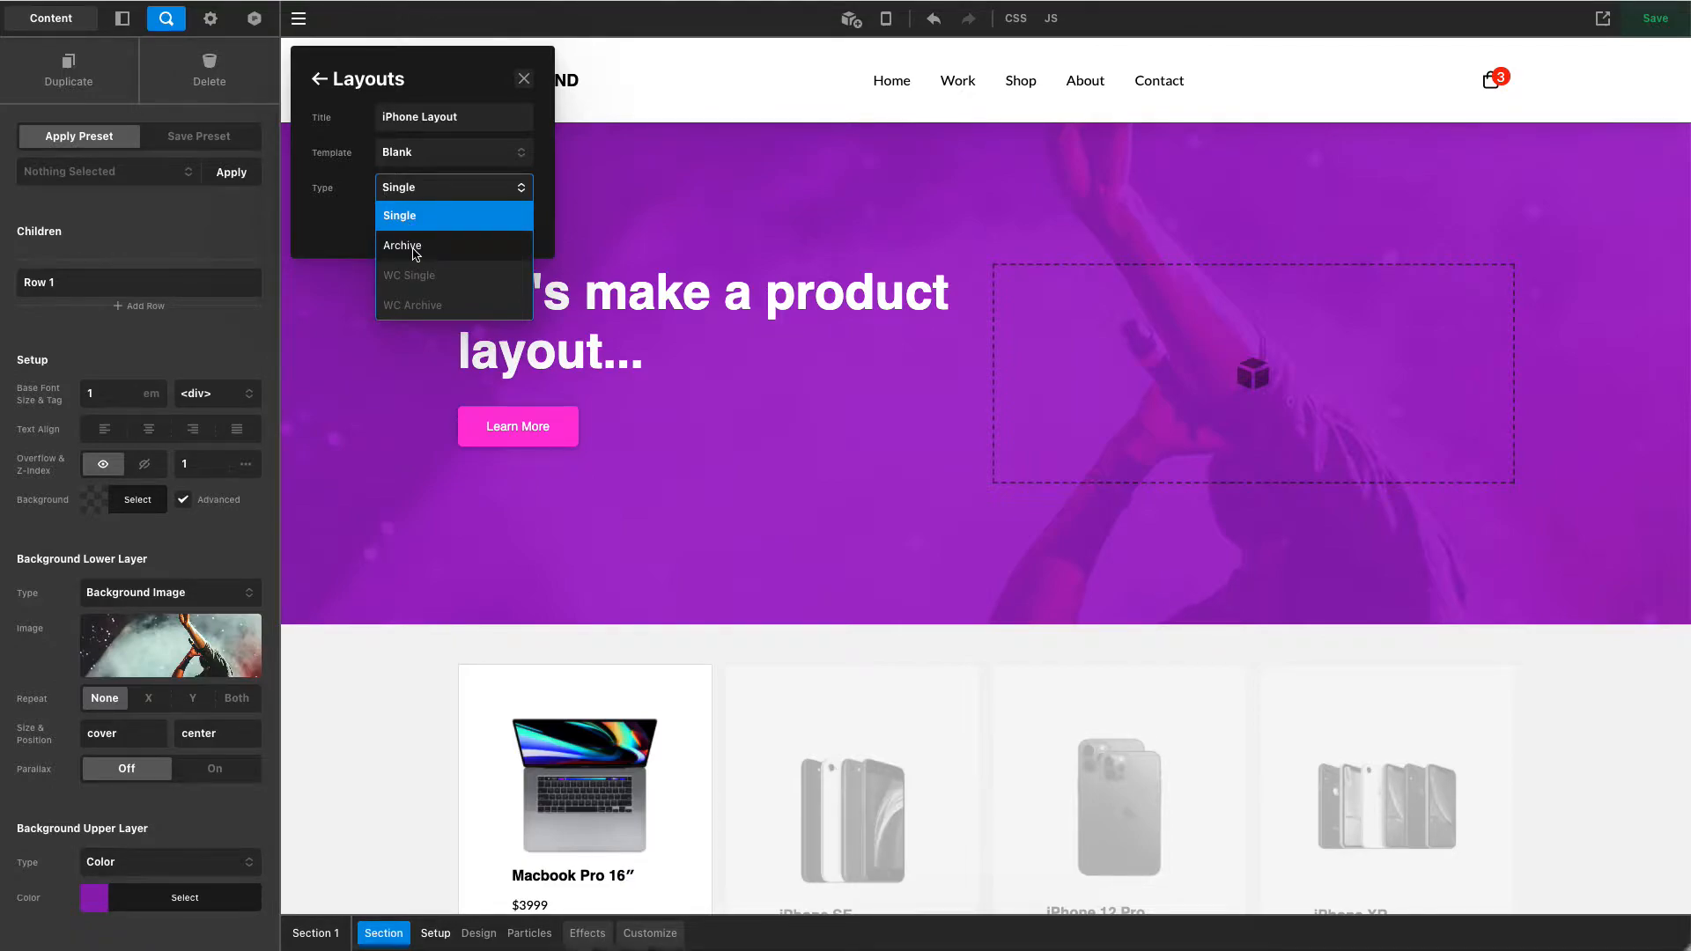
mouse_move(446, 284)
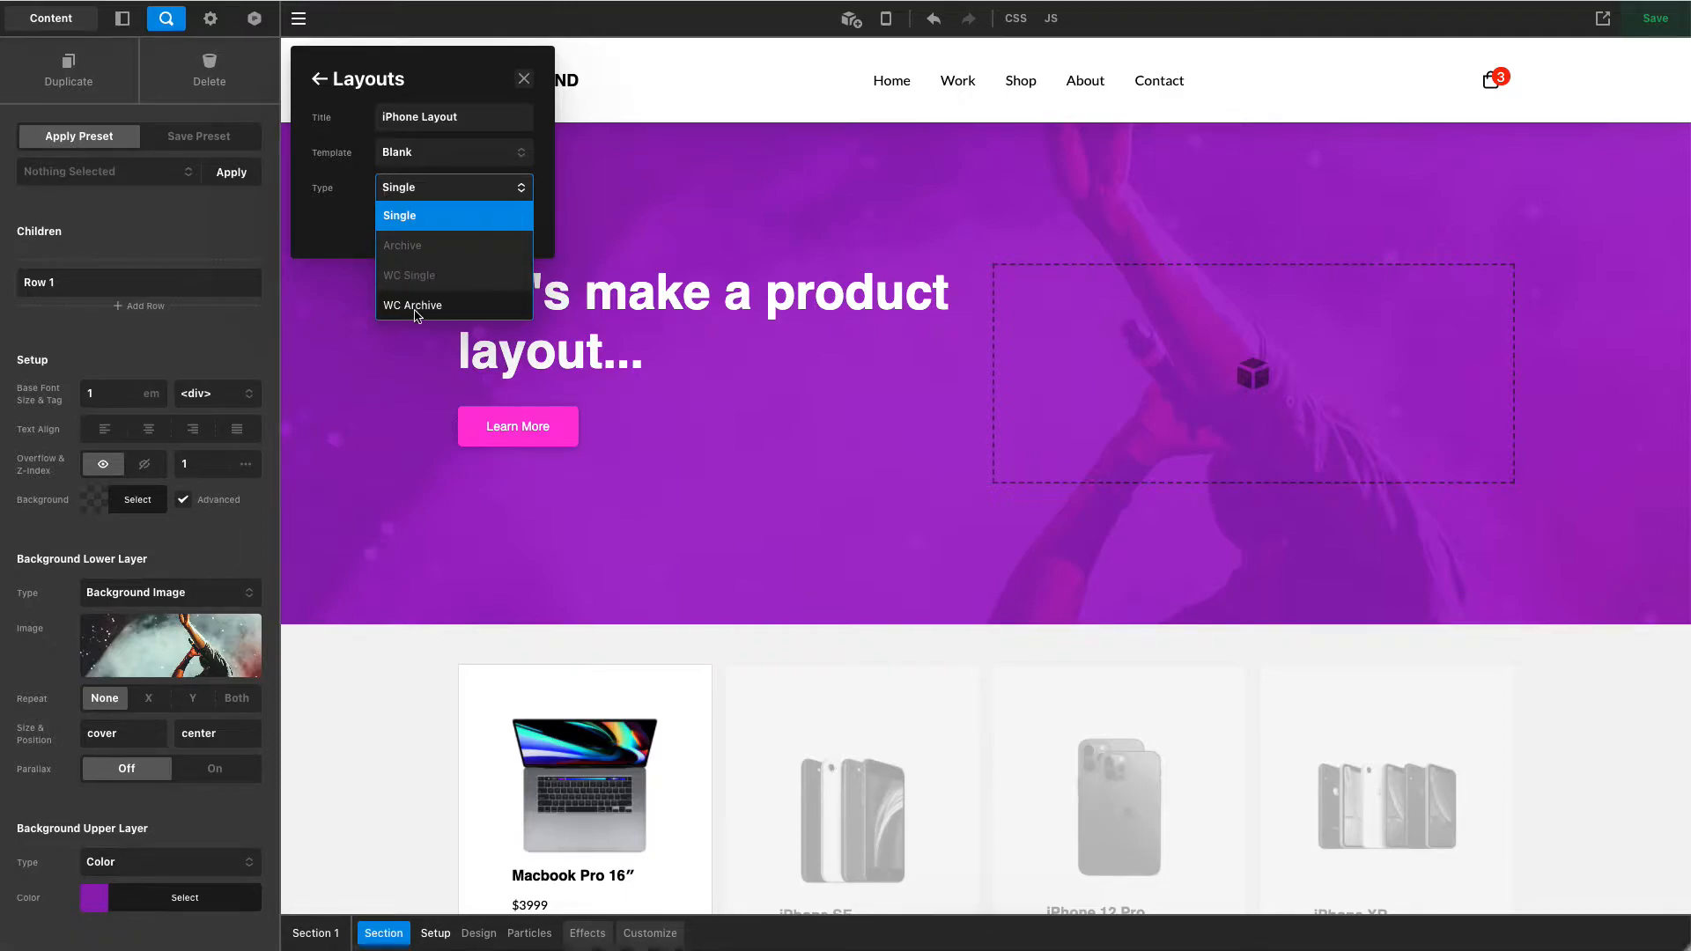
mouse_move(423, 313)
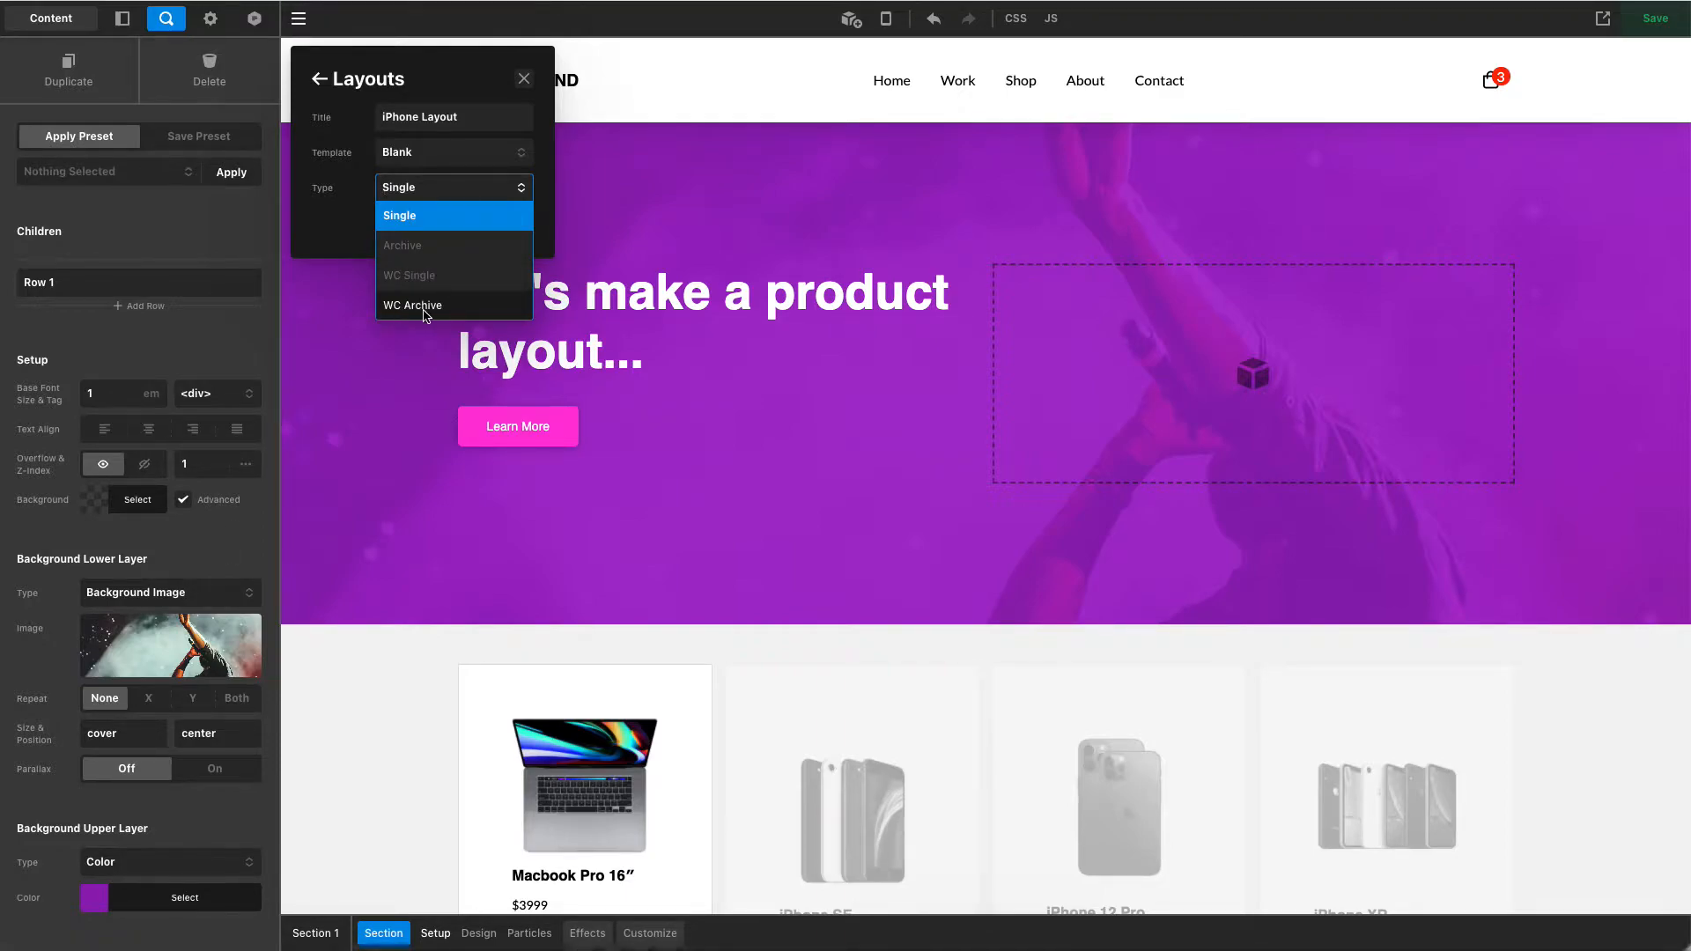
mouse_move(412, 310)
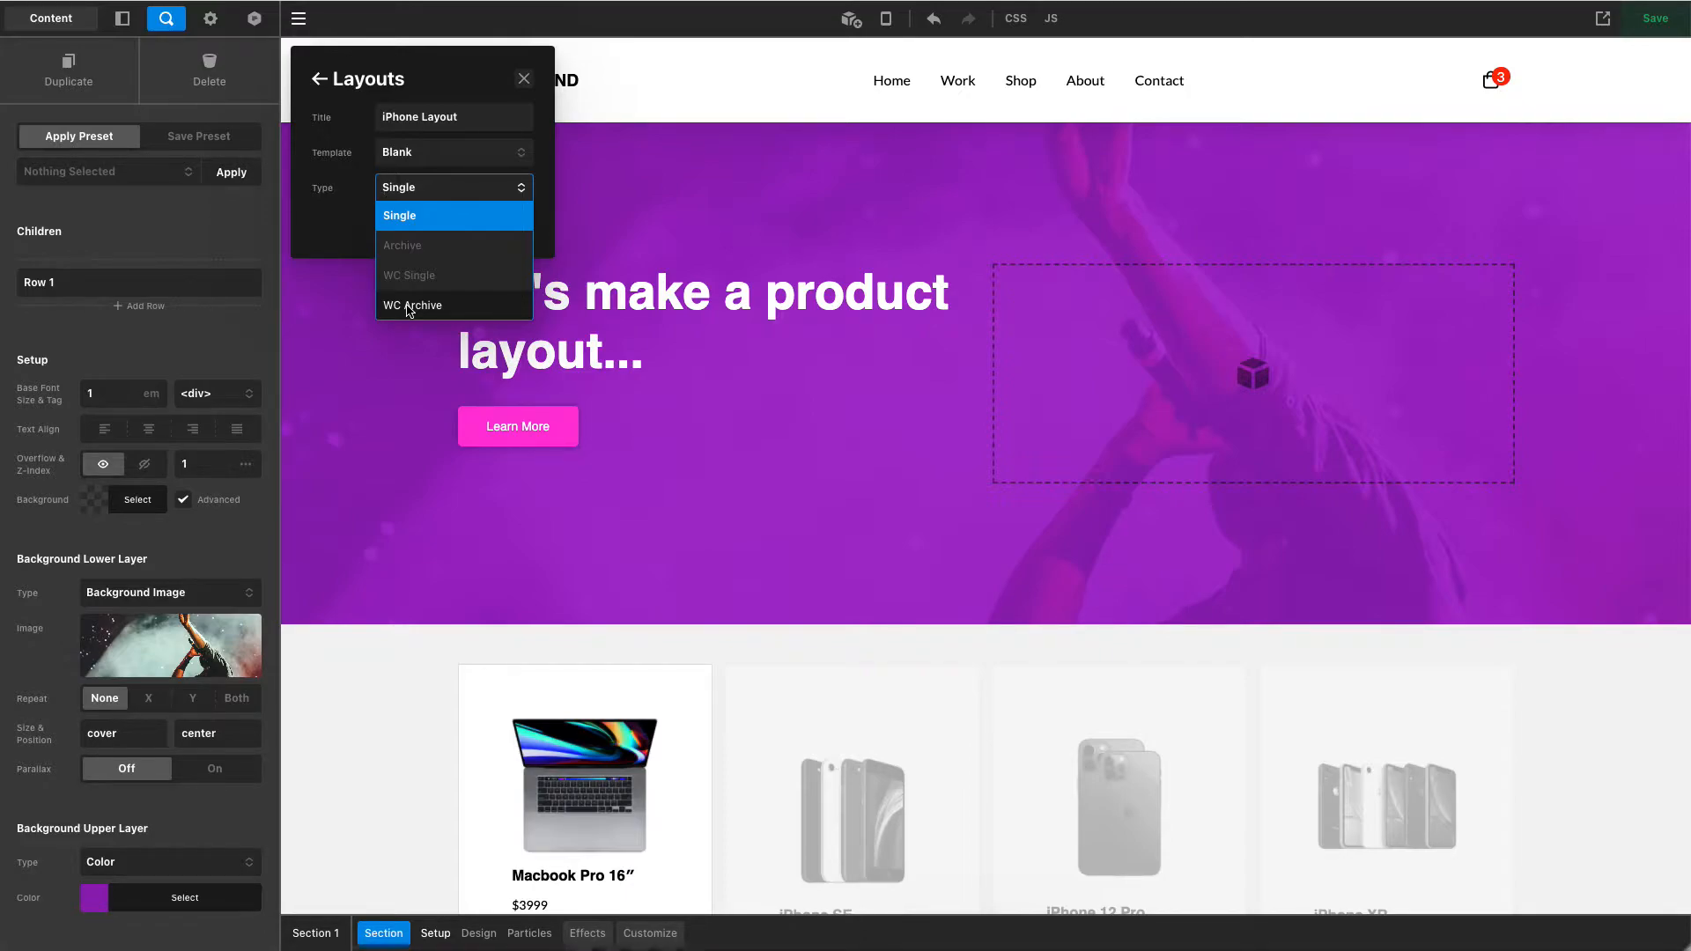
mouse_move(437, 278)
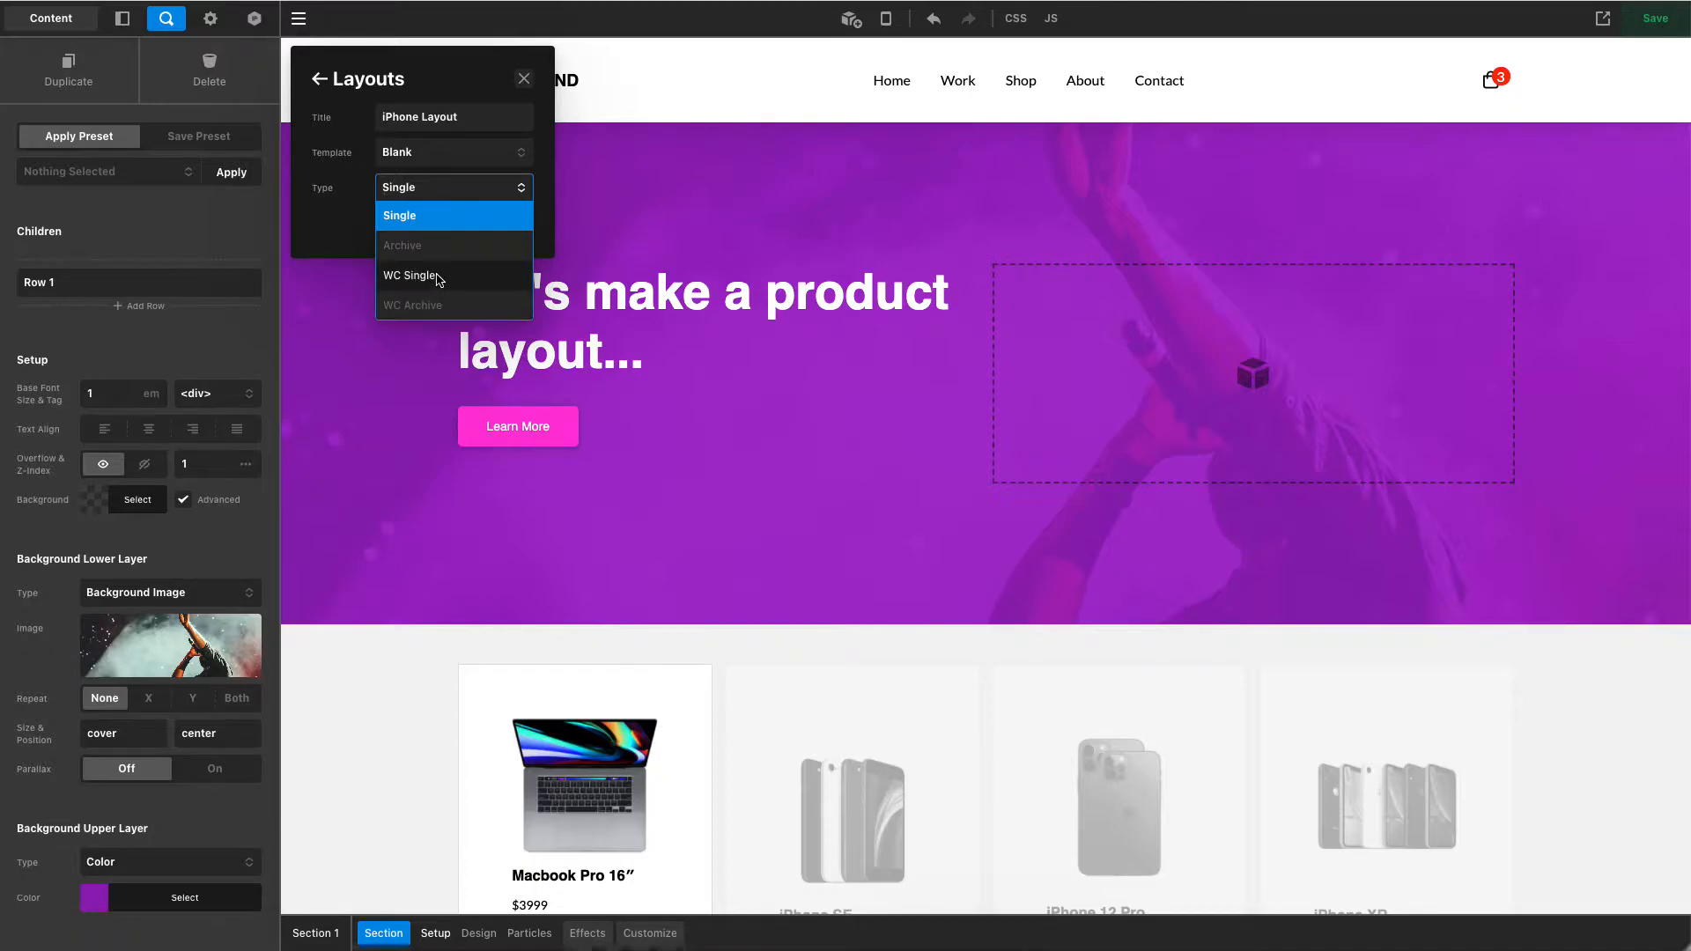
left_click(411, 274)
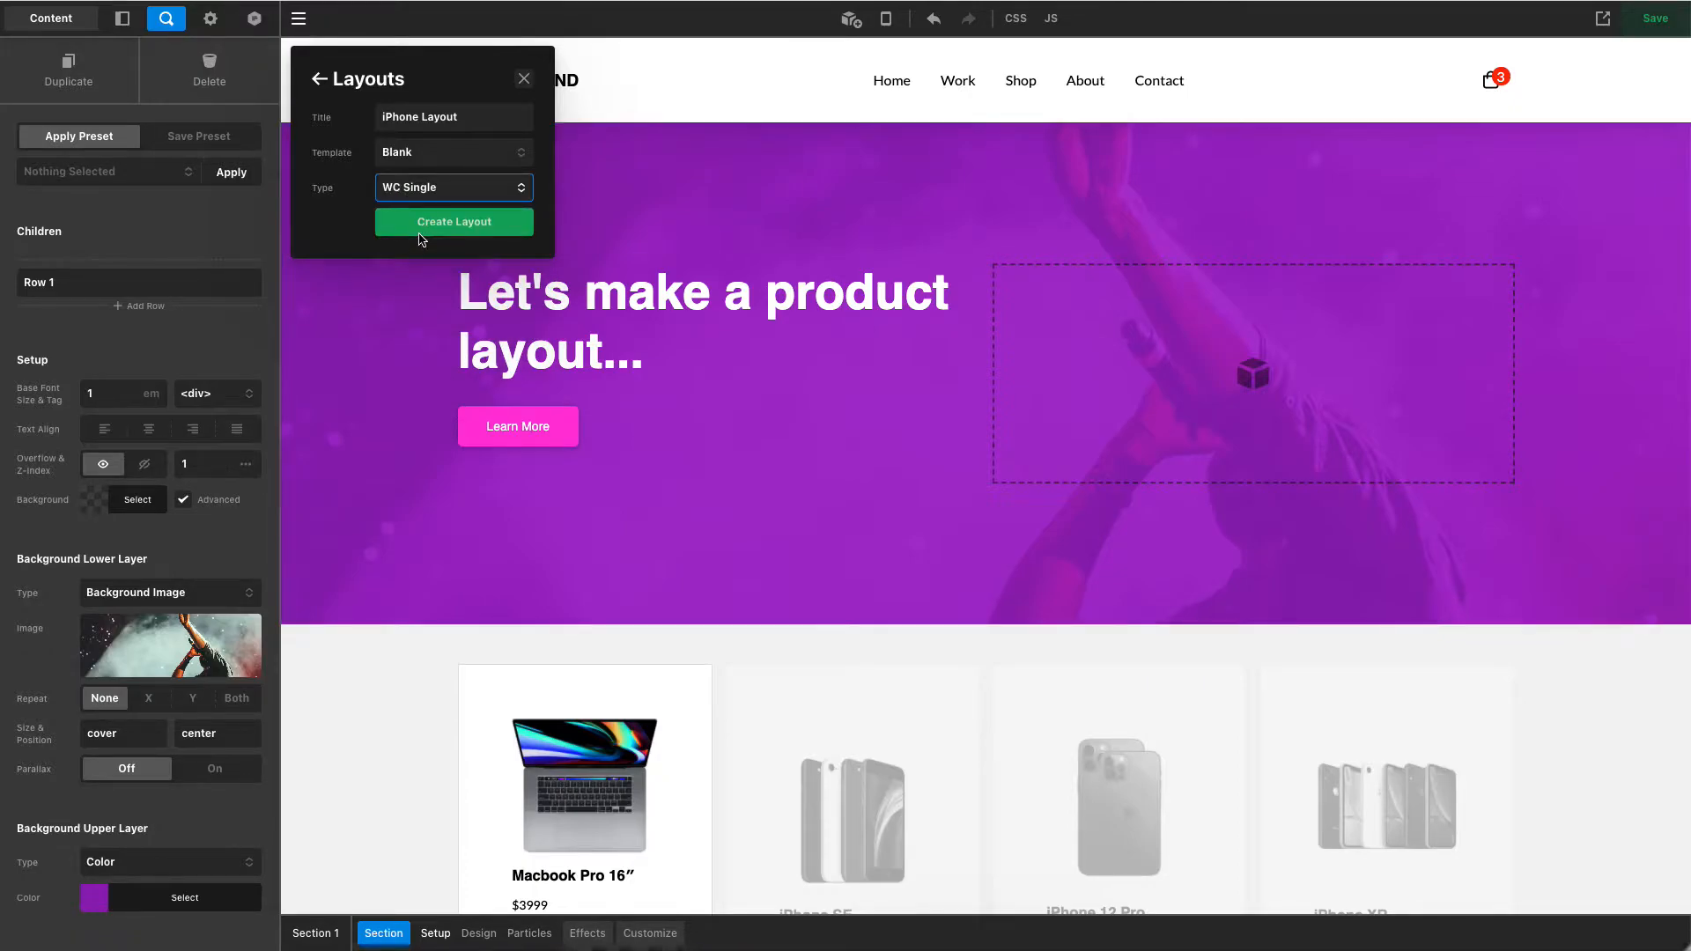
left_click(452, 222)
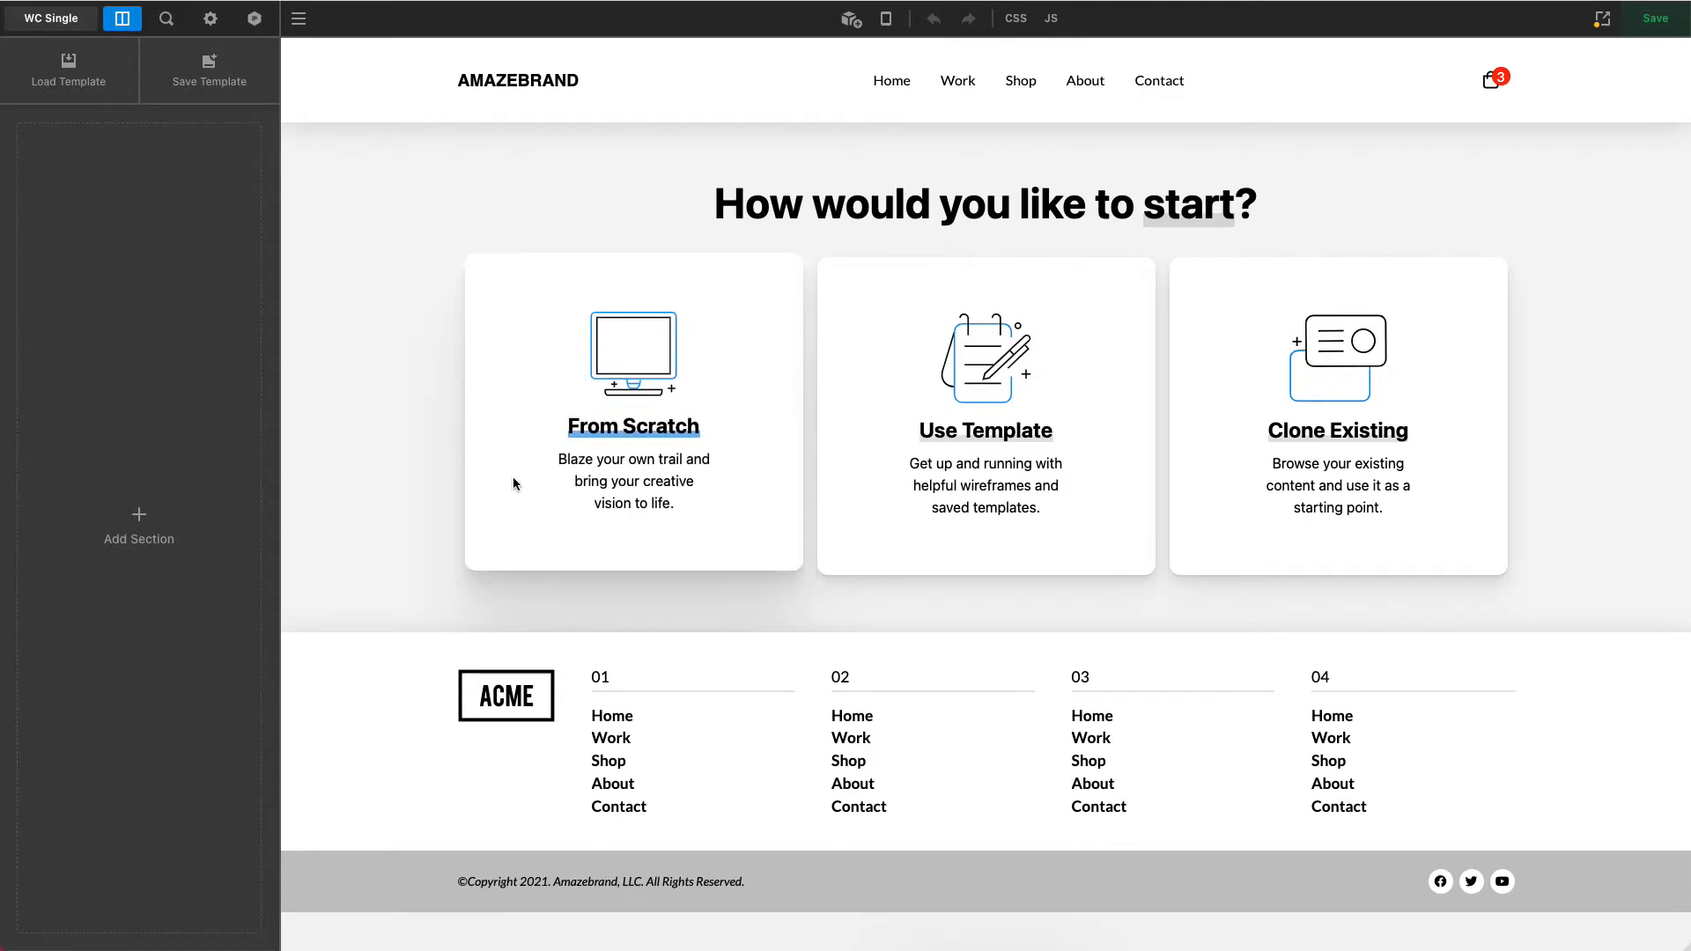
mouse_move(925, 478)
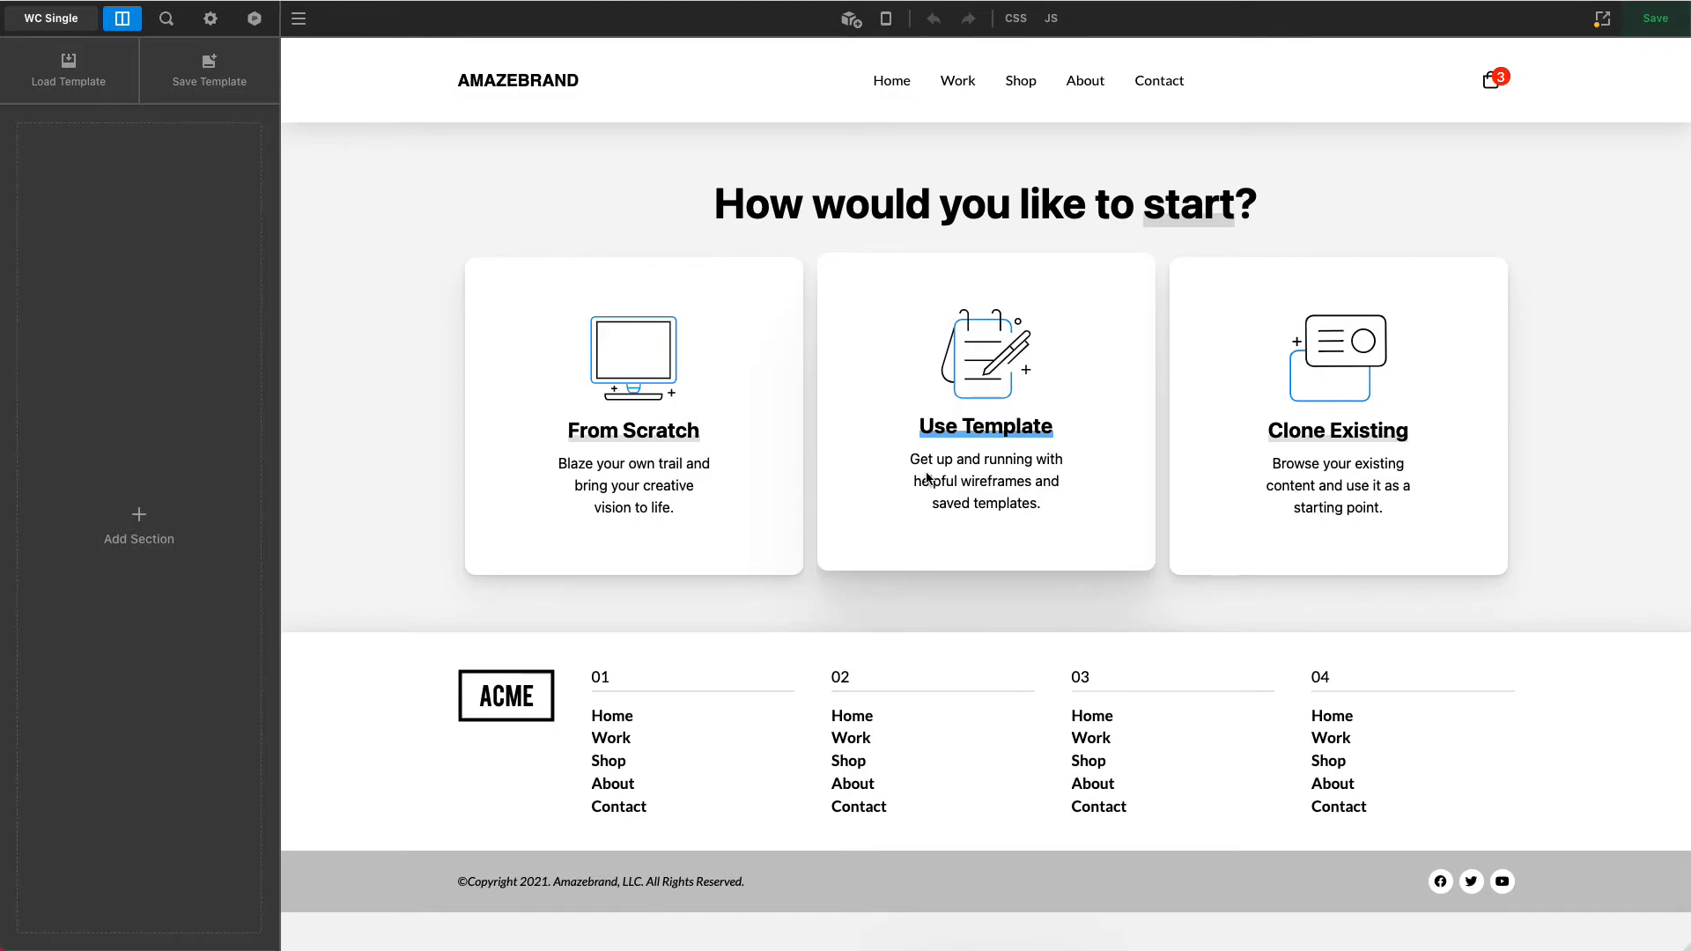
Load the Product starter template, giving a MacBook Pro page with add-to-cart and description
left_click(983, 425)
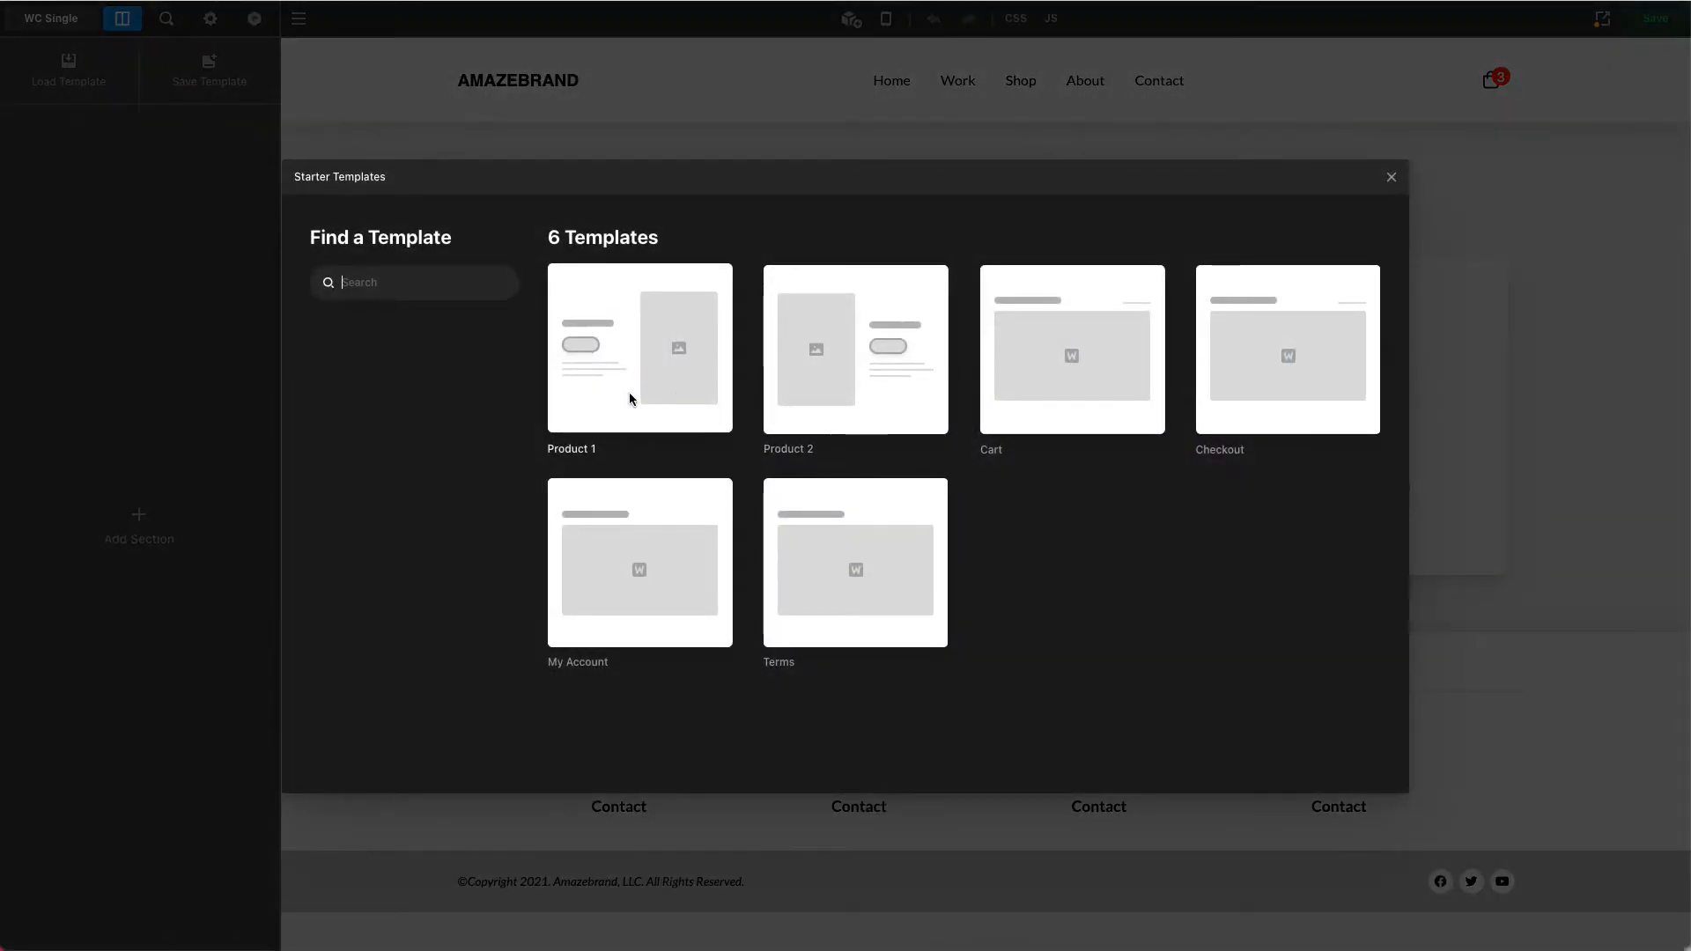
mouse_move(1012, 393)
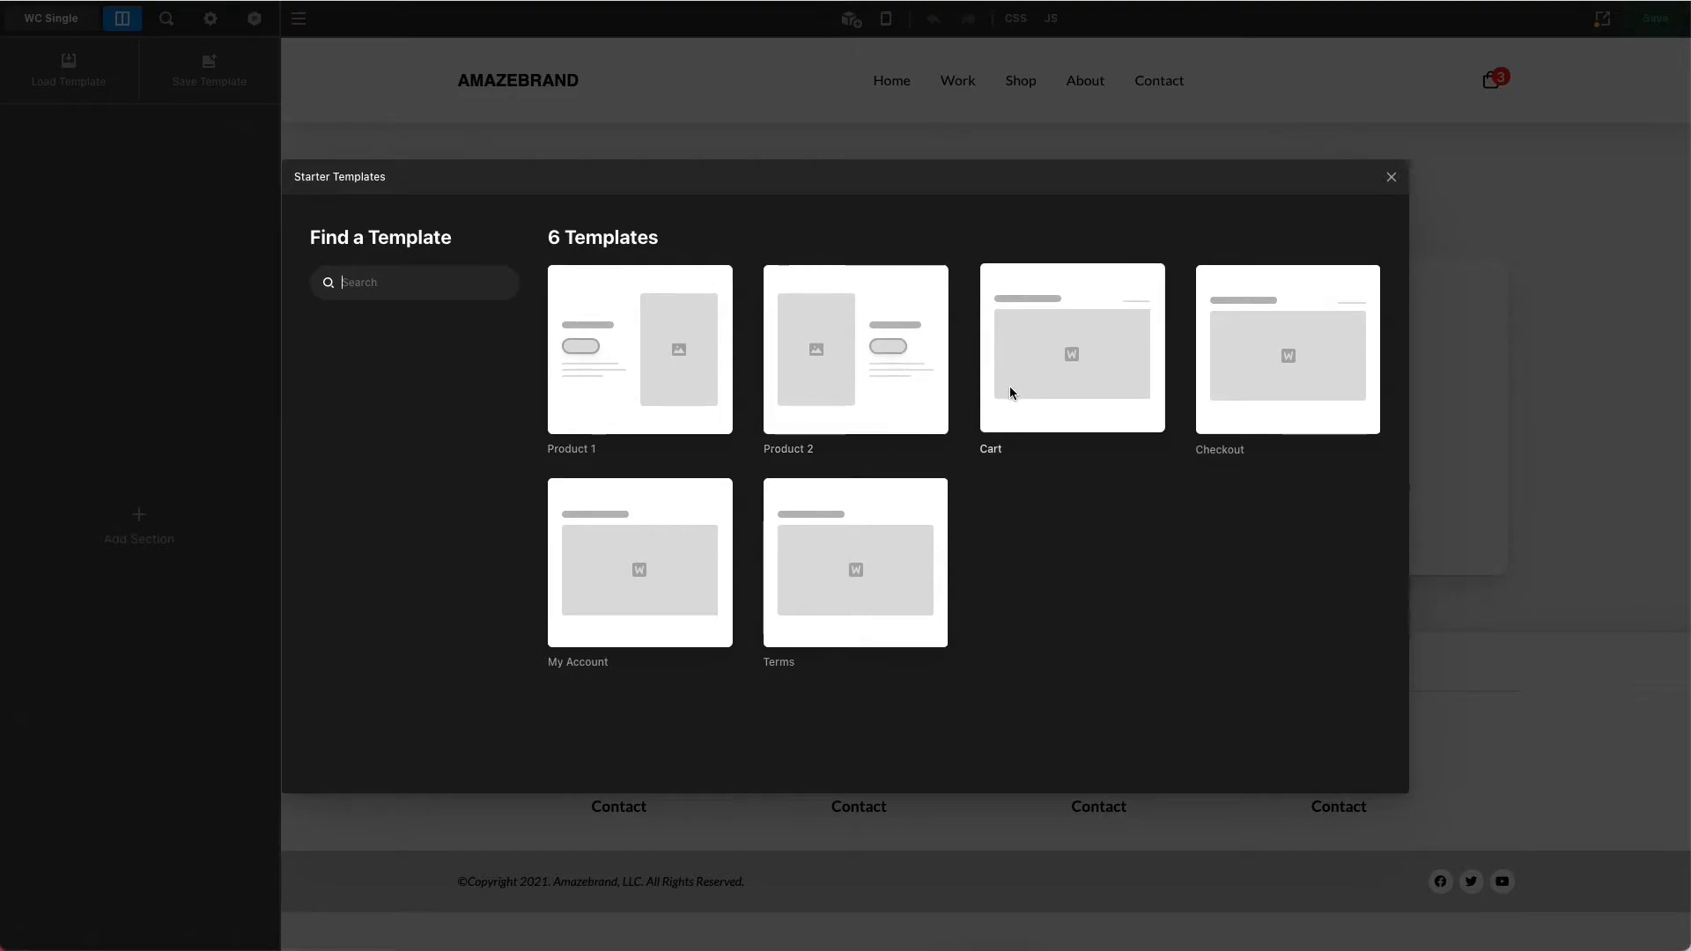
left_click(1390, 176)
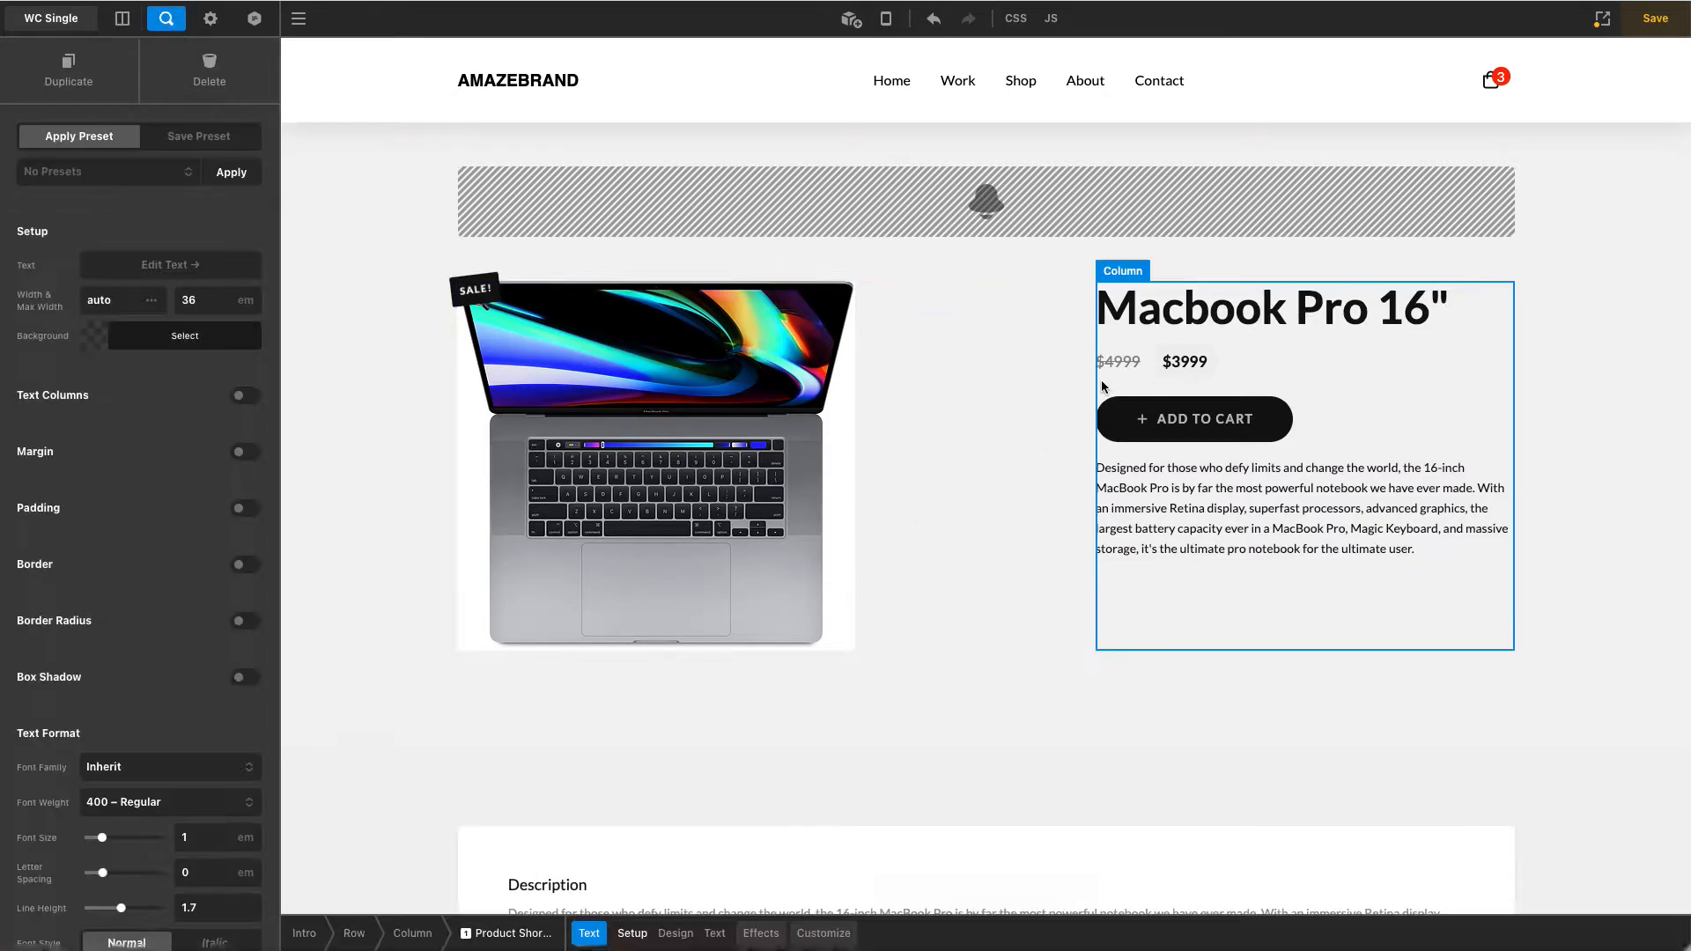
left_click(164, 18)
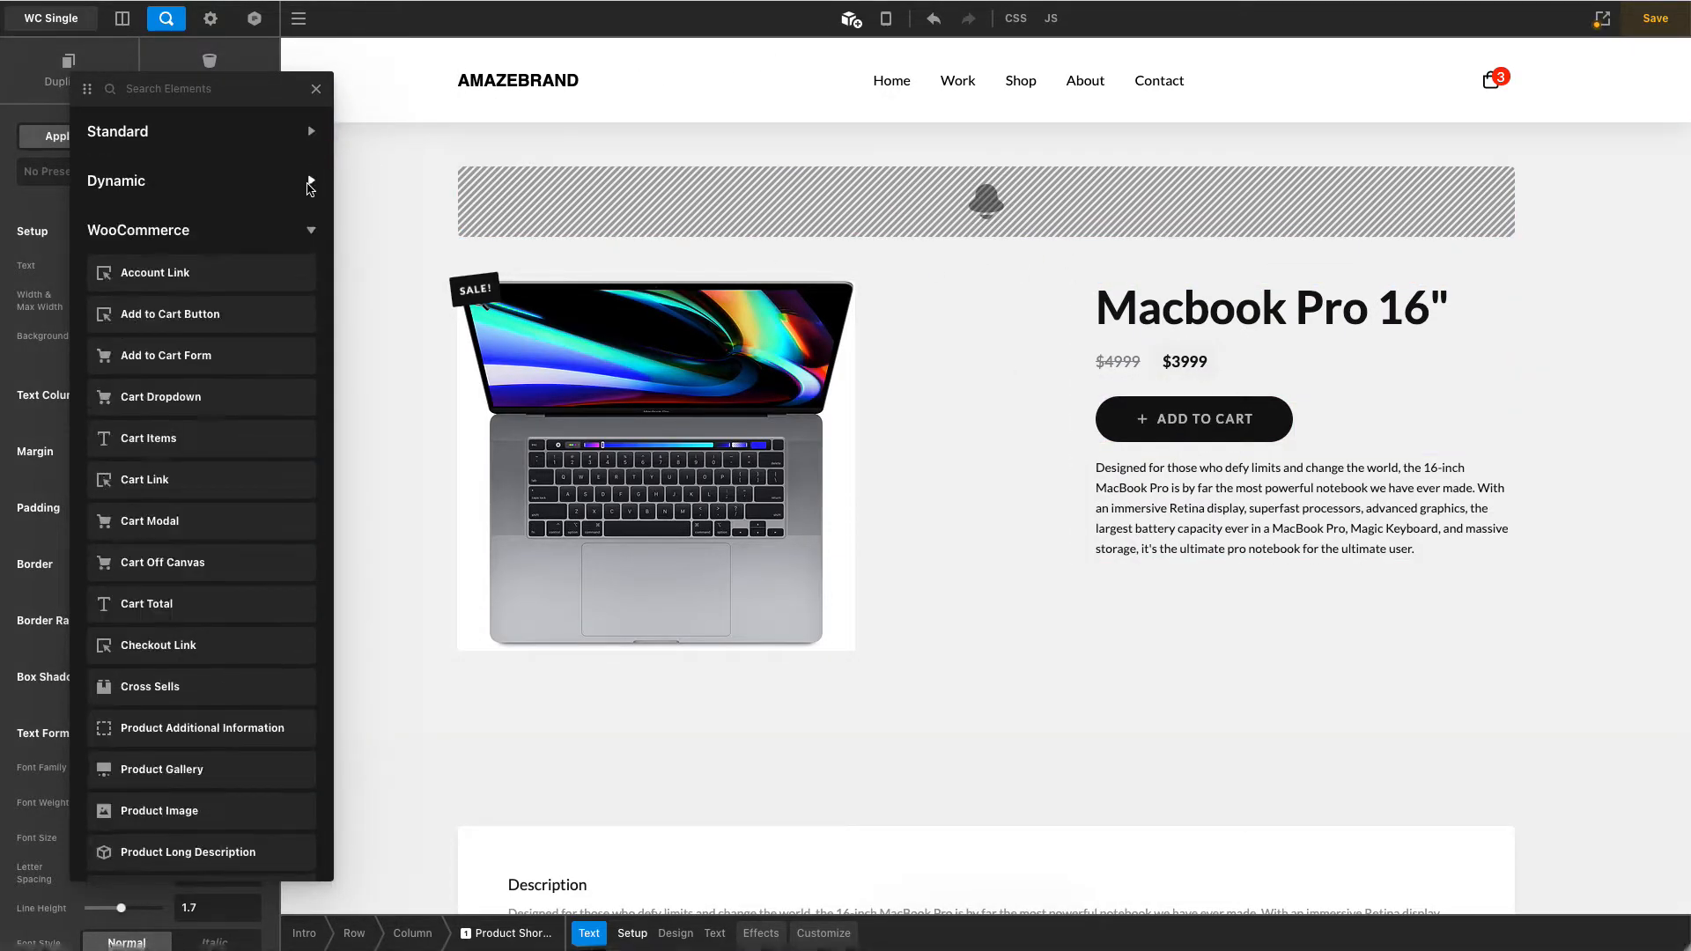
scroll("down", 3)
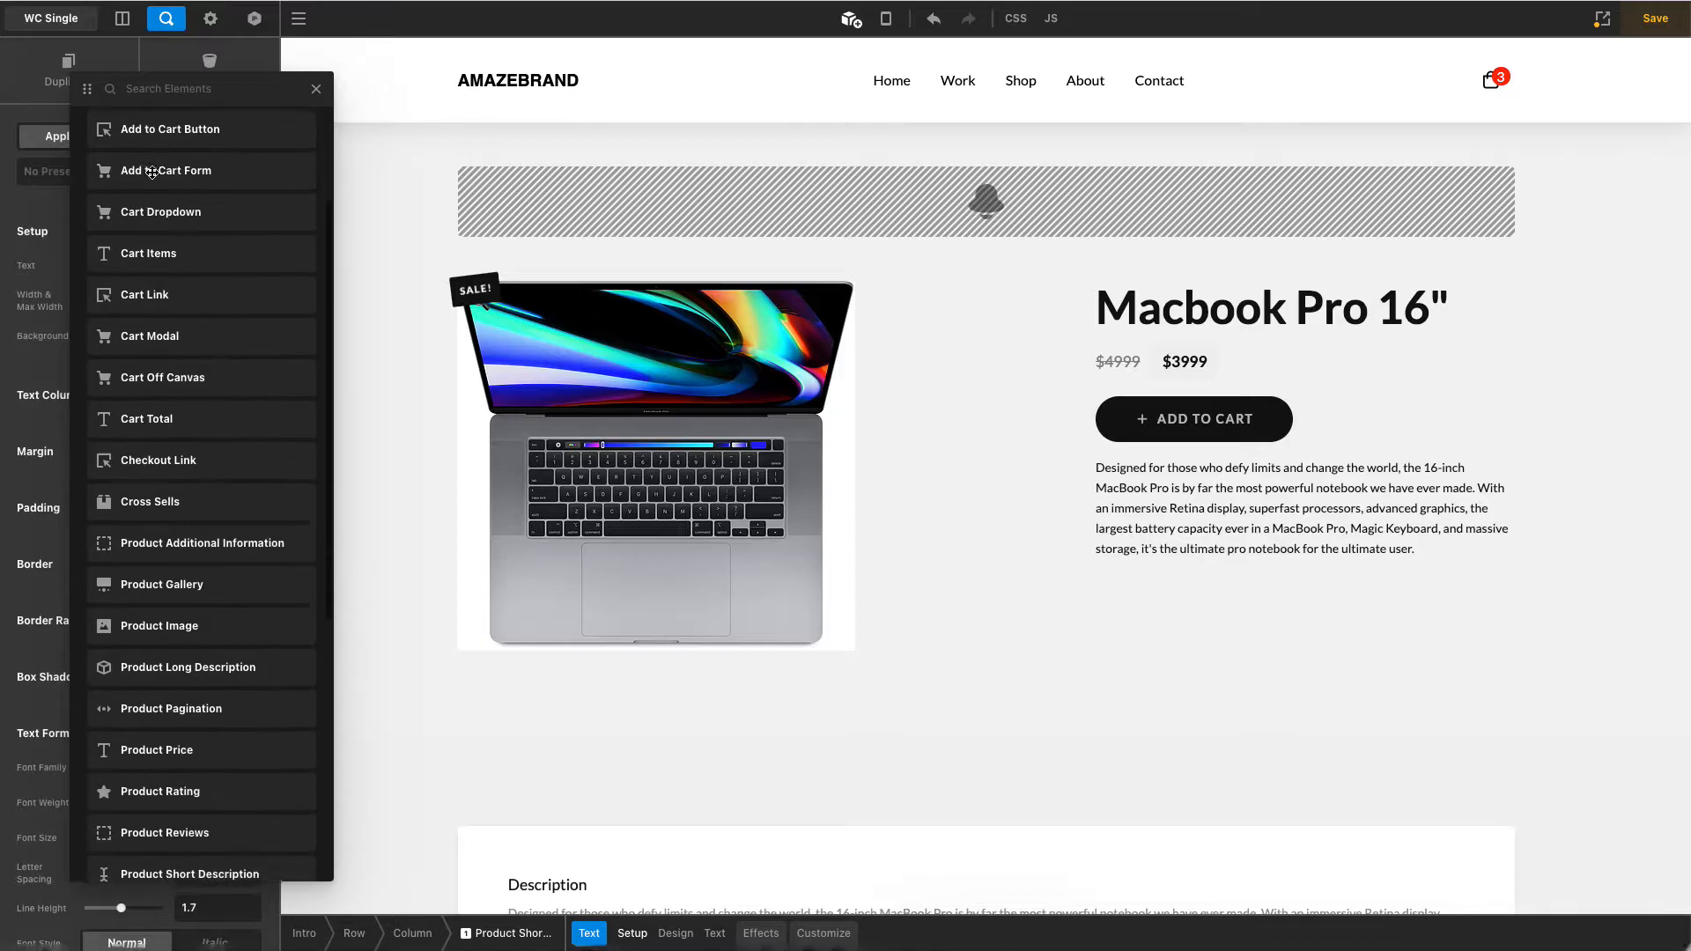
scroll("down", 3)
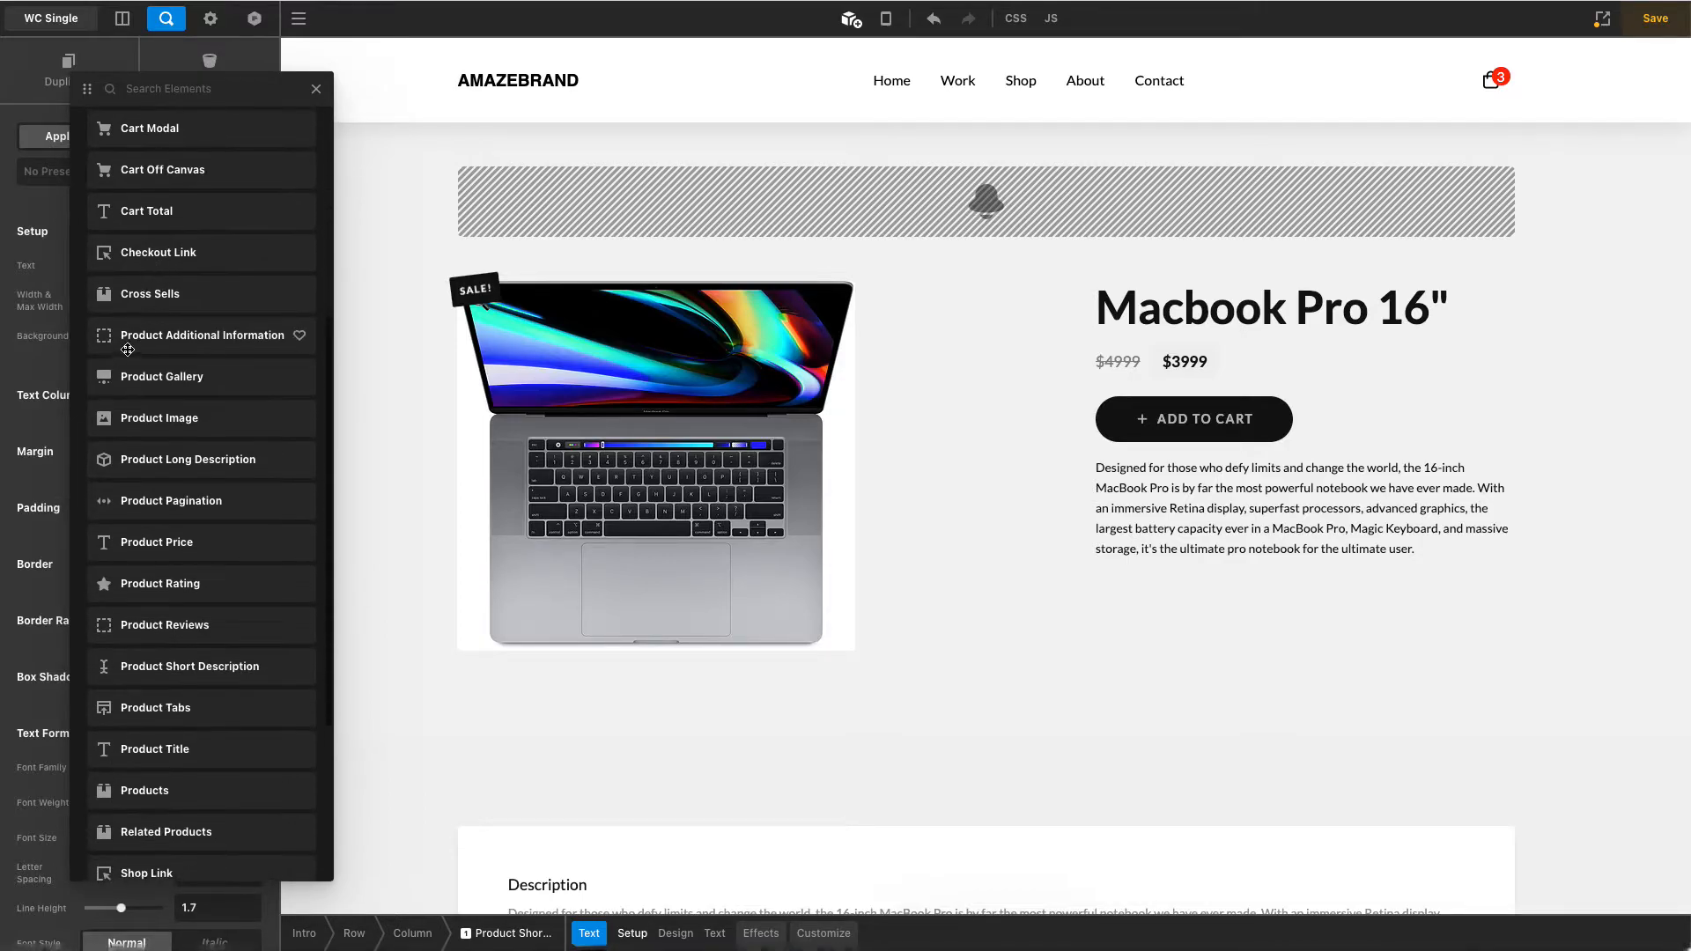
scroll("down", 3)
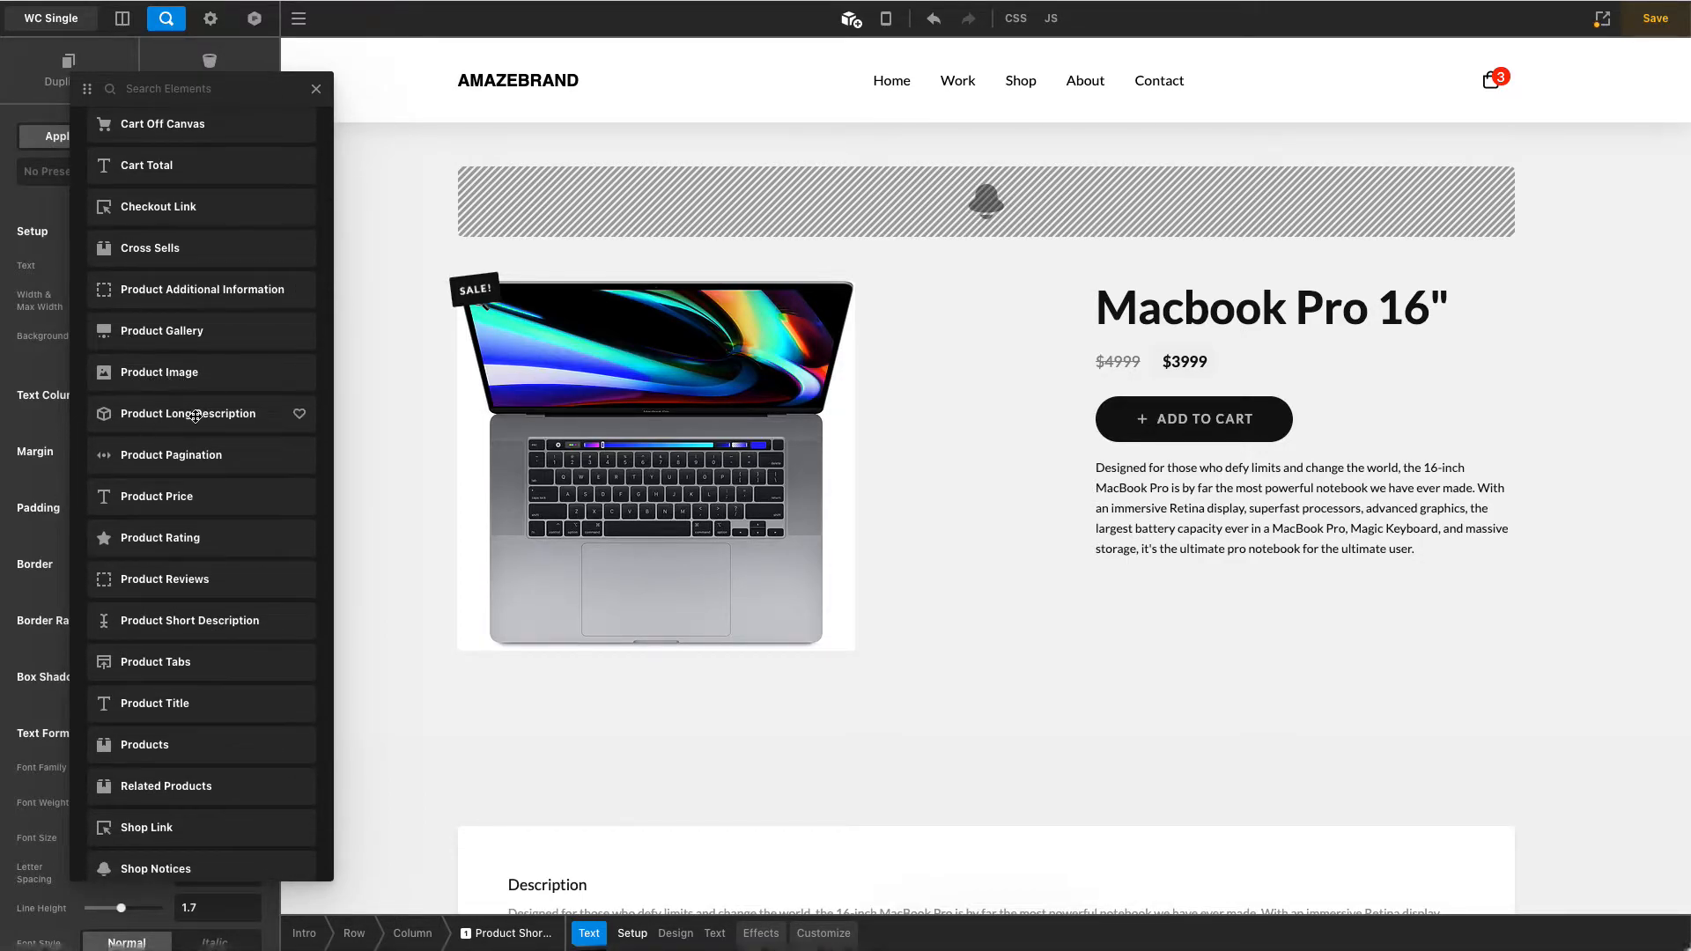
mouse_move(171, 289)
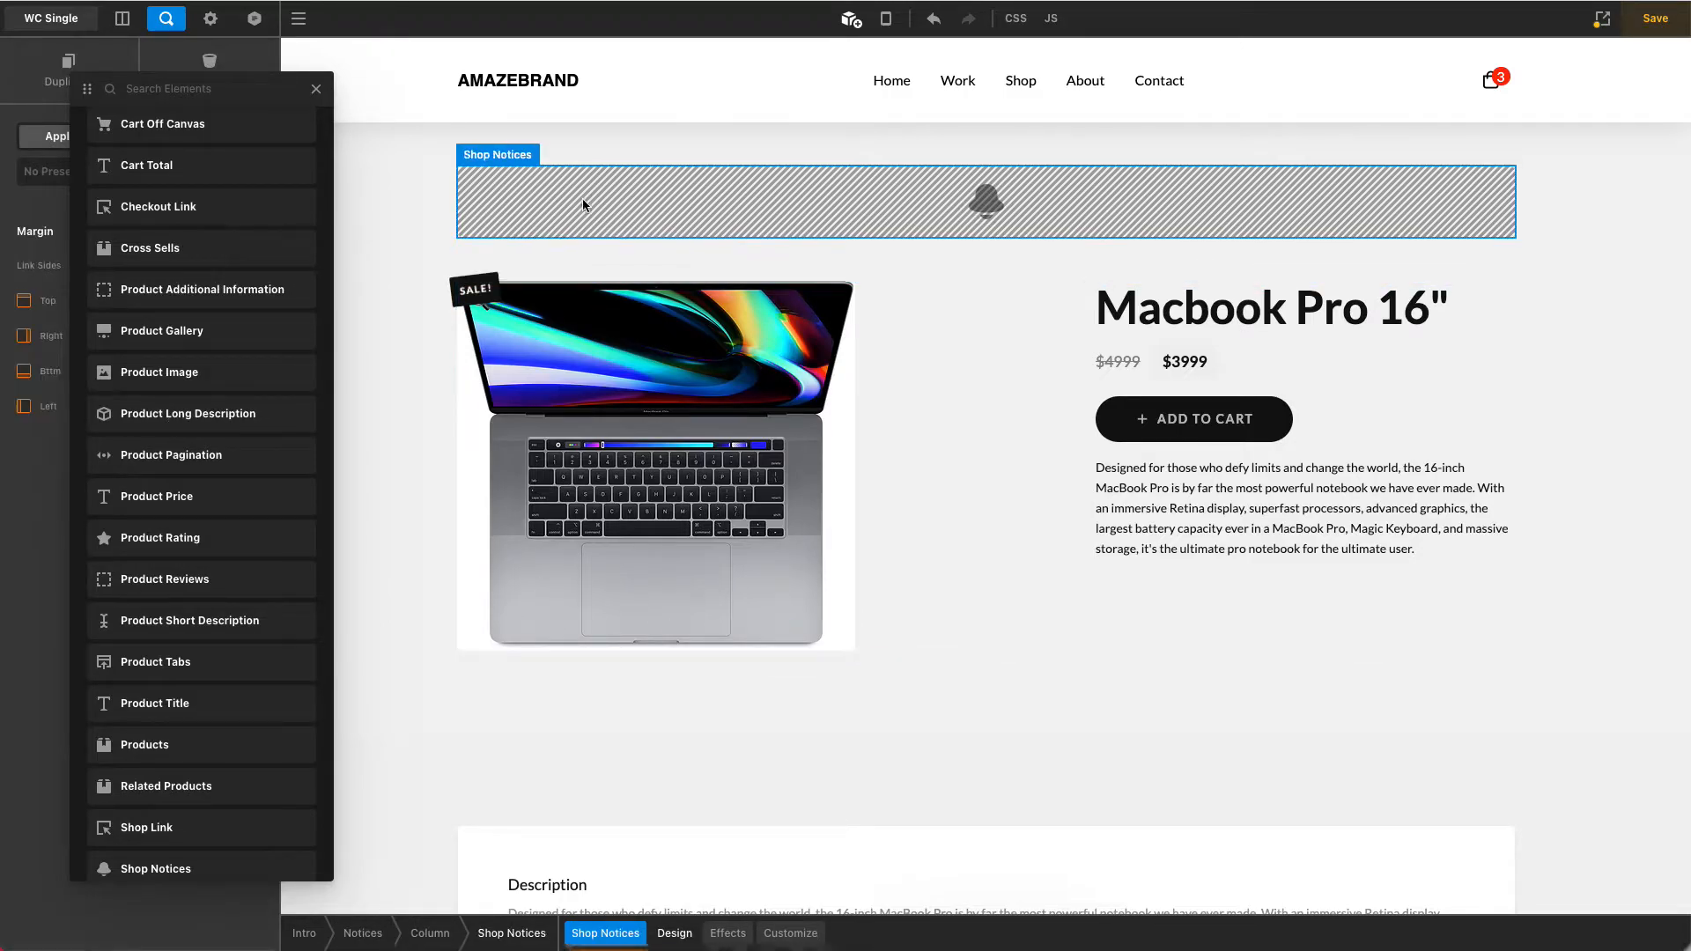
mouse_move(1080, 217)
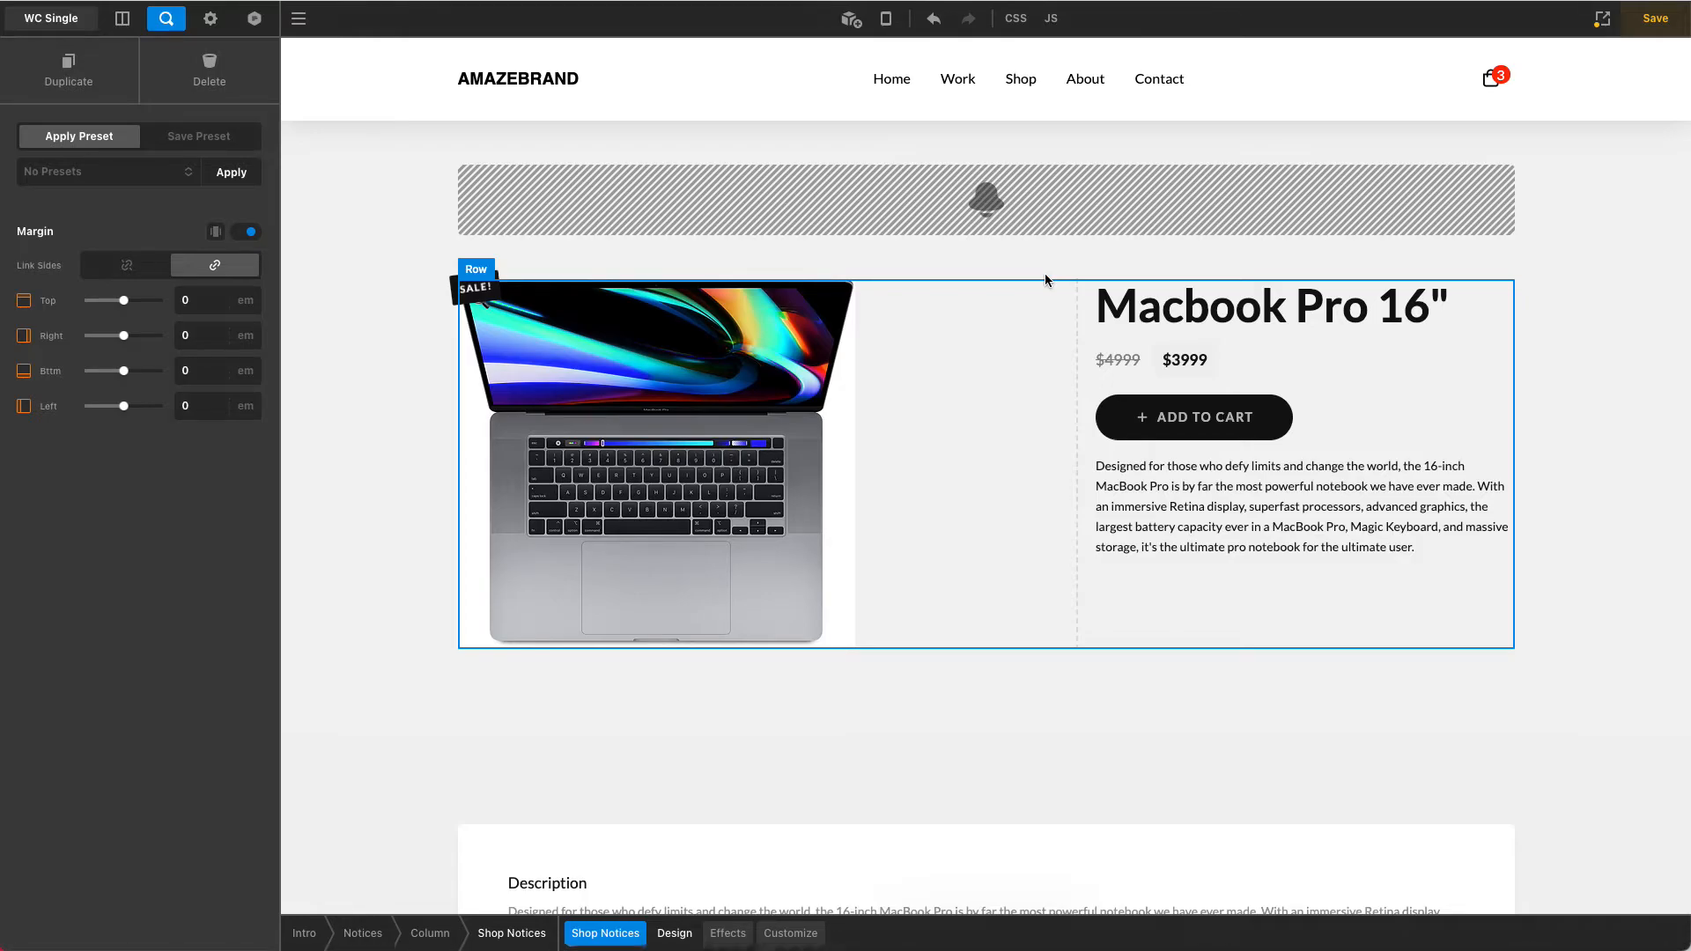
mouse_move(1054, 282)
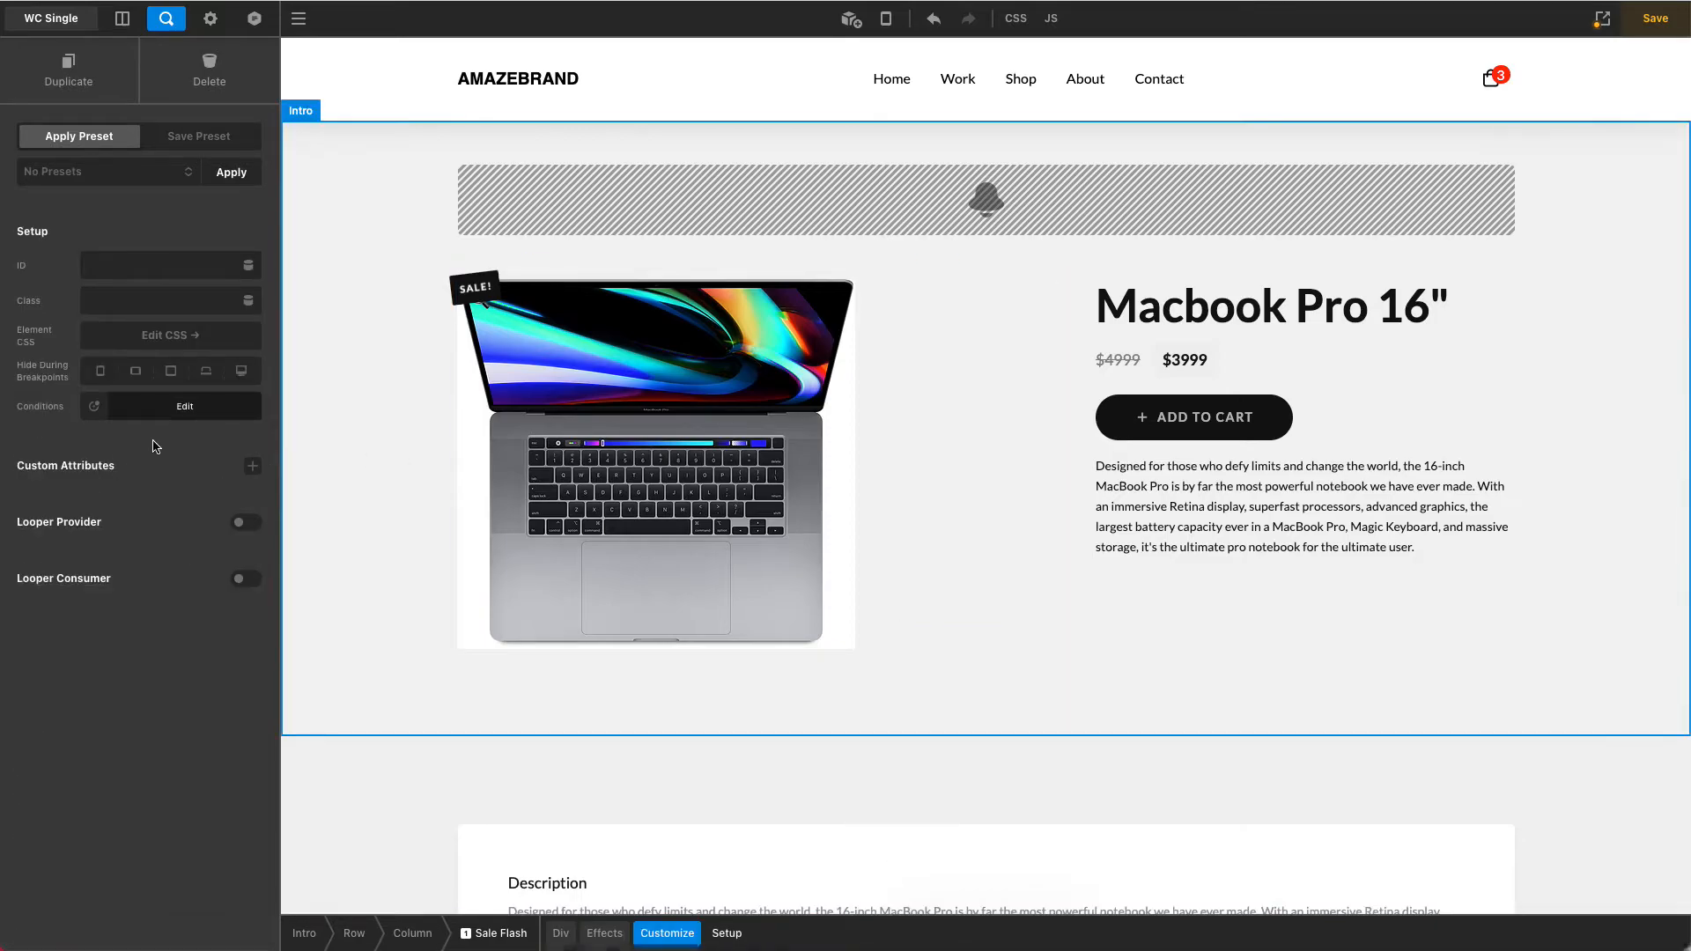
Select the product gallery and move down to the Description, Details and Reviews (0) cards
left_click(184, 407)
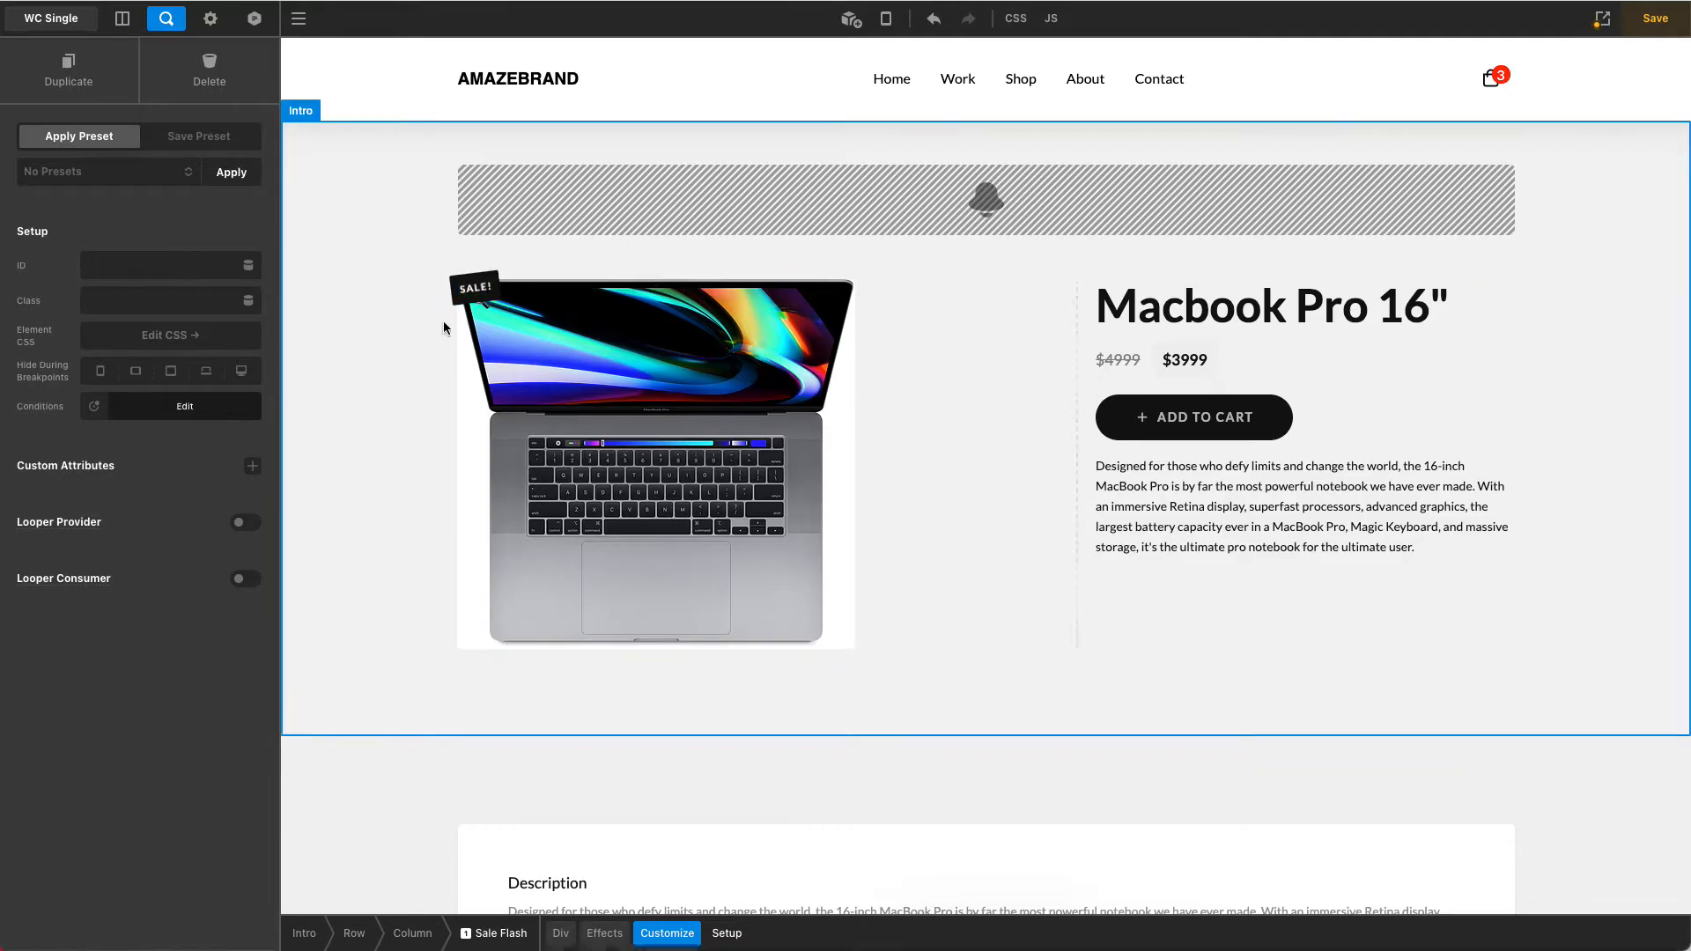
mouse_move(365, 421)
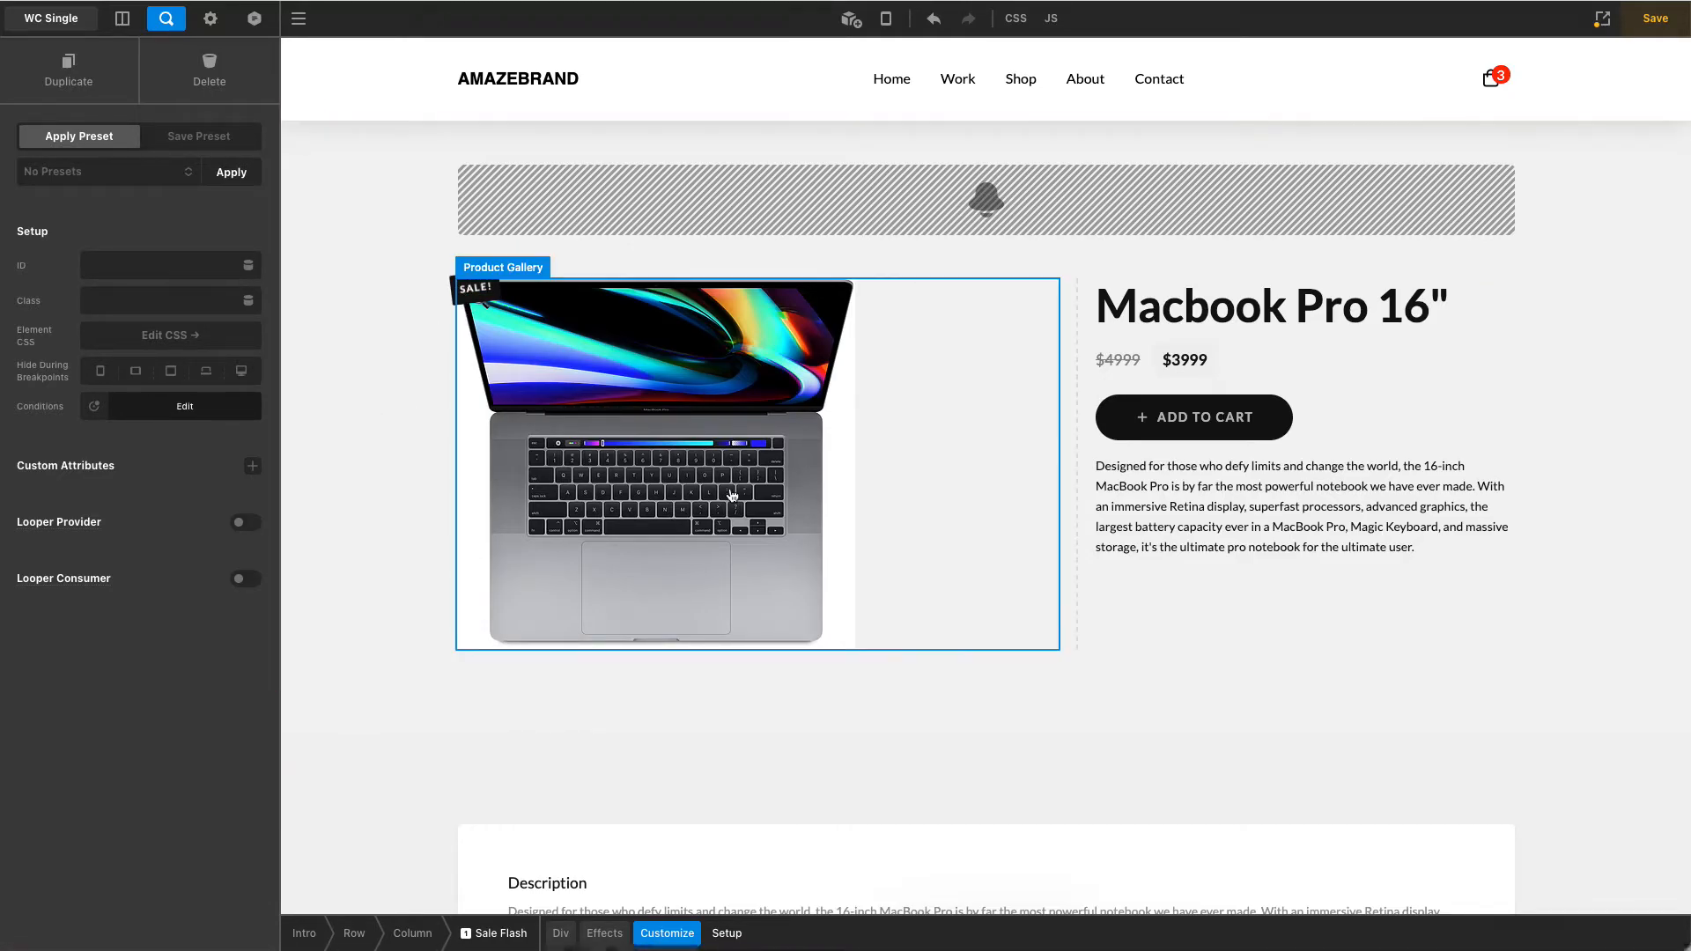
left_click(1184, 360)
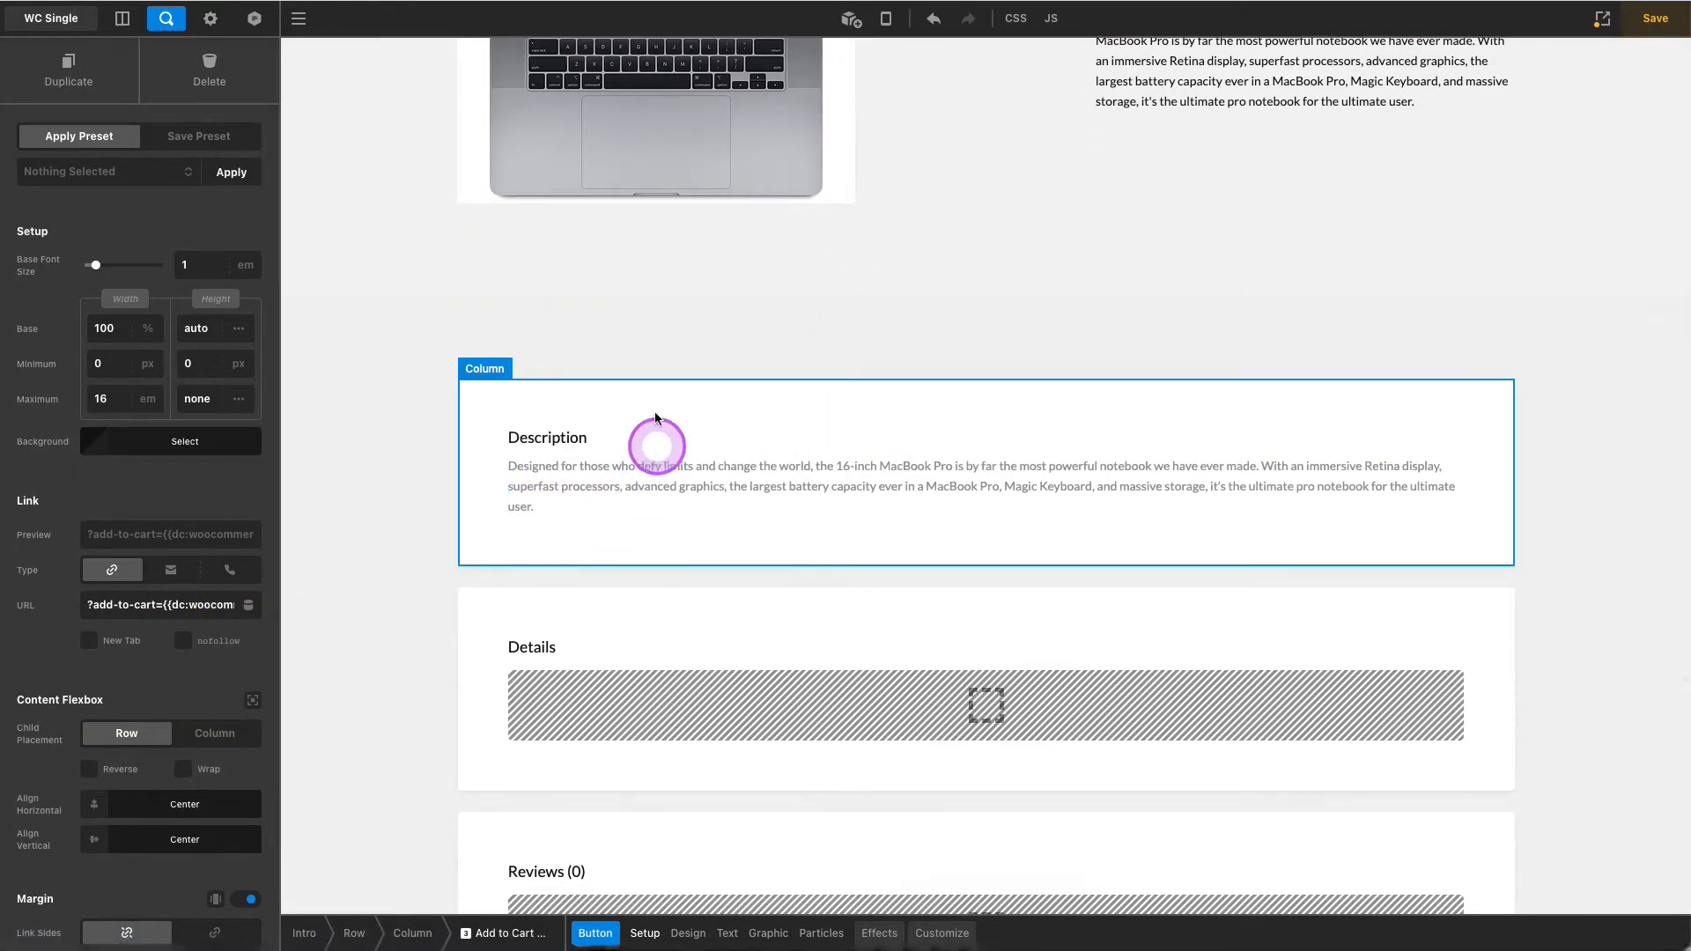
scroll("down", 3)
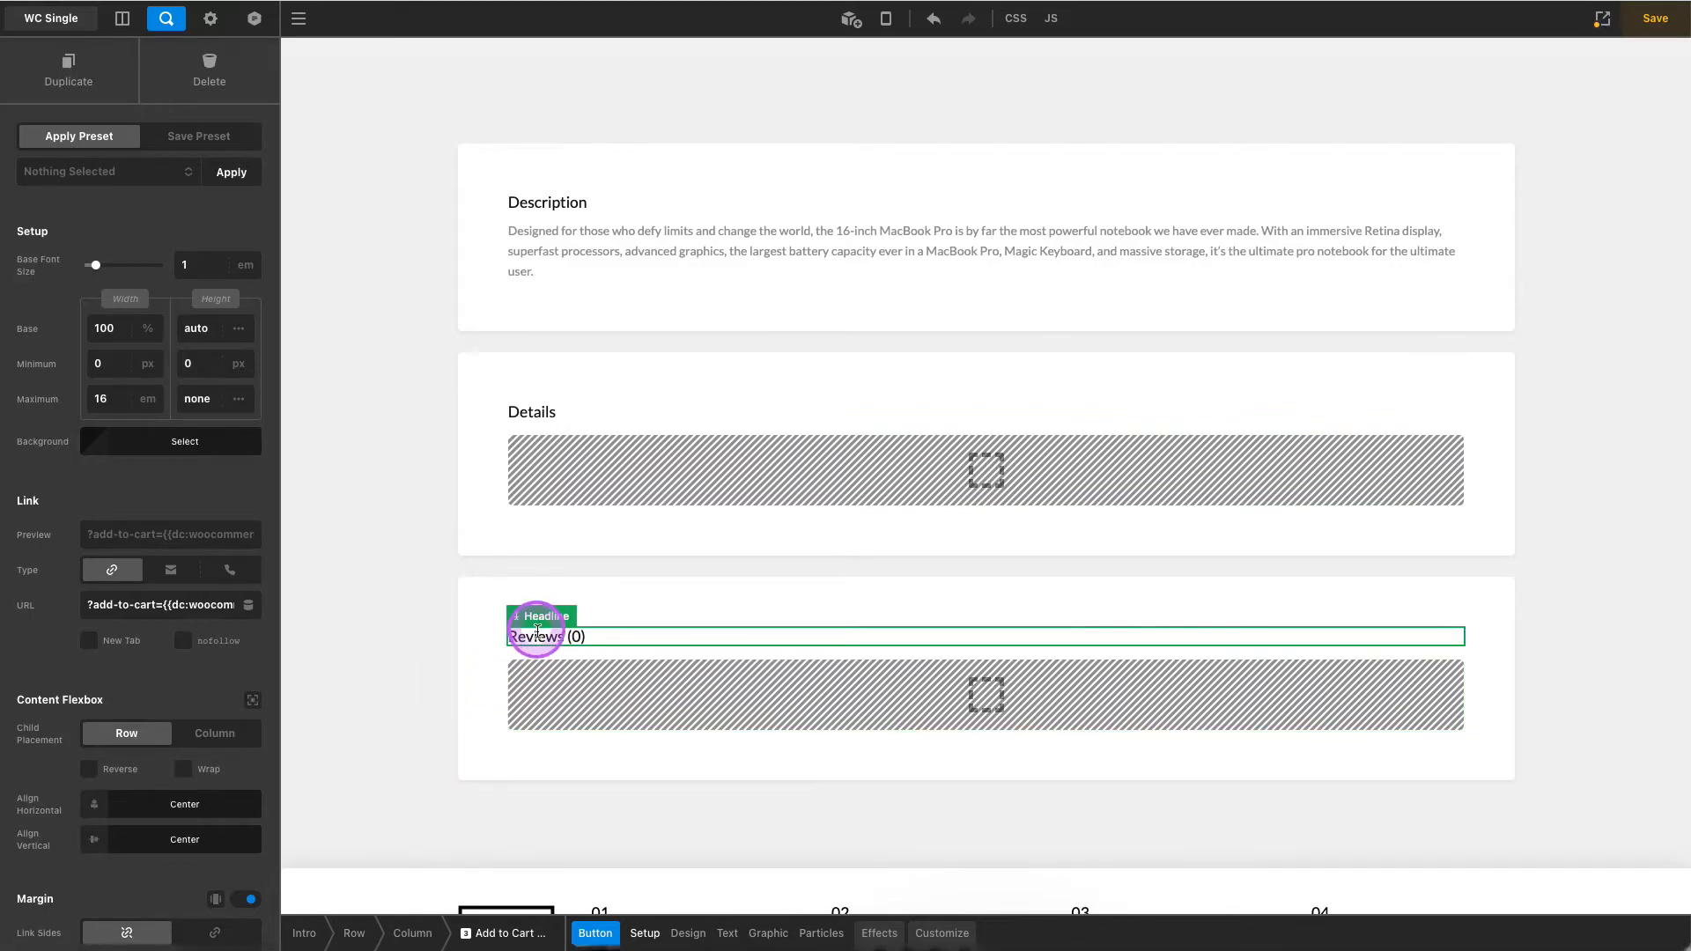
Retitle the Reviews heading to 'Related Products' and locate the WooCommerce Related Products element
left_click(560, 636)
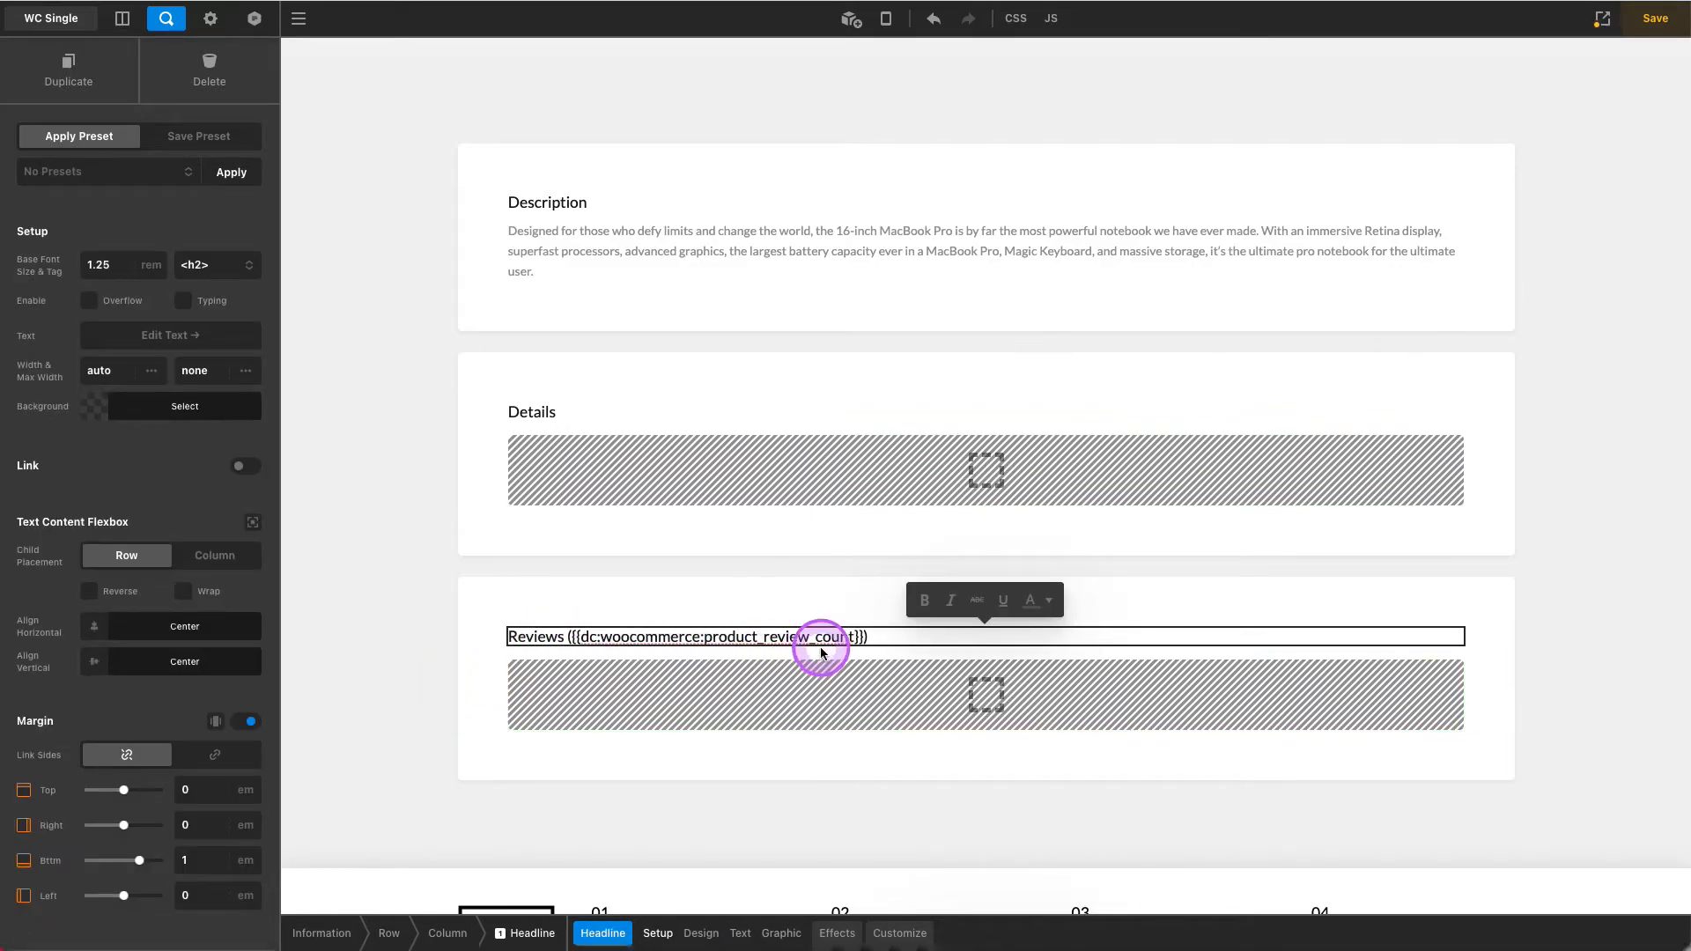
triple_click(686, 636)
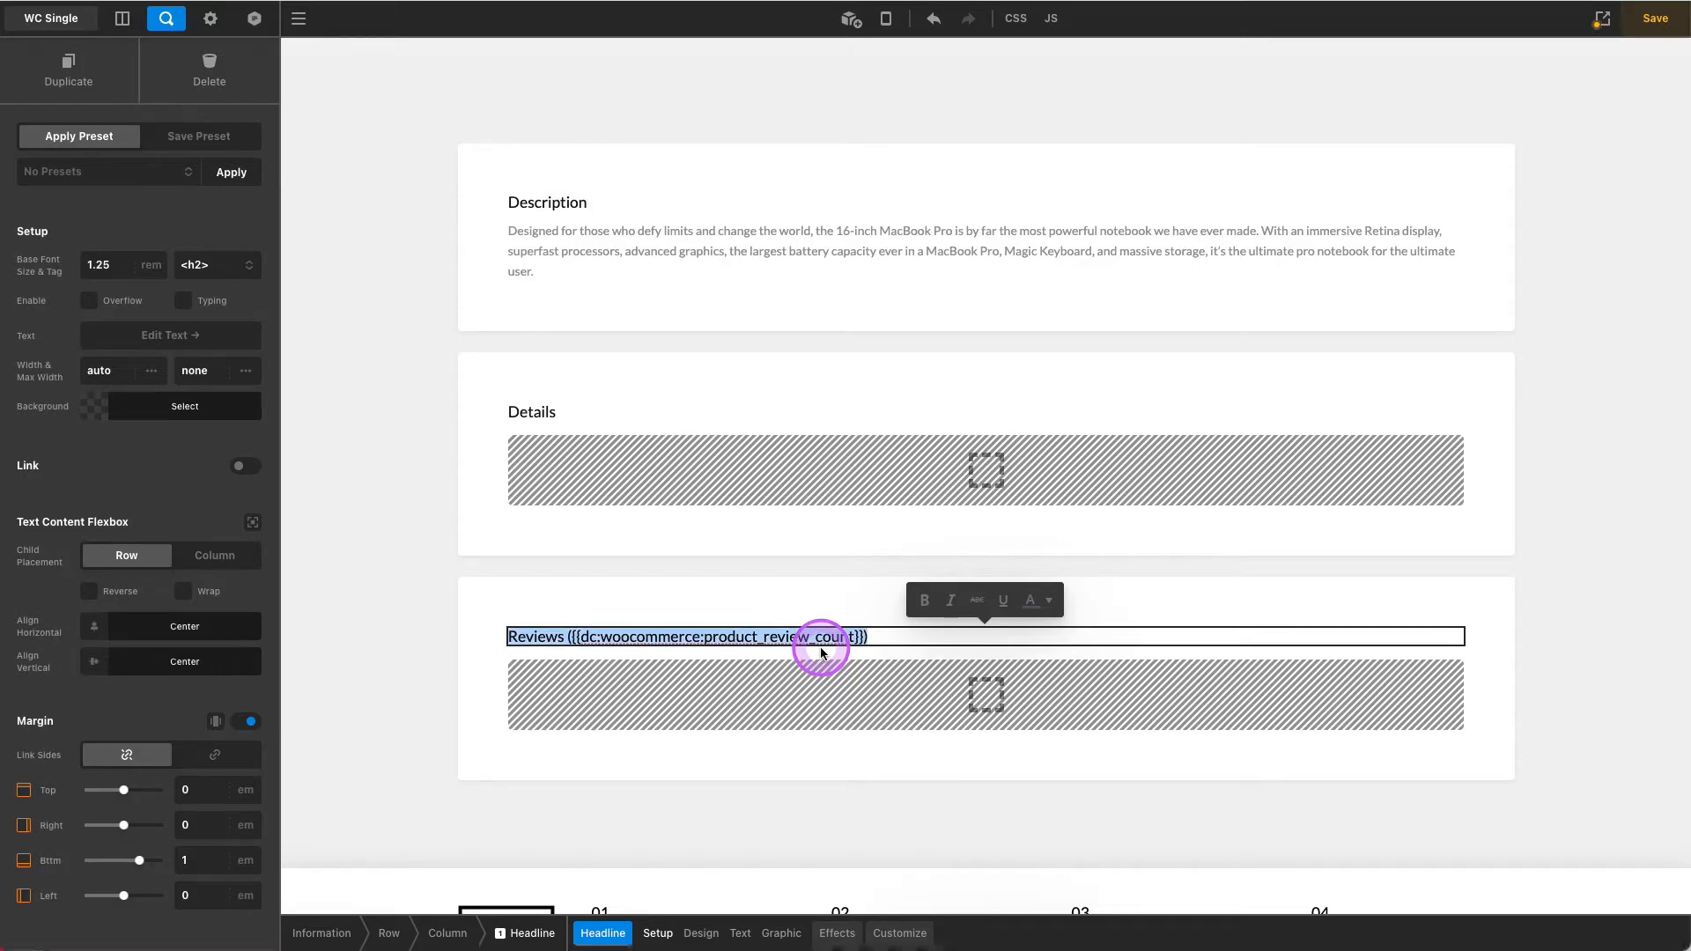
type("Related Products")
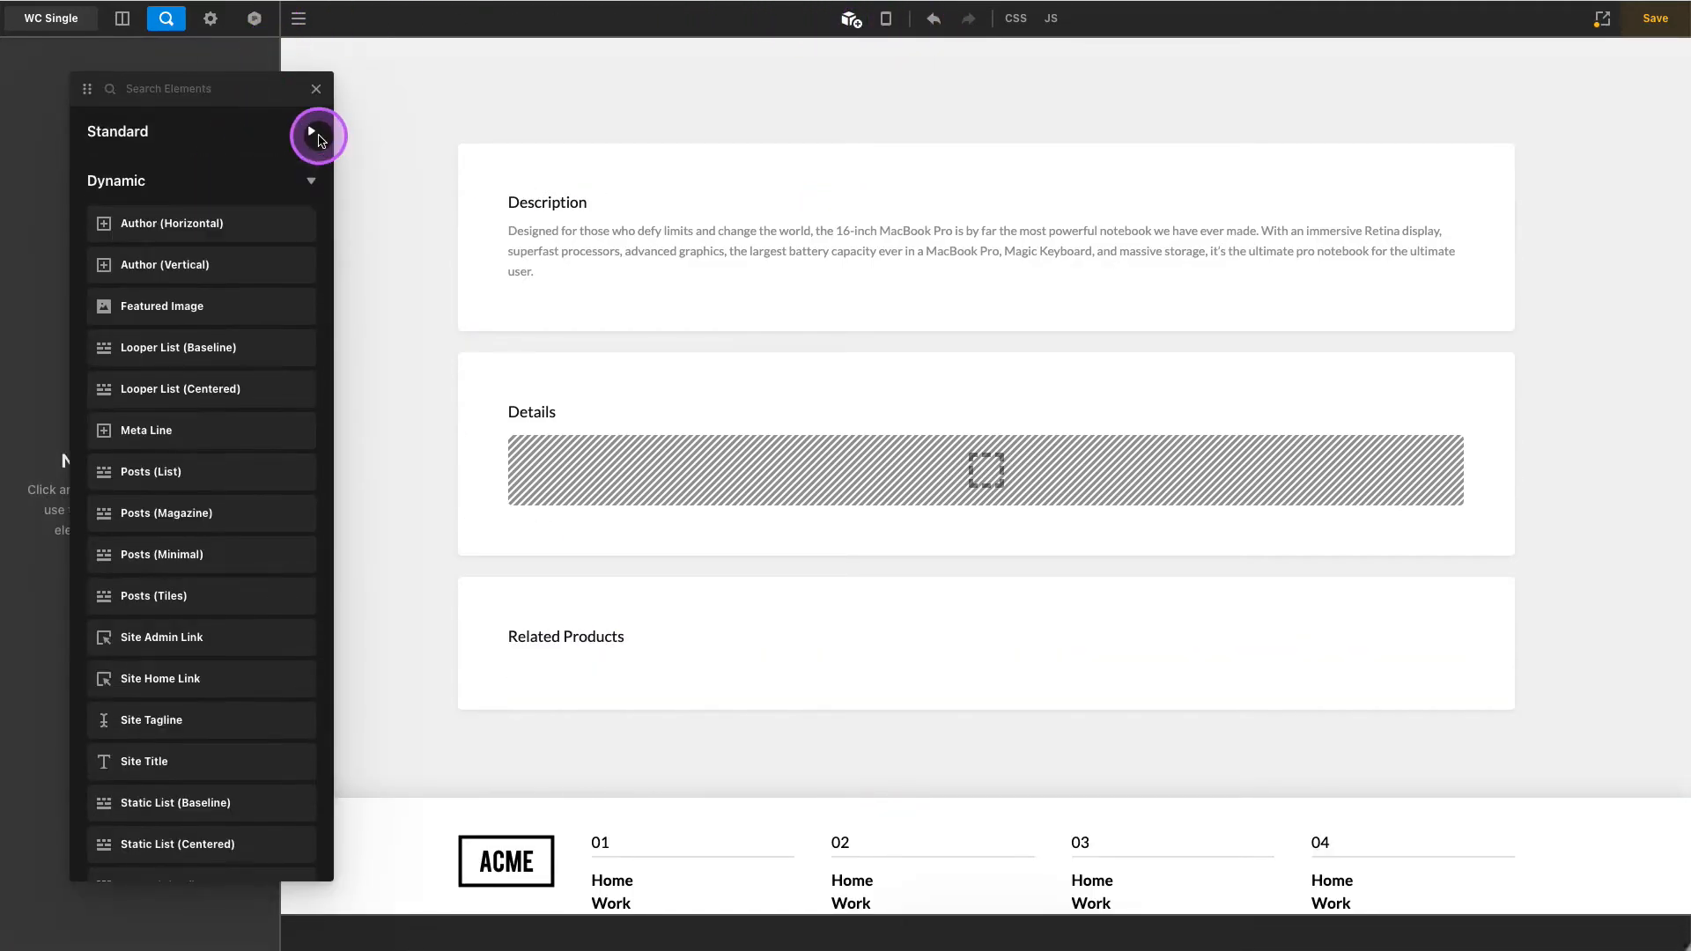
left_click(310, 130)
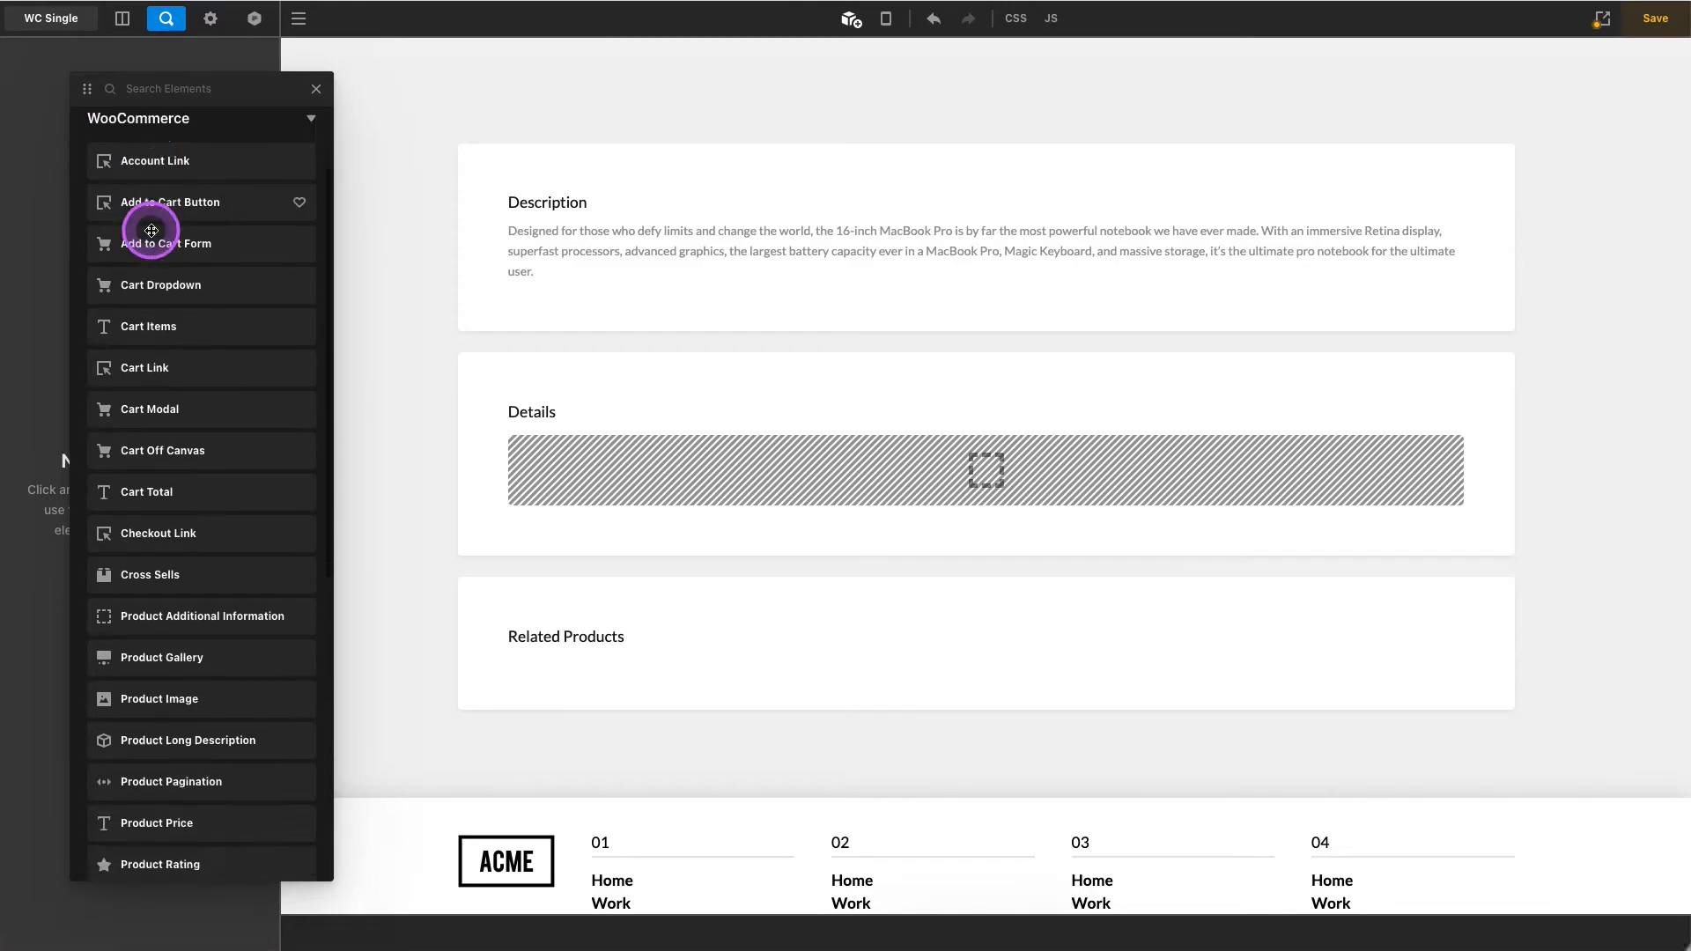
scroll("down", 3)
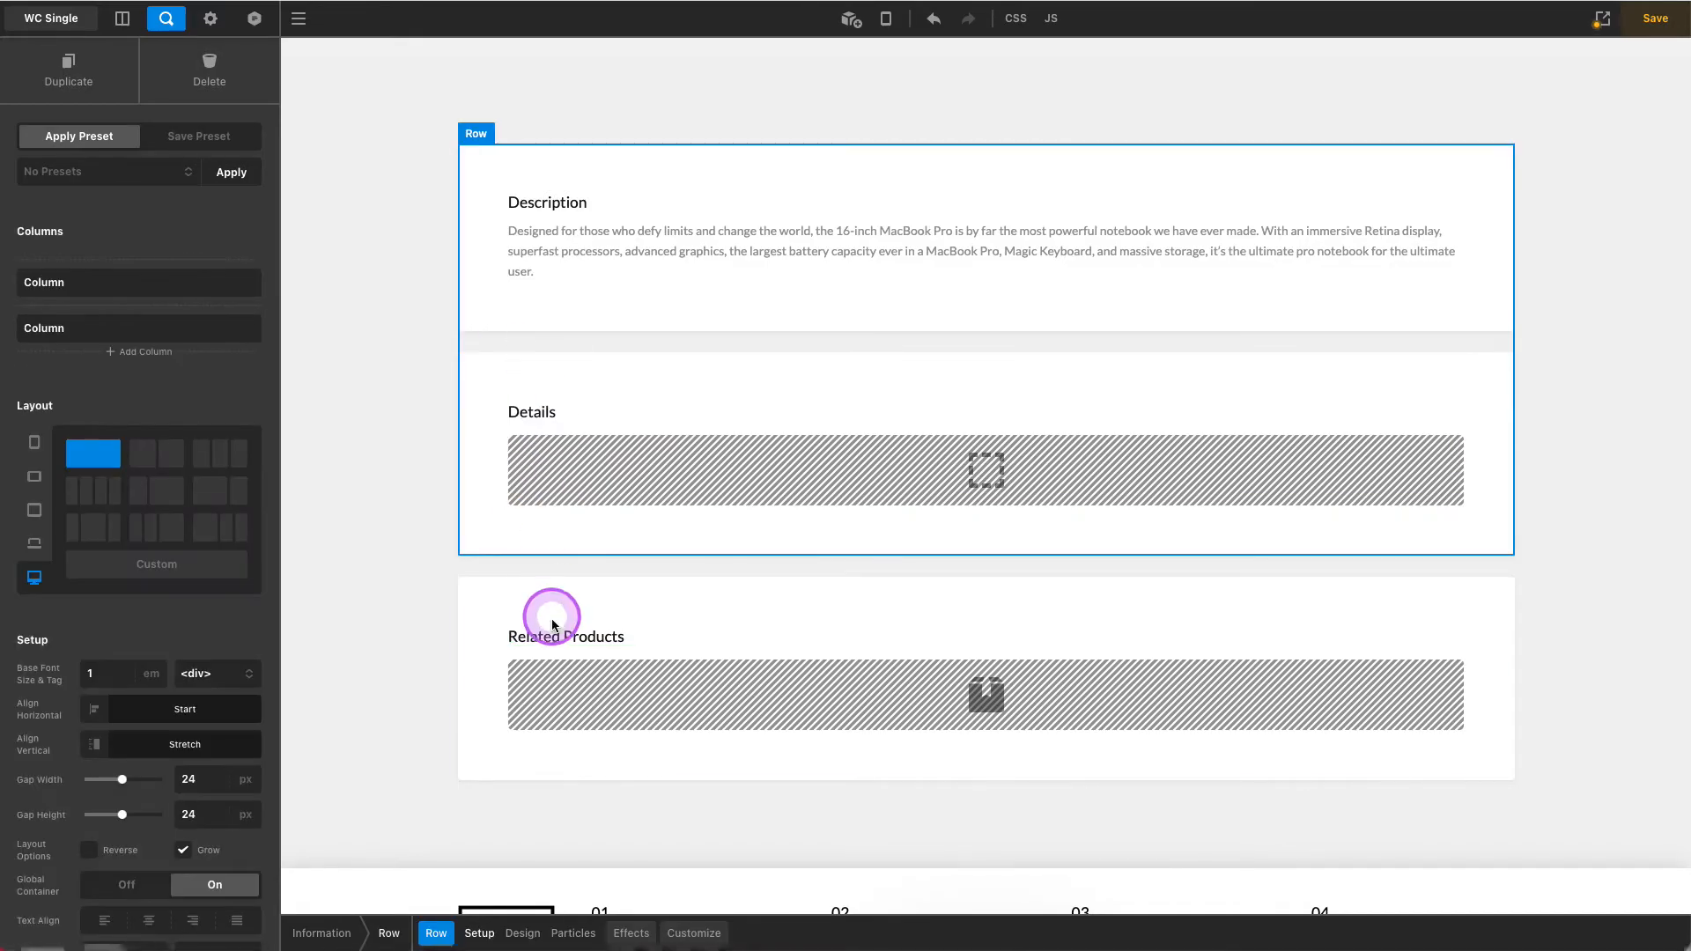
Place Description and Details in two columns and select the Related Products card's column
left_click(215, 327)
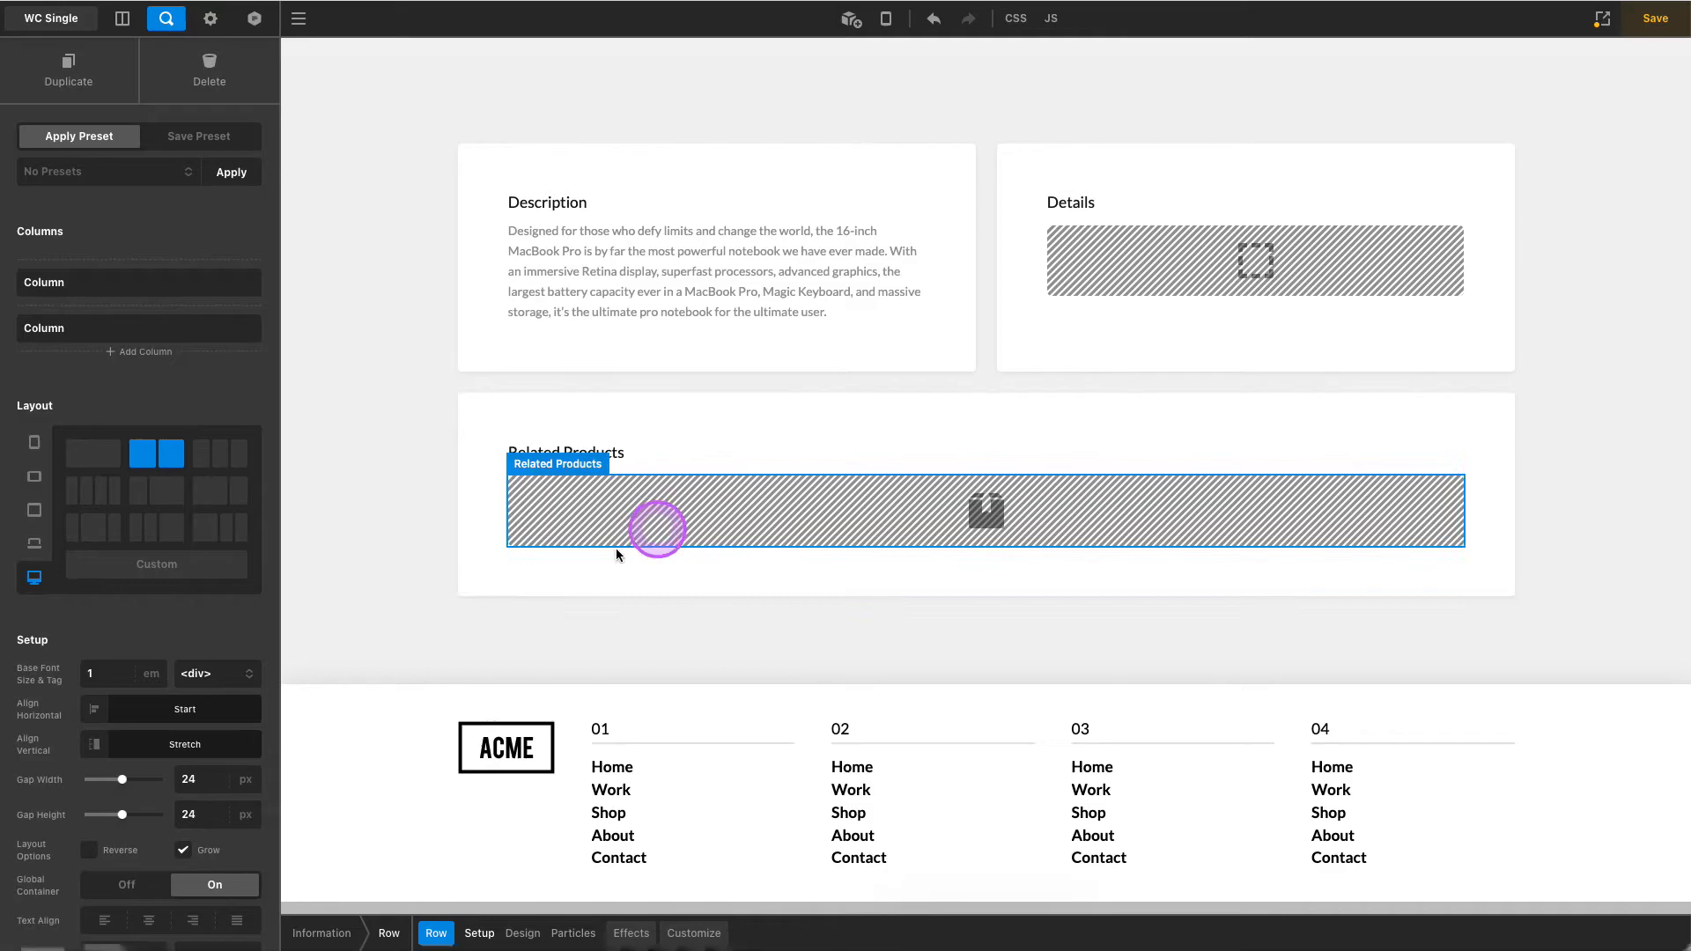
left_click(386, 561)
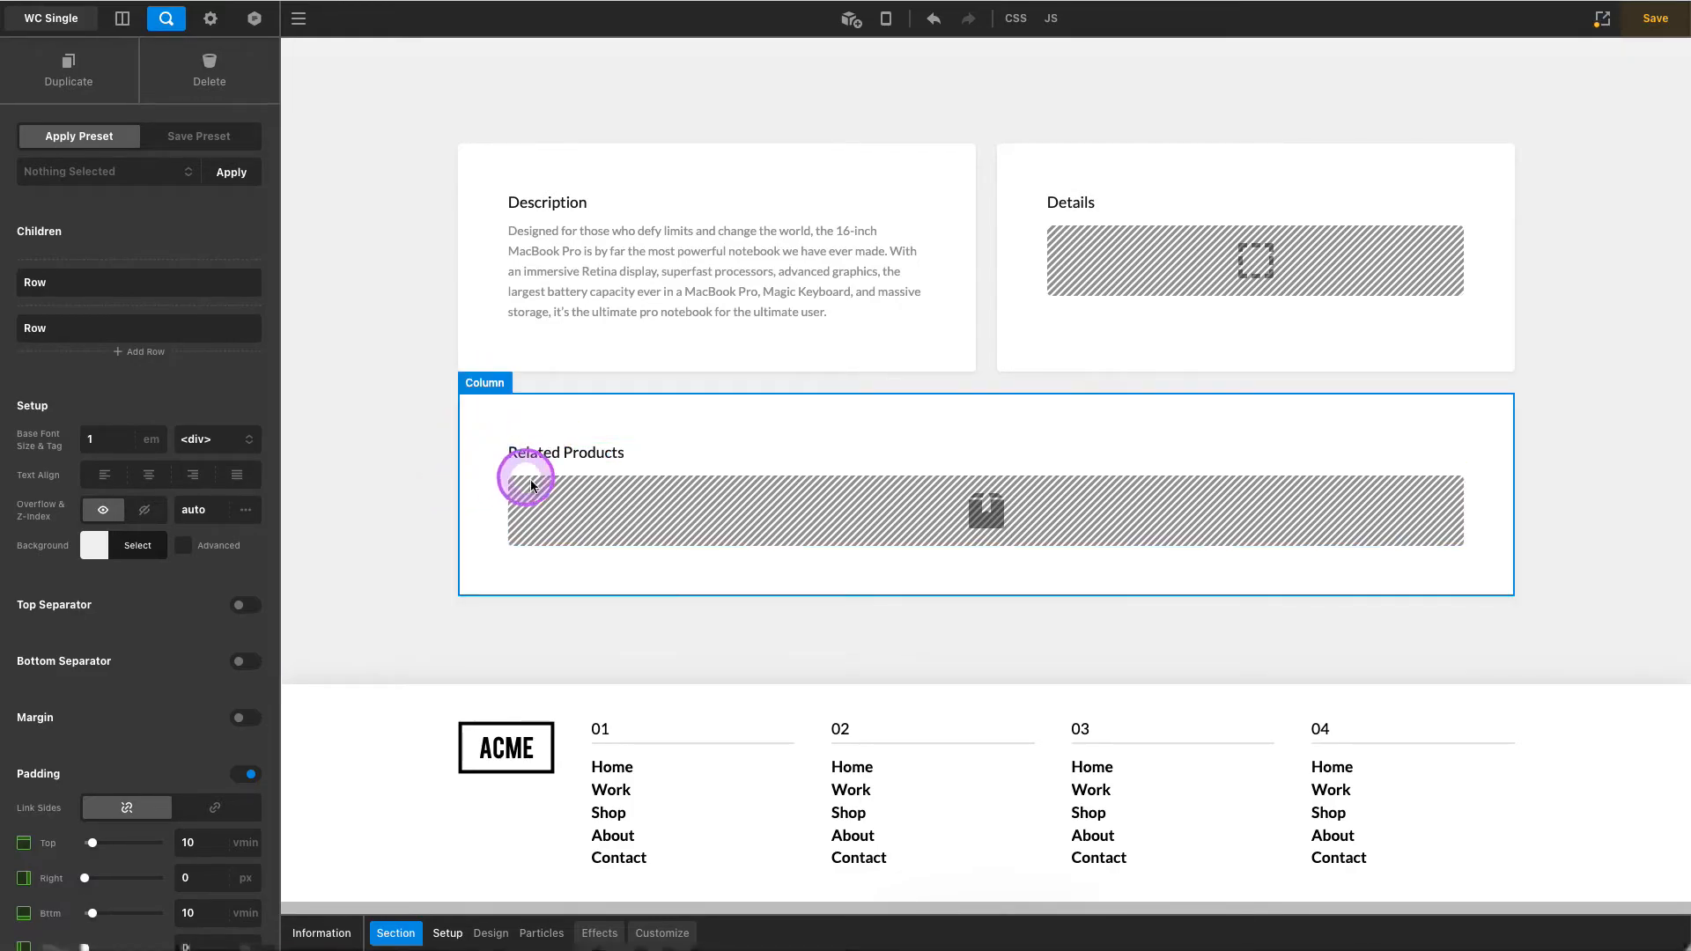
left_click(777, 524)
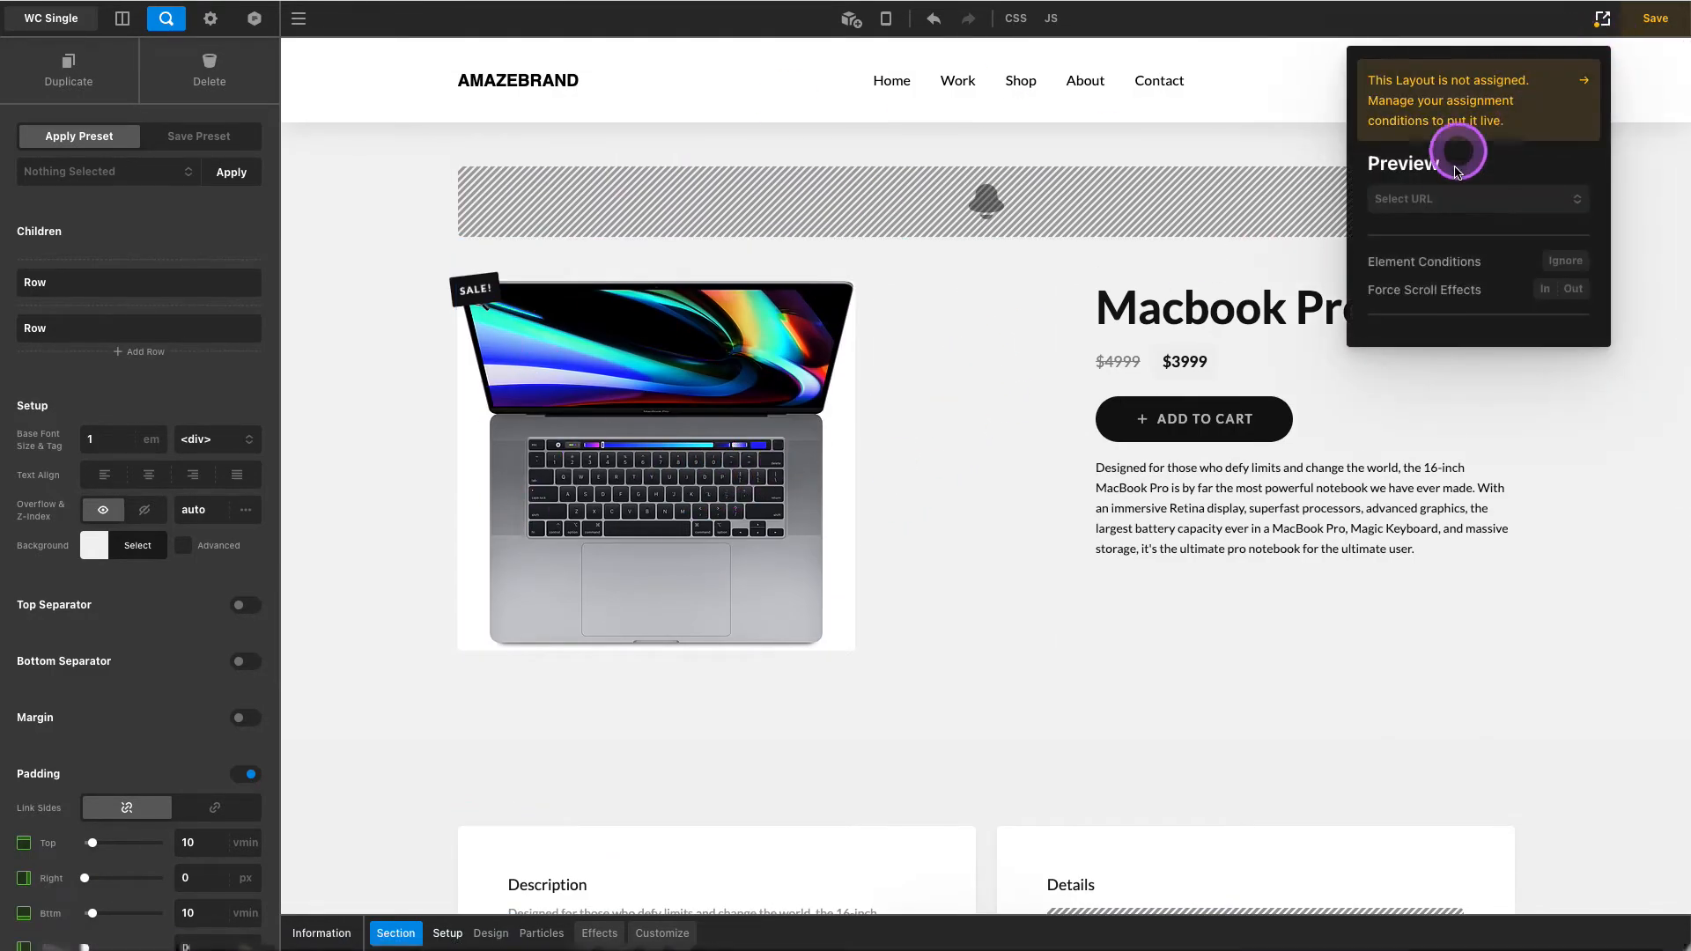
Preview the layout on the iPhone 12 product, checking Related Products shows iPhone XR and SE
left_click(1475, 199)
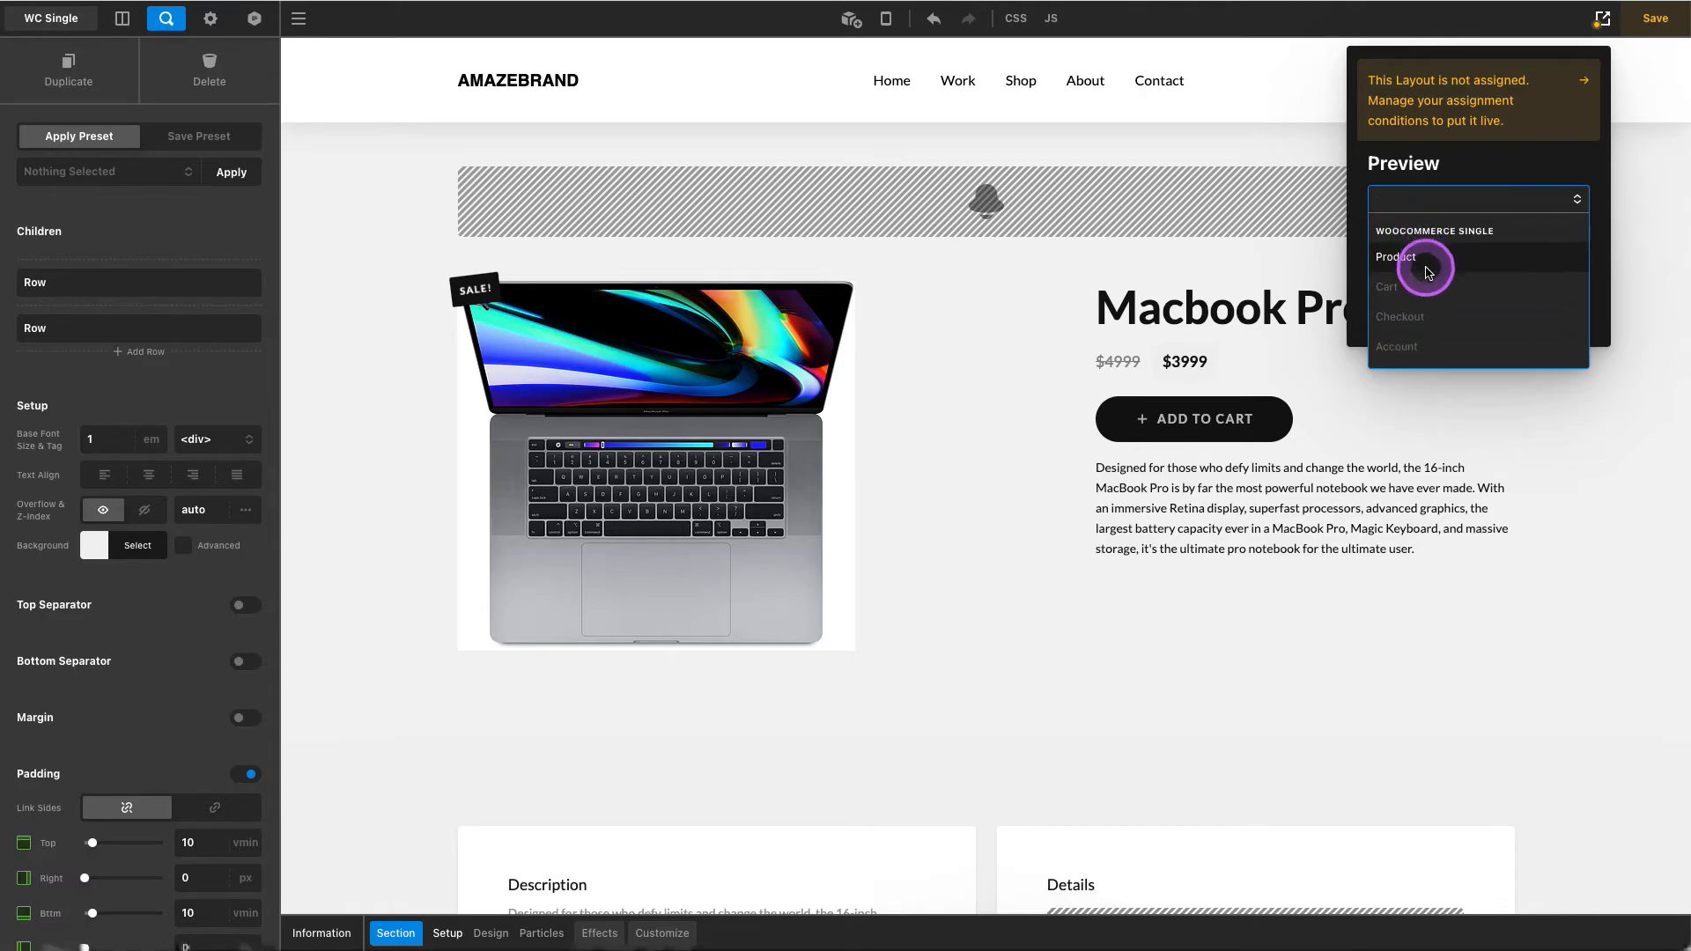
left_click(1396, 257)
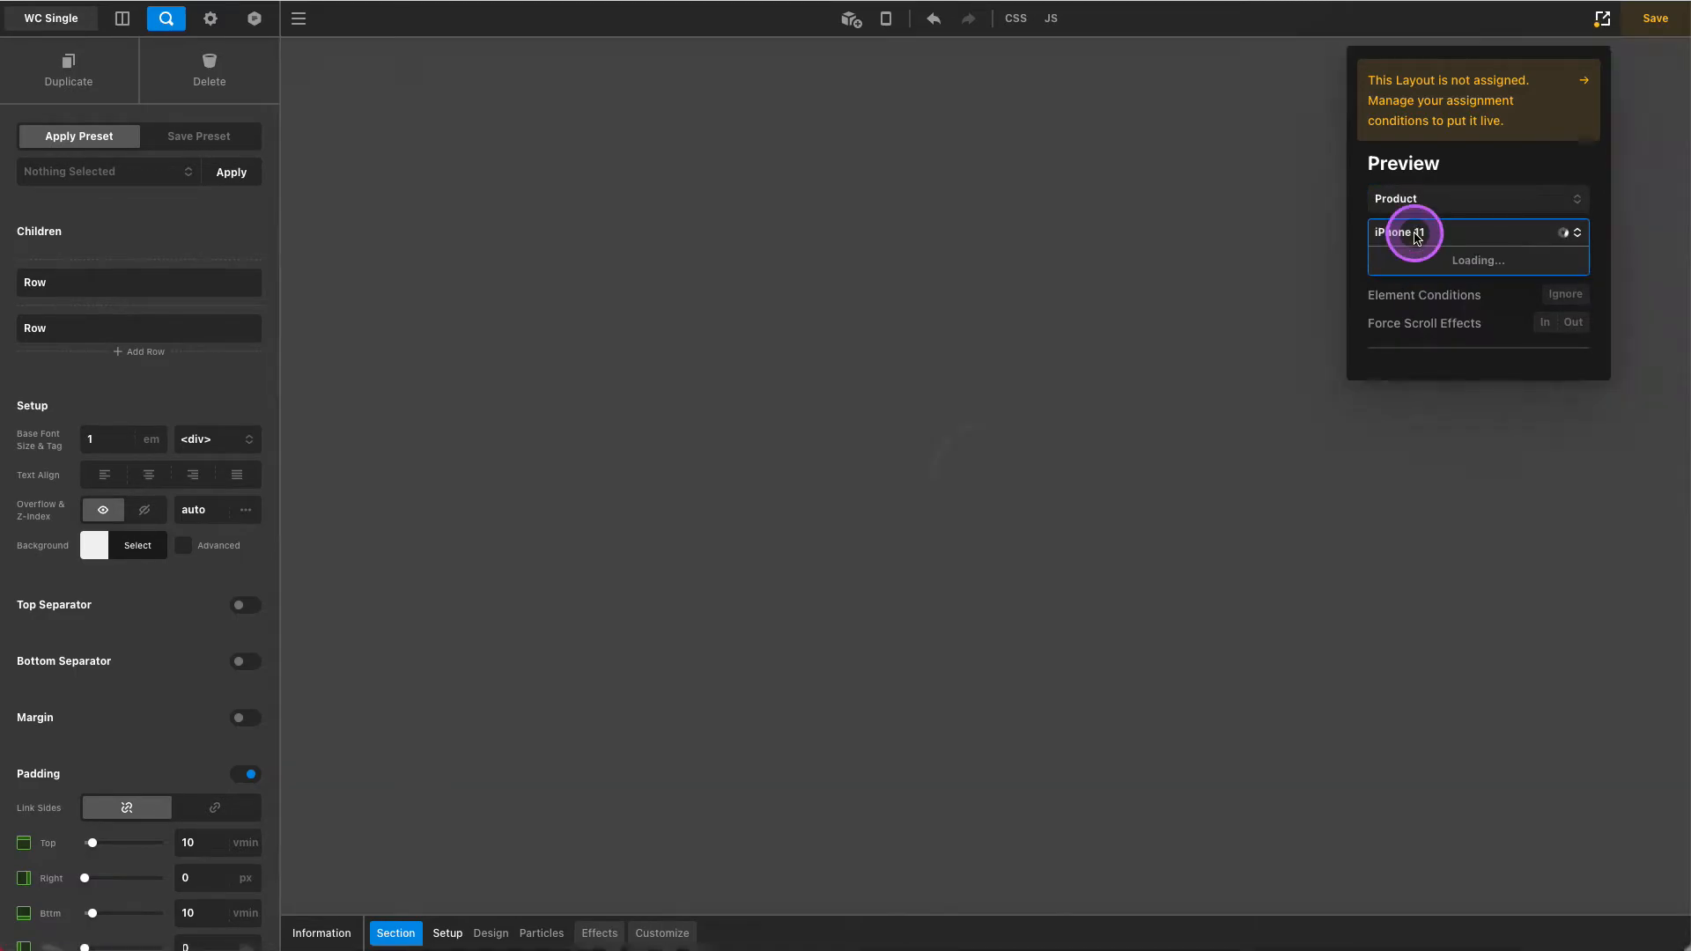
left_click(1478, 233)
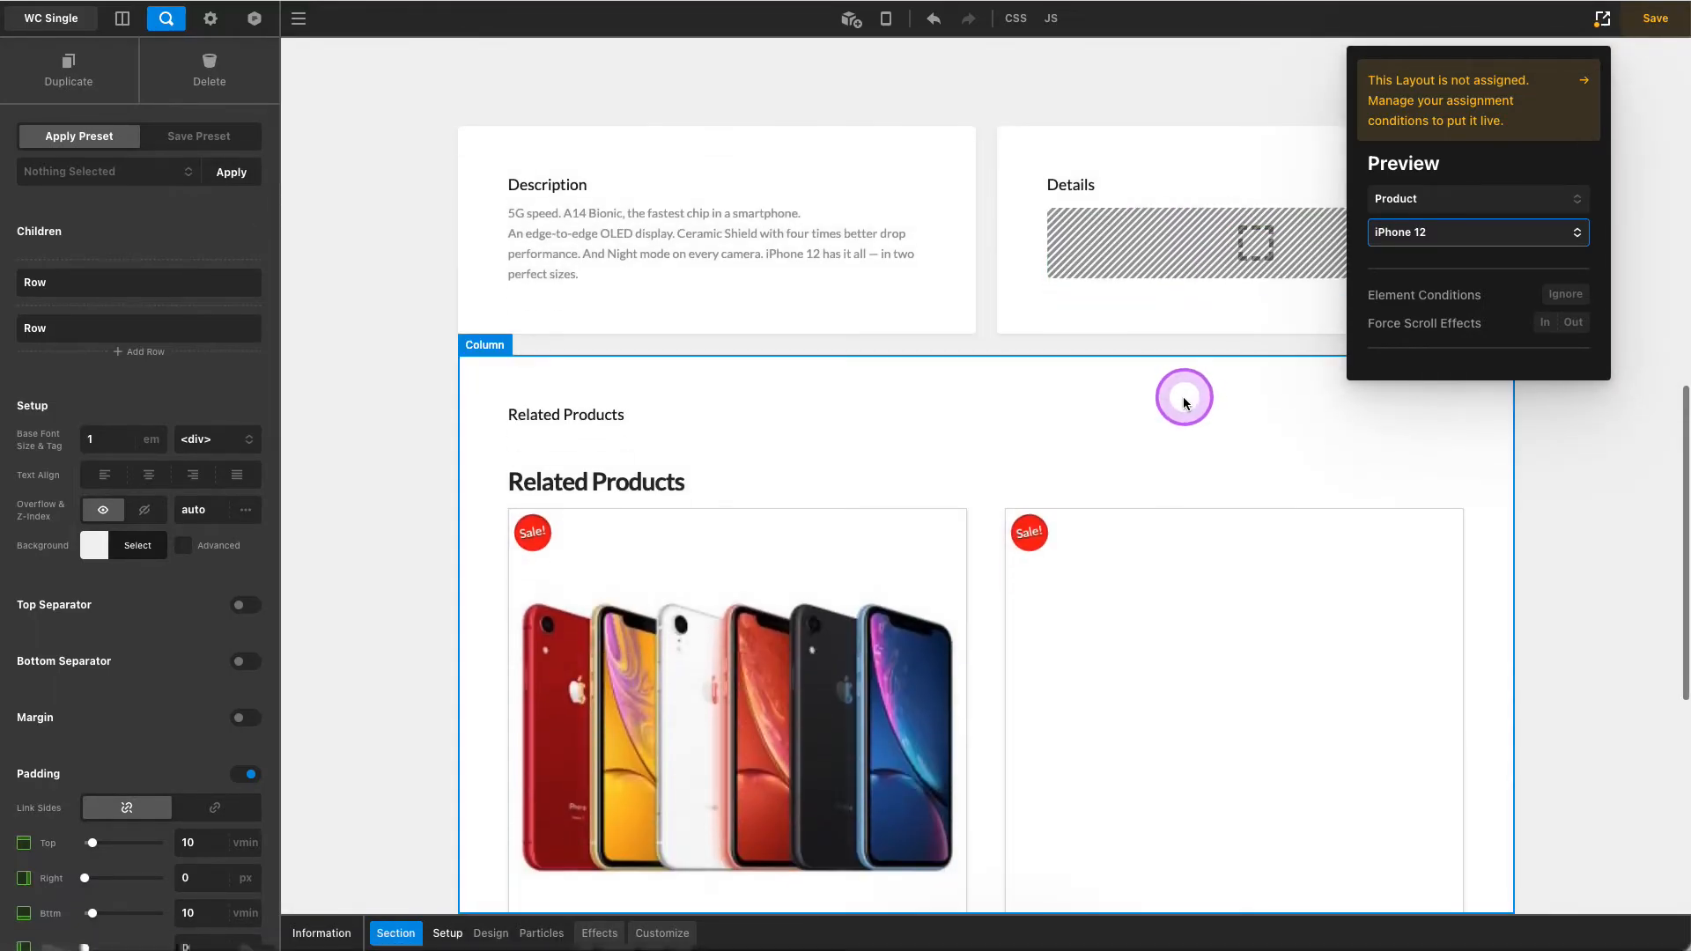
scroll("down", 3)
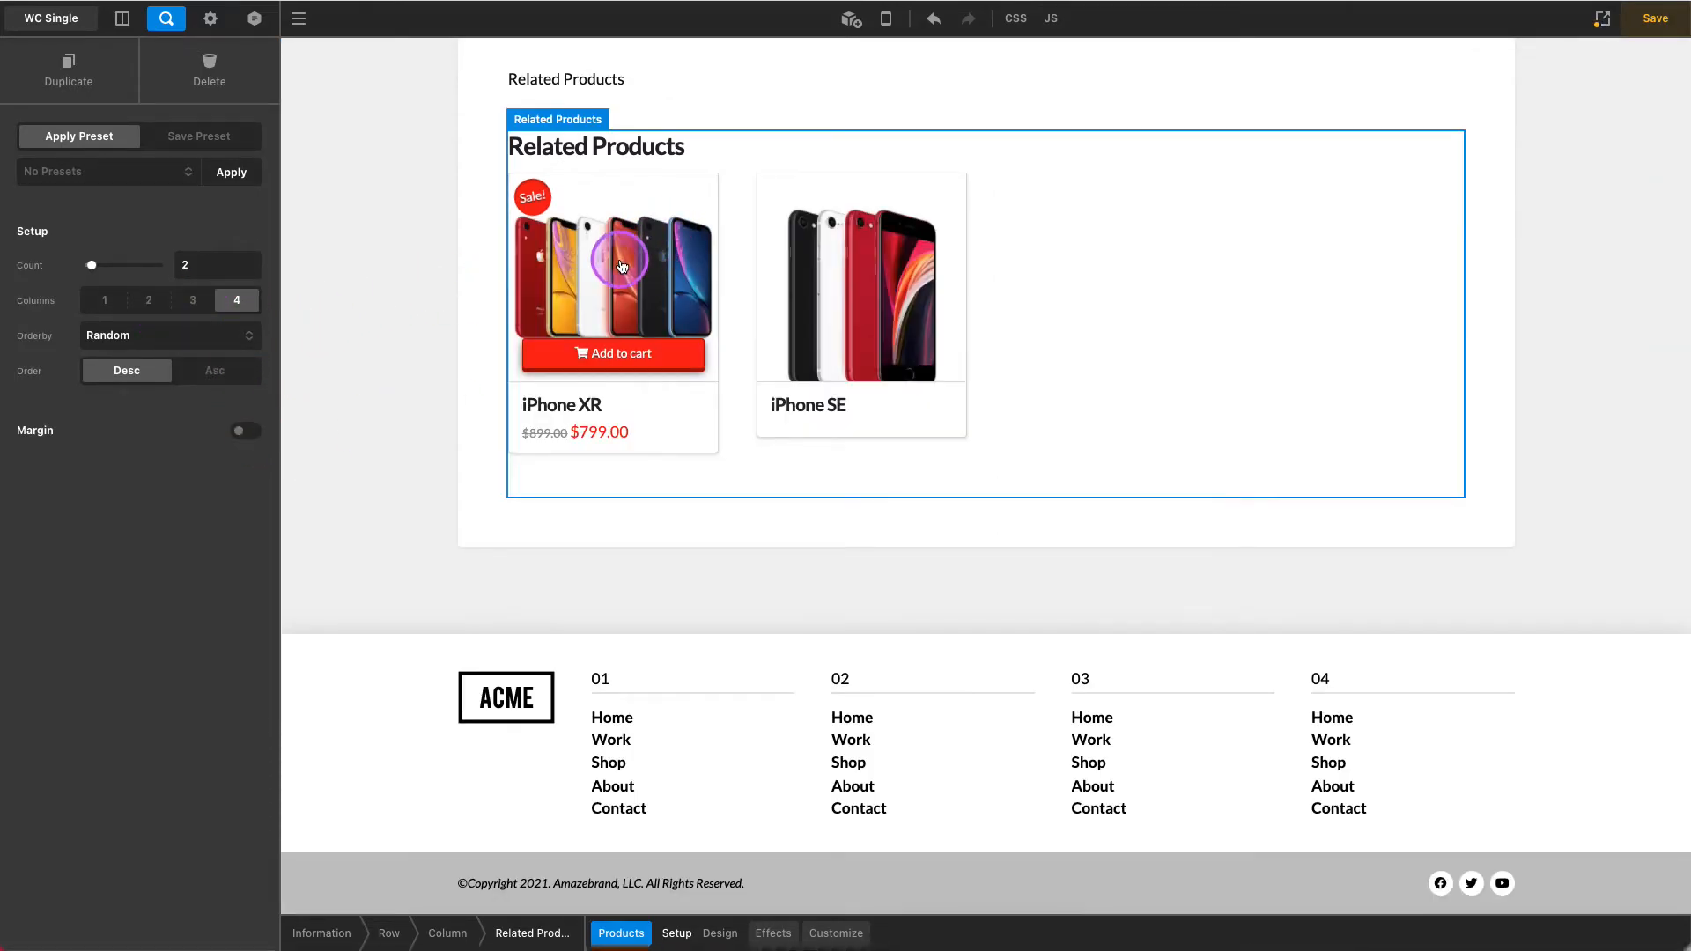
mouse_move(572, 444)
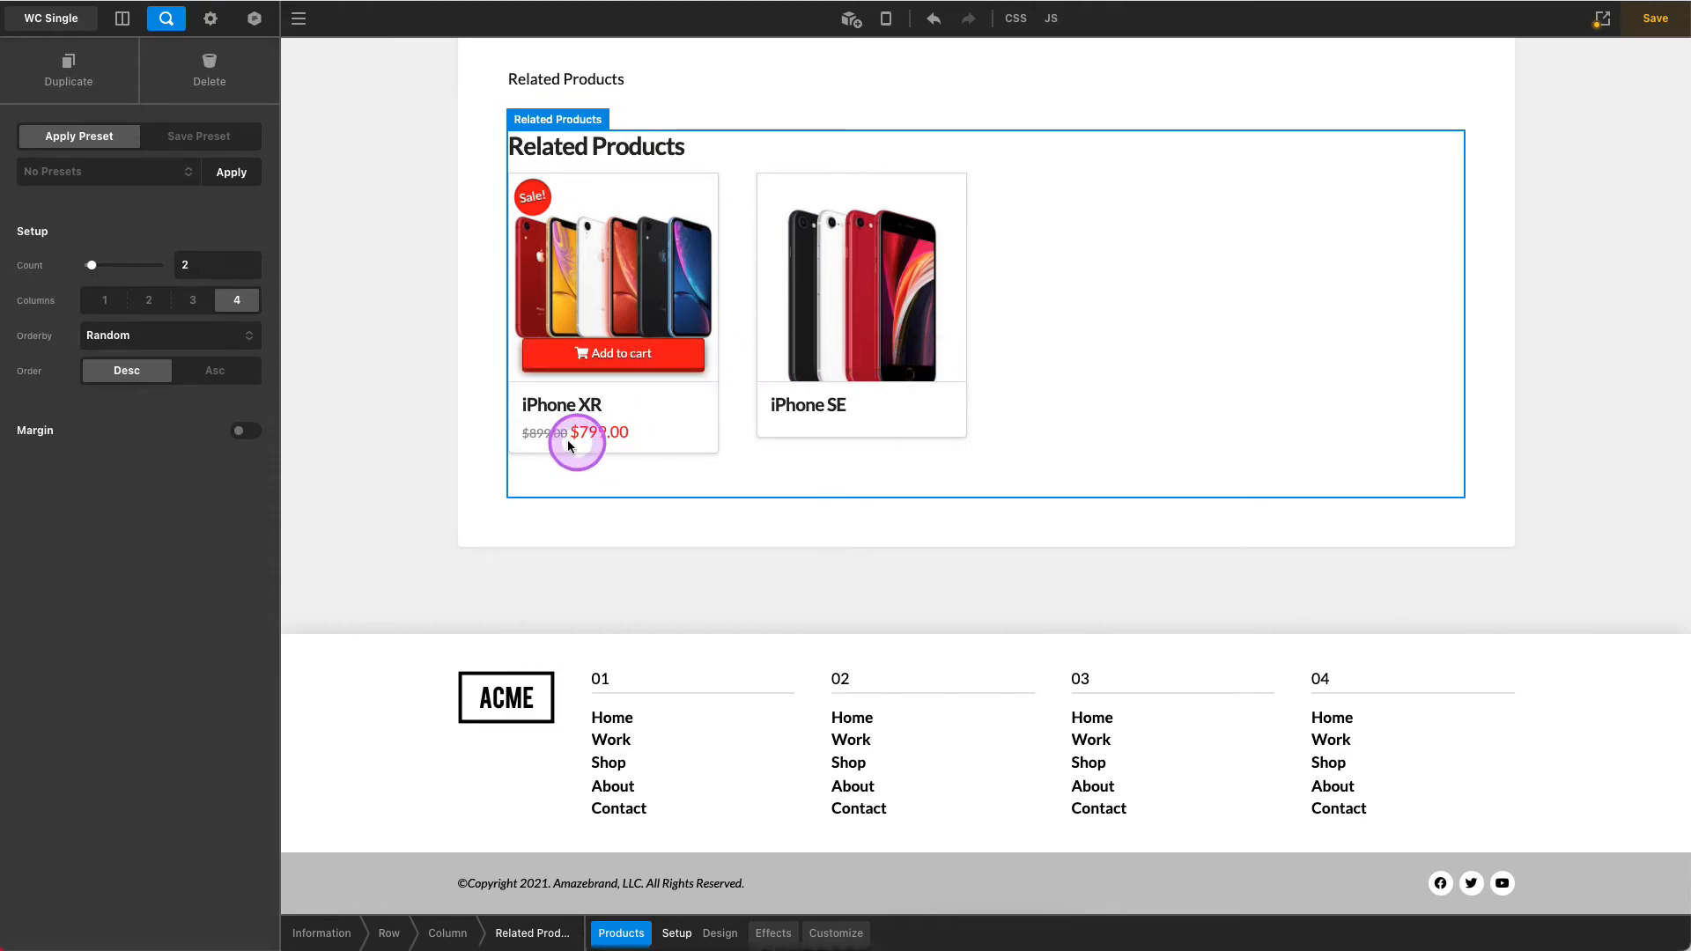
scroll("down", 3)
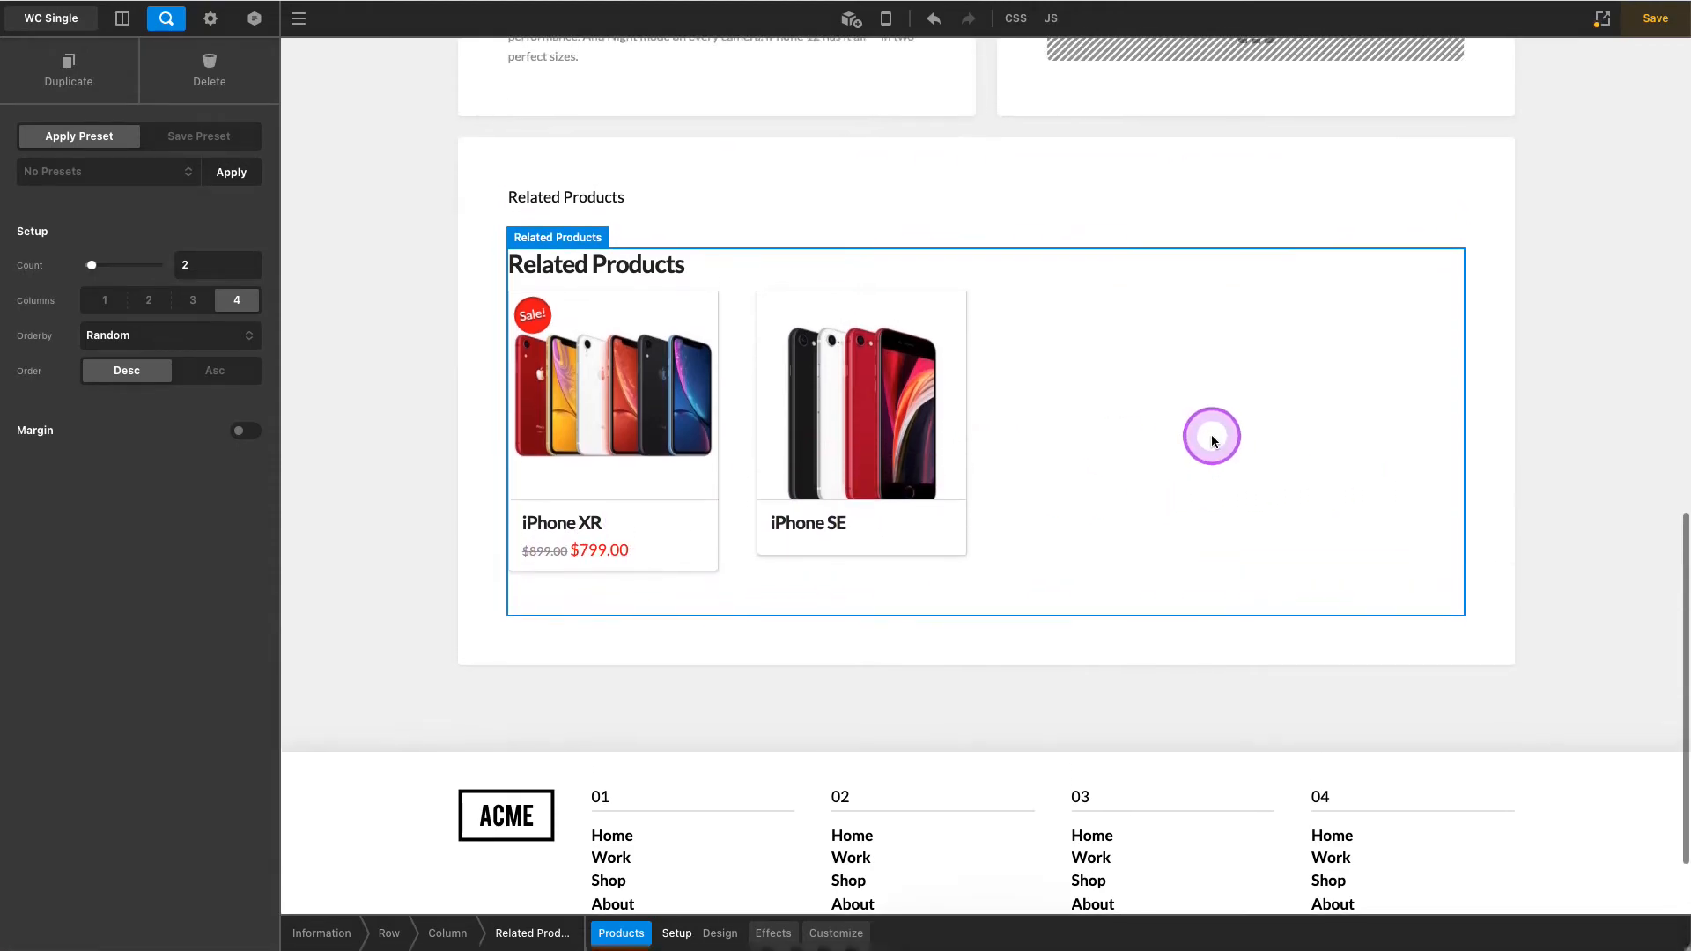
left_click(1656, 18)
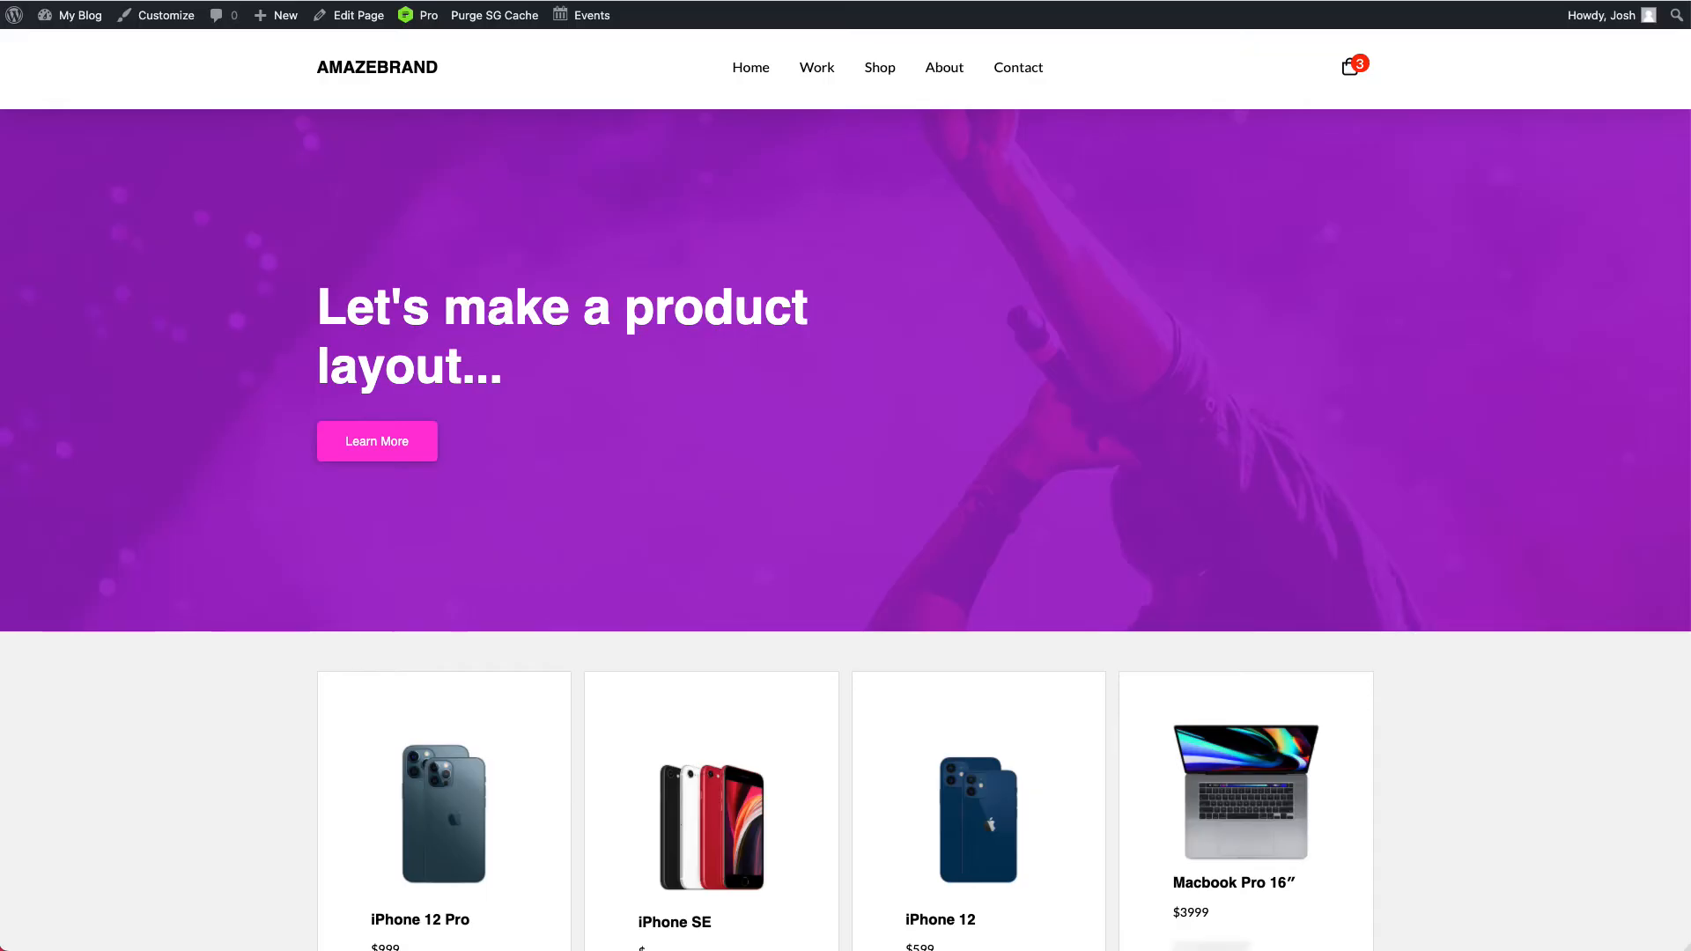
scroll("down", 3)
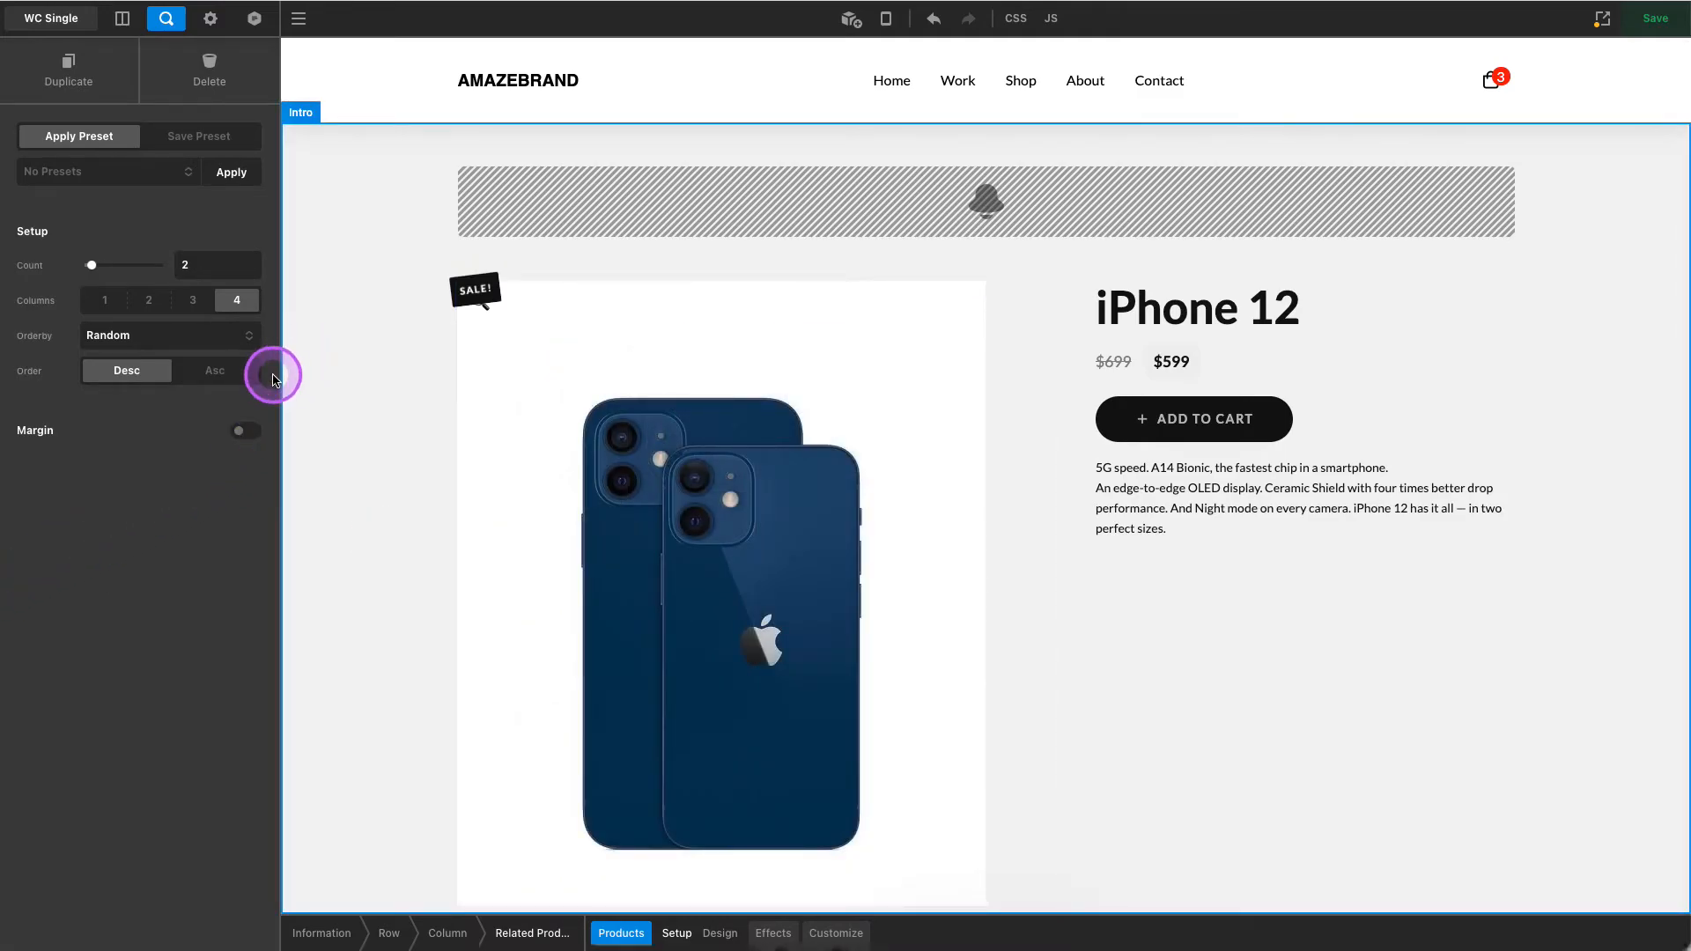
mouse_move(255, 334)
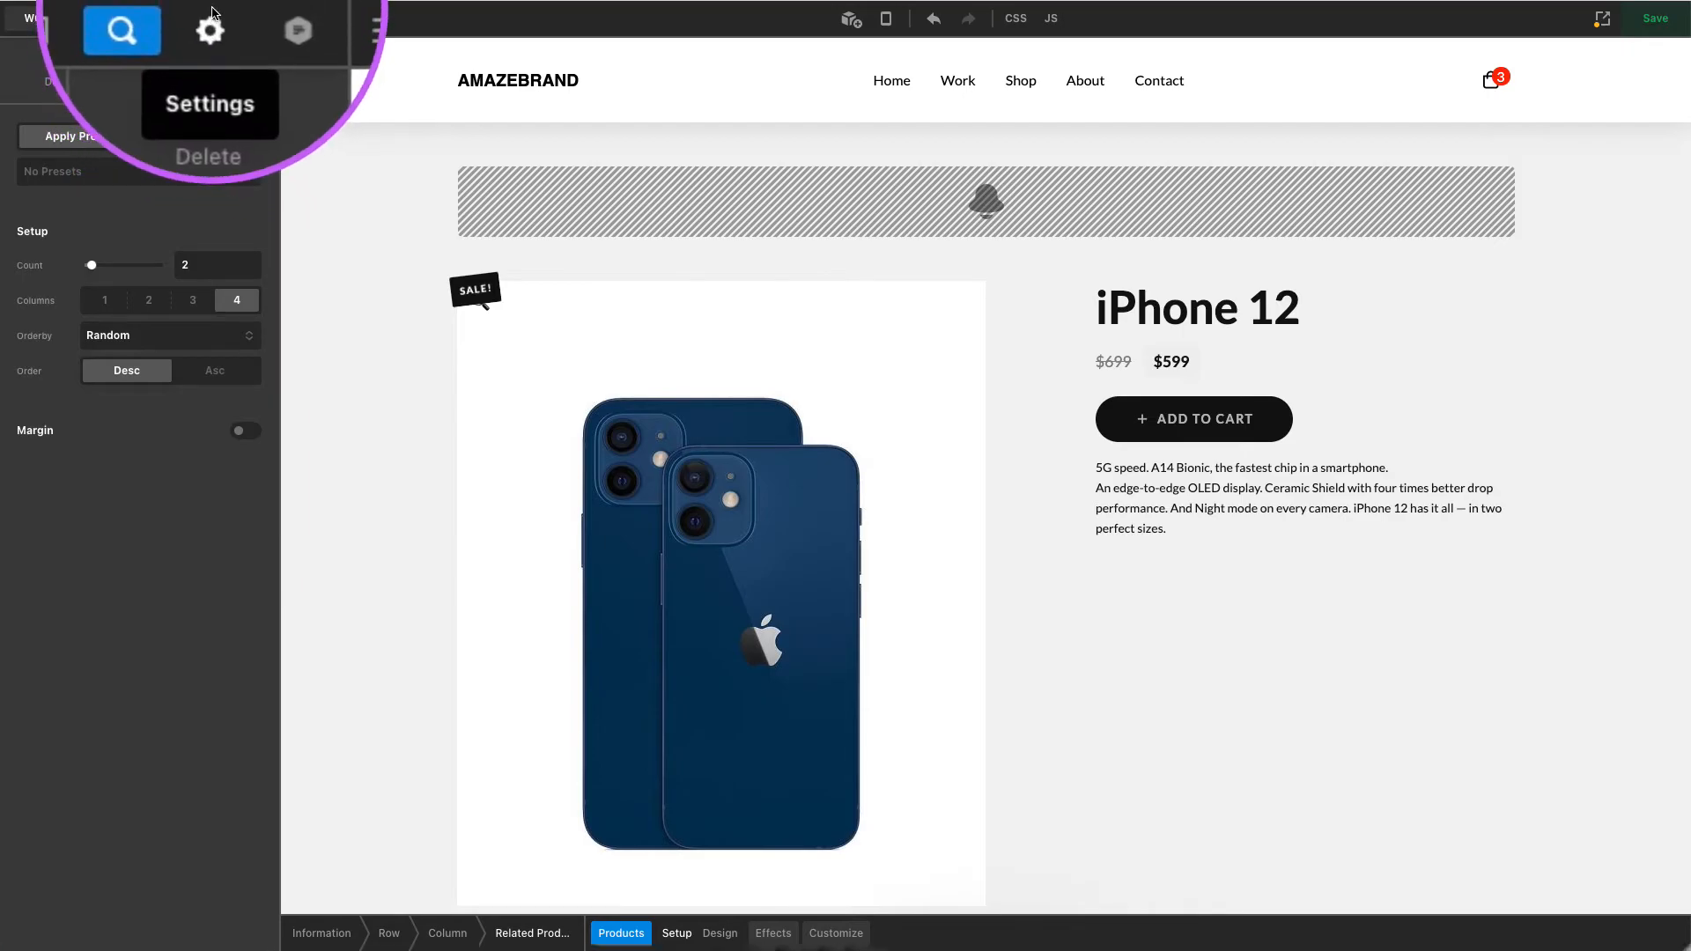
In layout settings, assign the iPhone Layout to All Products, leaving priority at 0
left_click(210, 30)
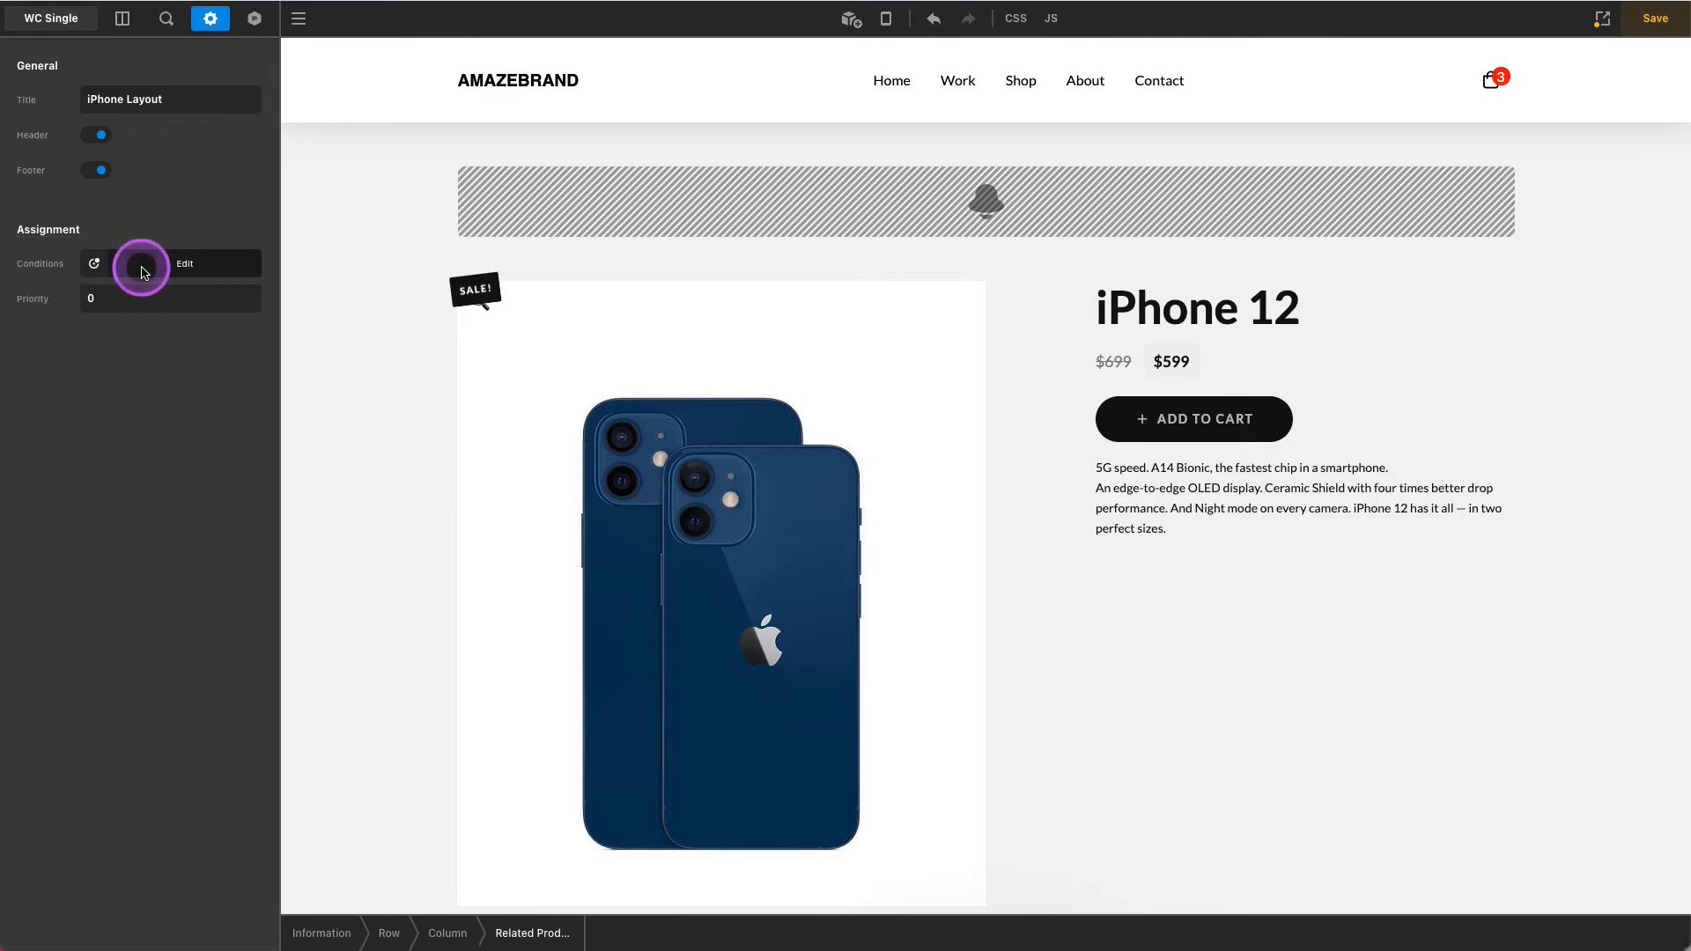
left_click(185, 264)
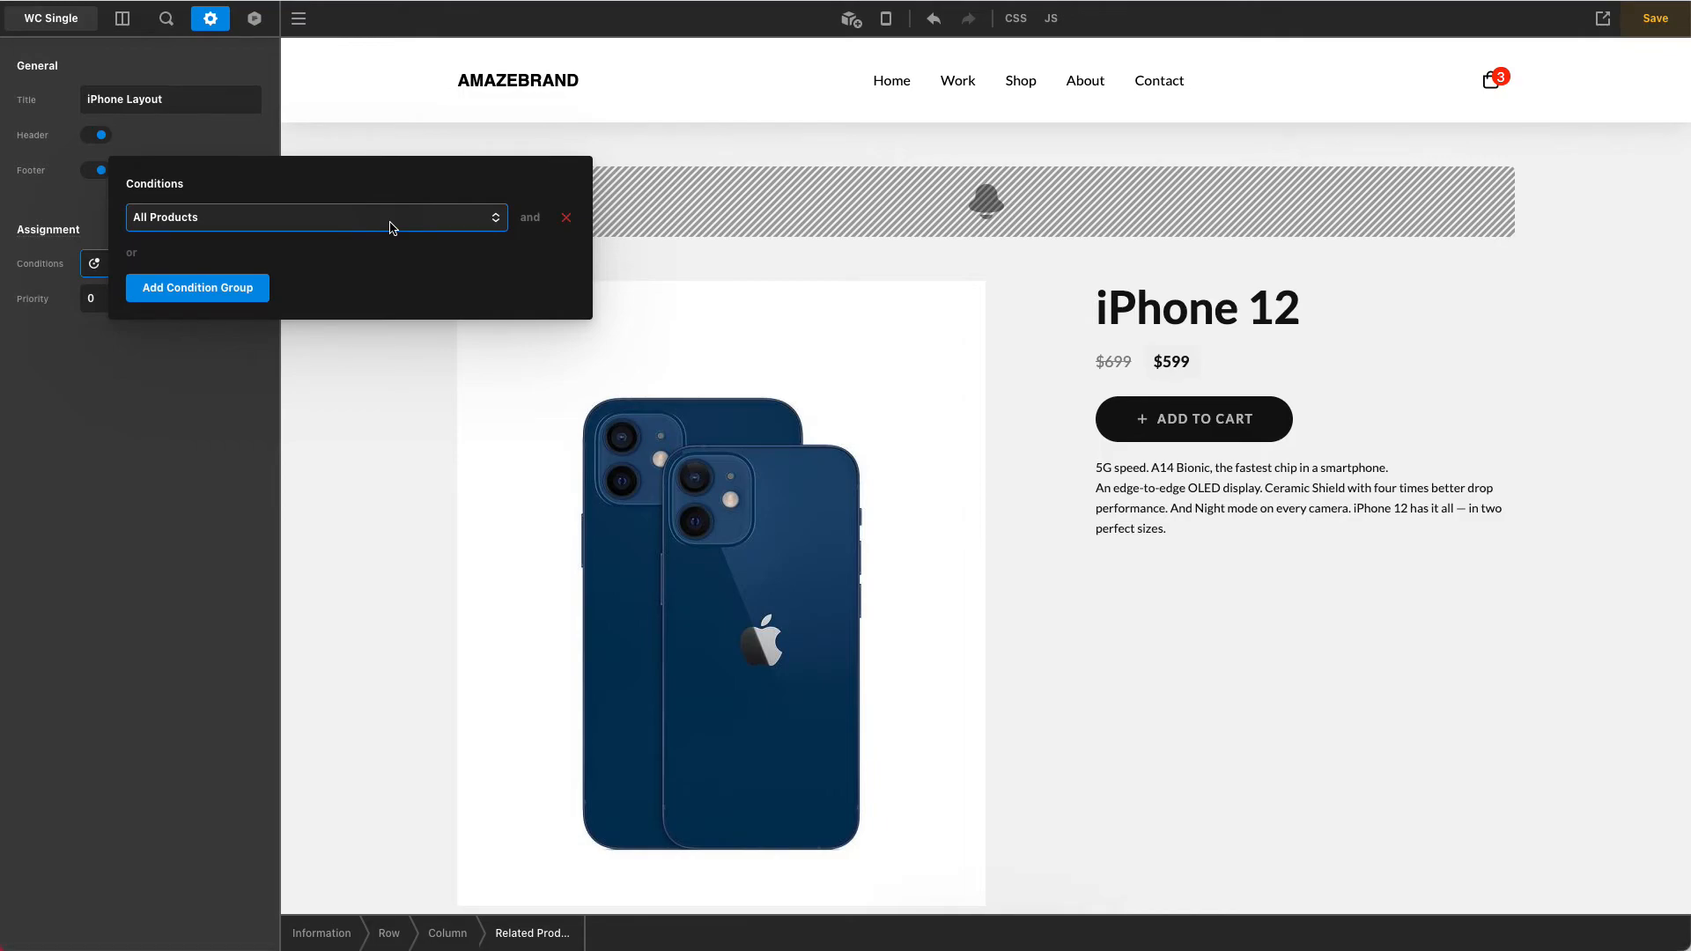
left_click(313, 217)
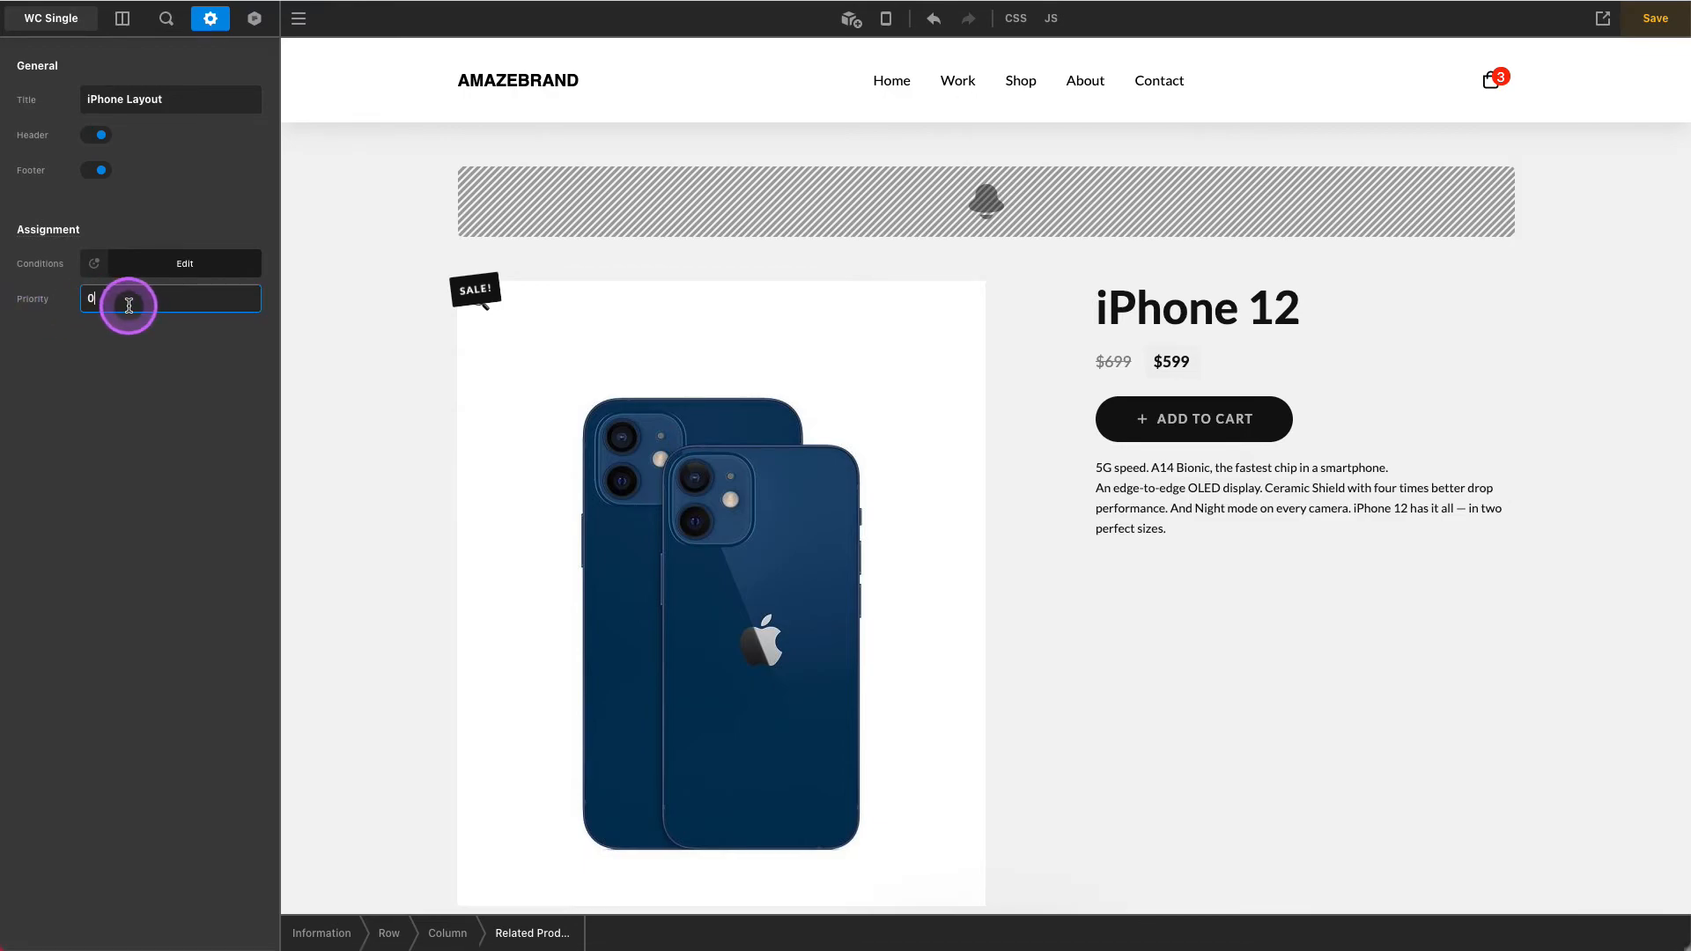
mouse_move(95, 375)
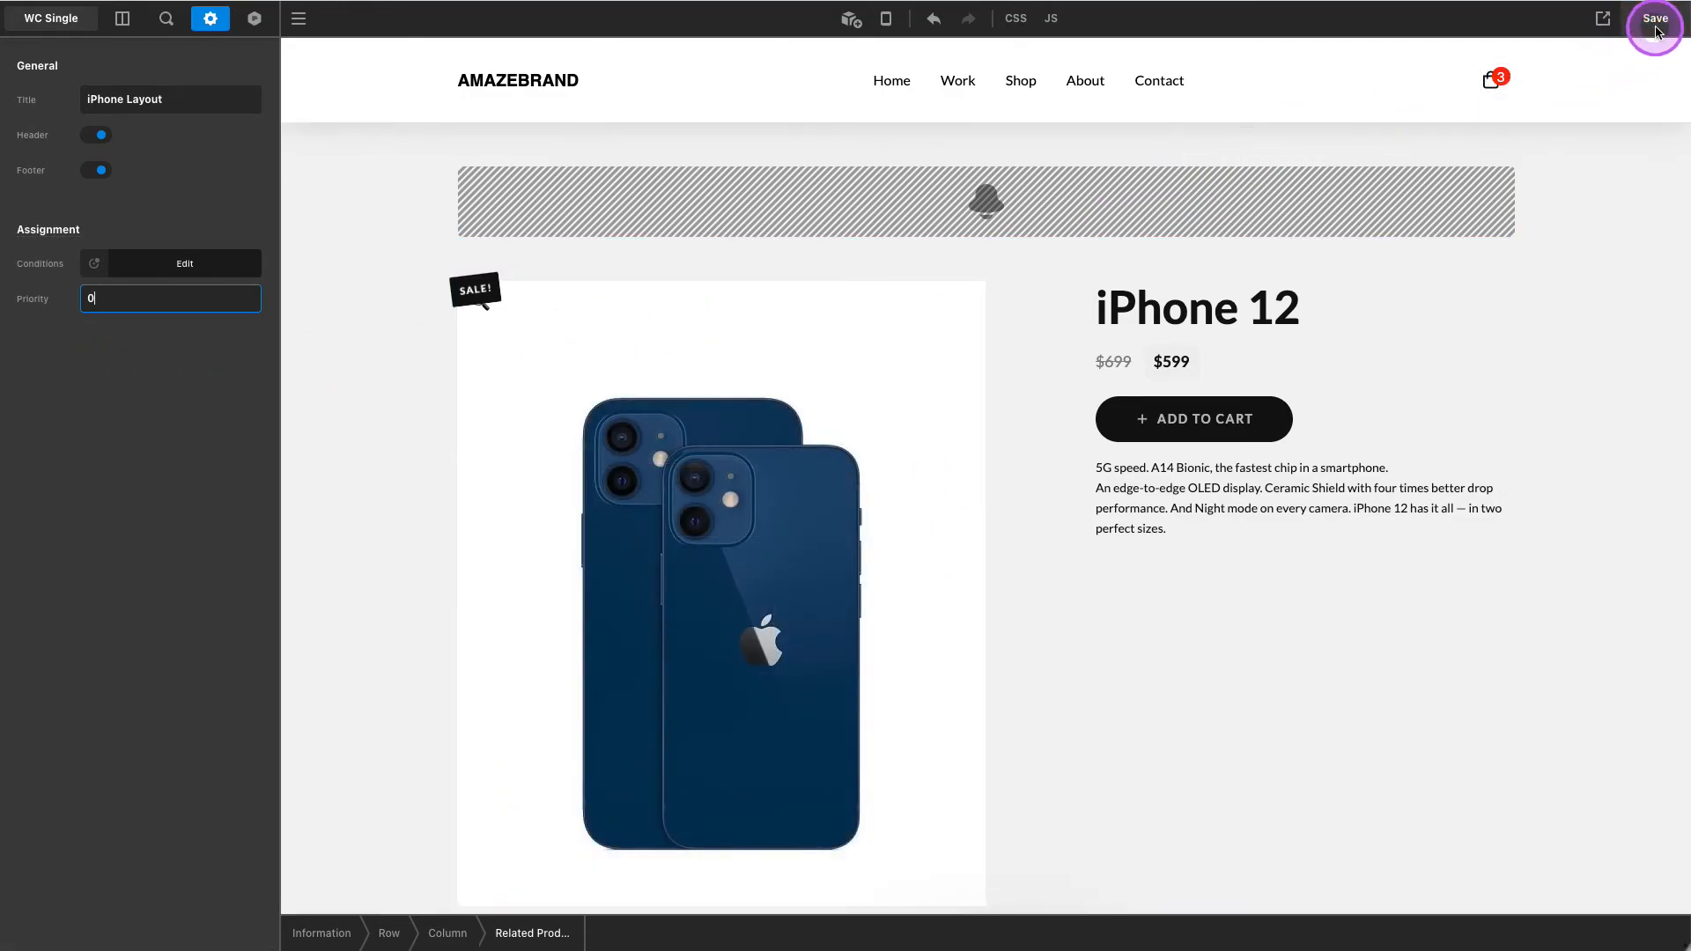
Save the layout, then view the iPhone 12 product live from Products > All Products
left_click(1654, 18)
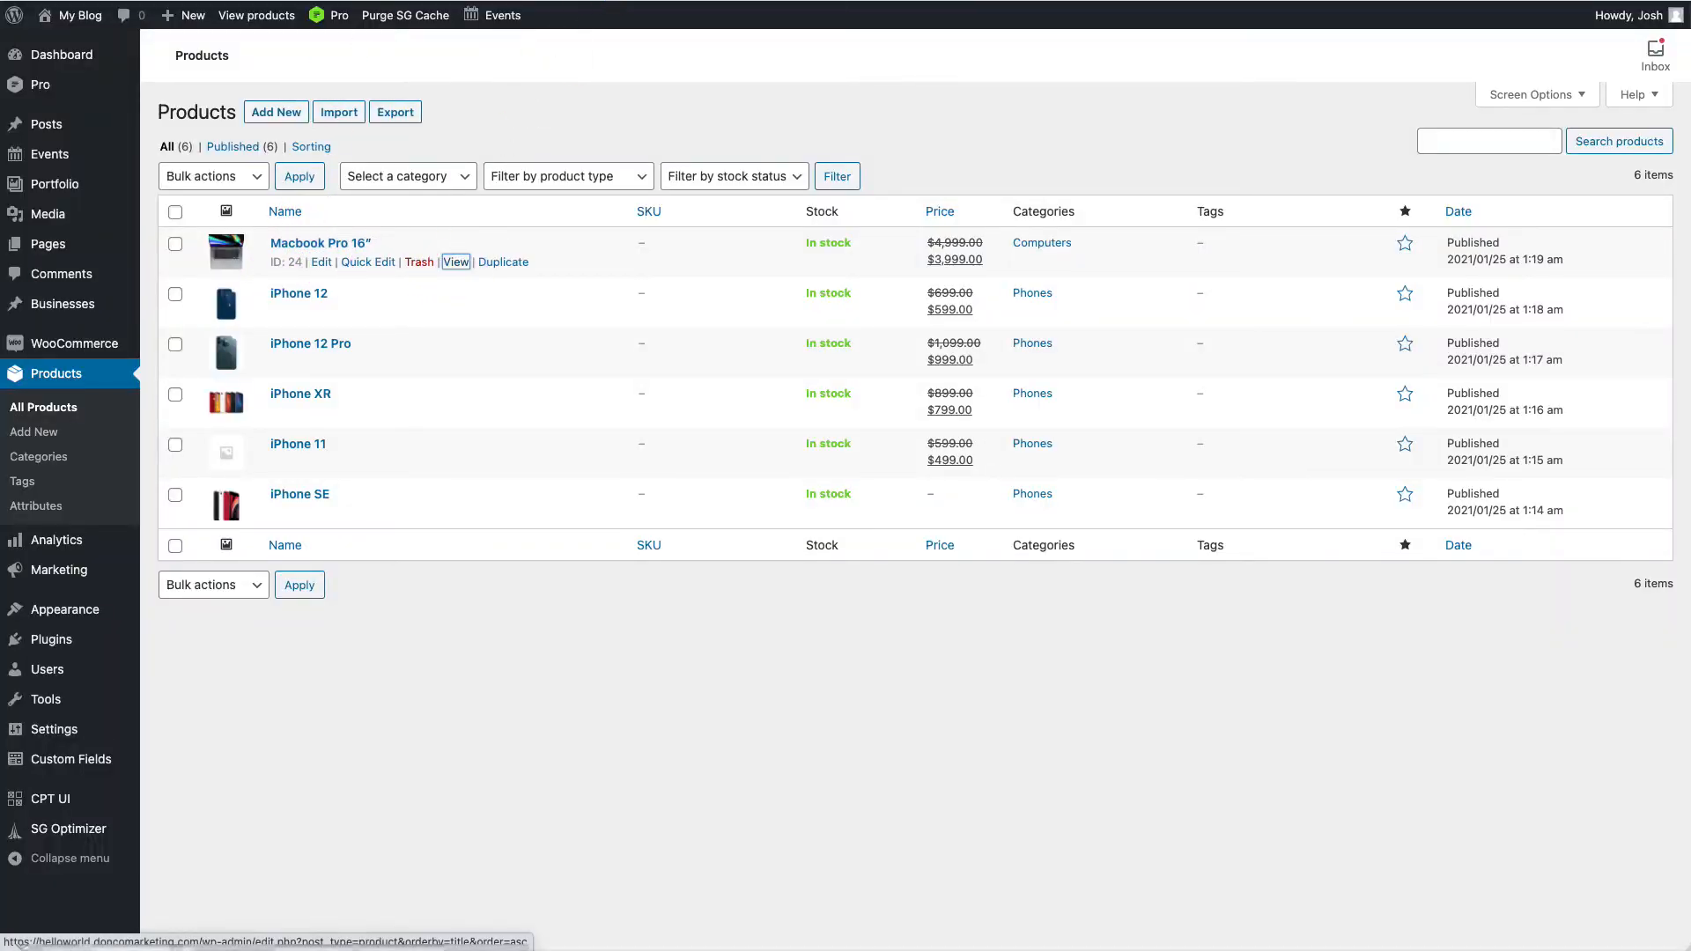
left_click(454, 262)
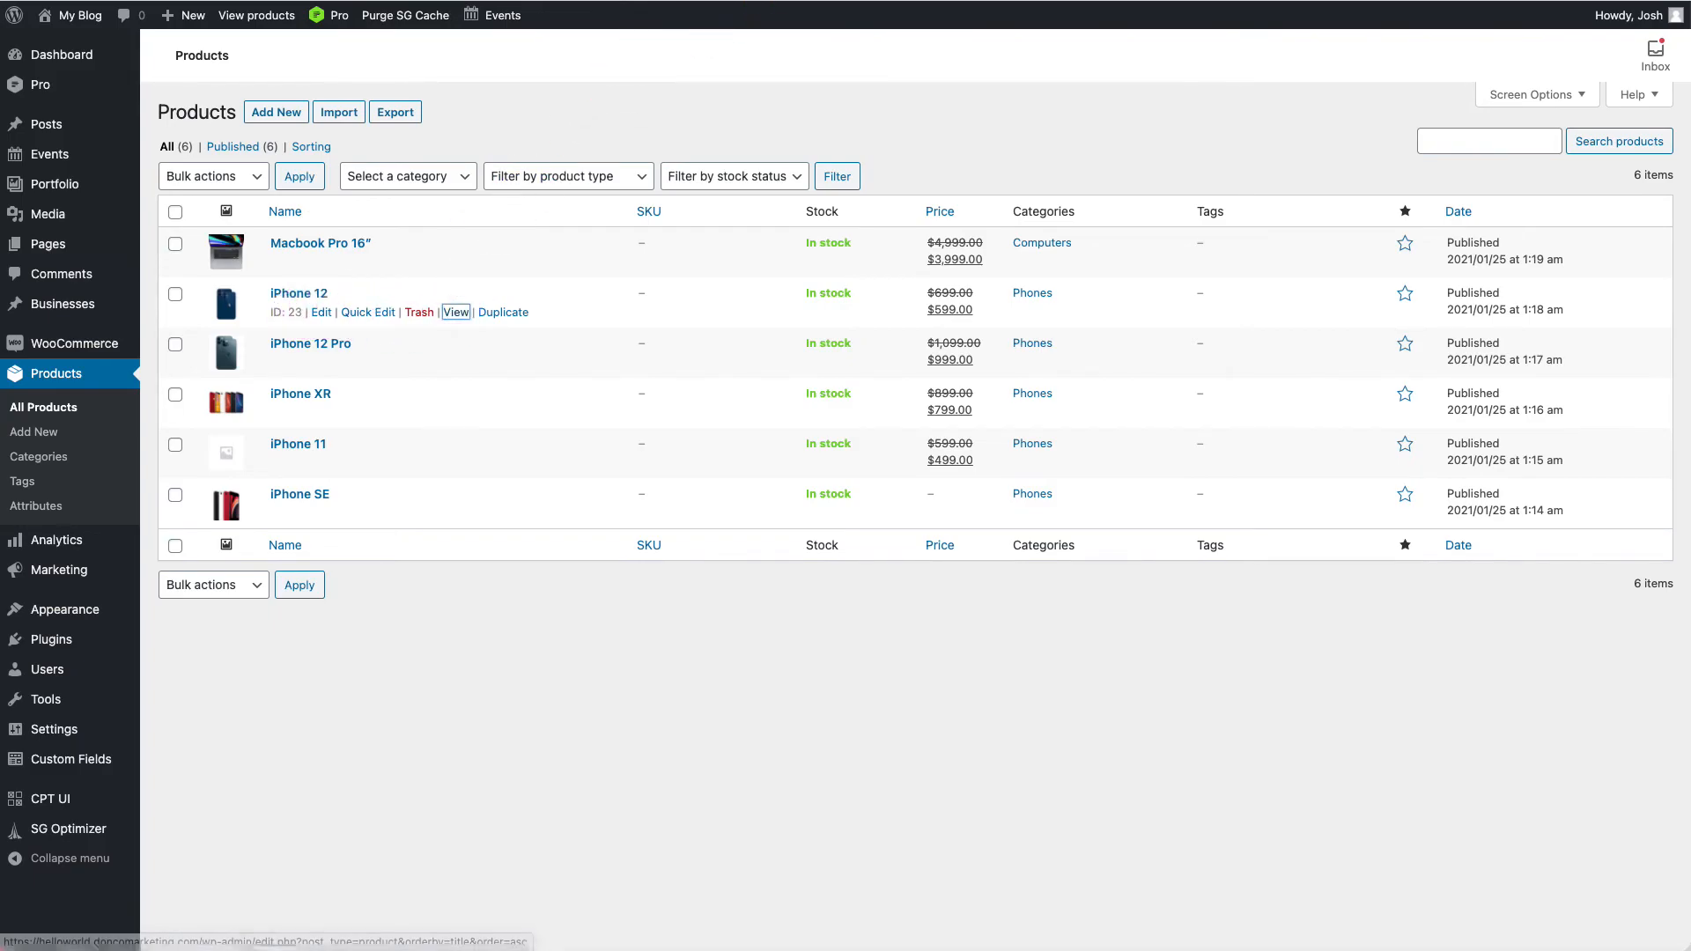
left_click(454, 314)
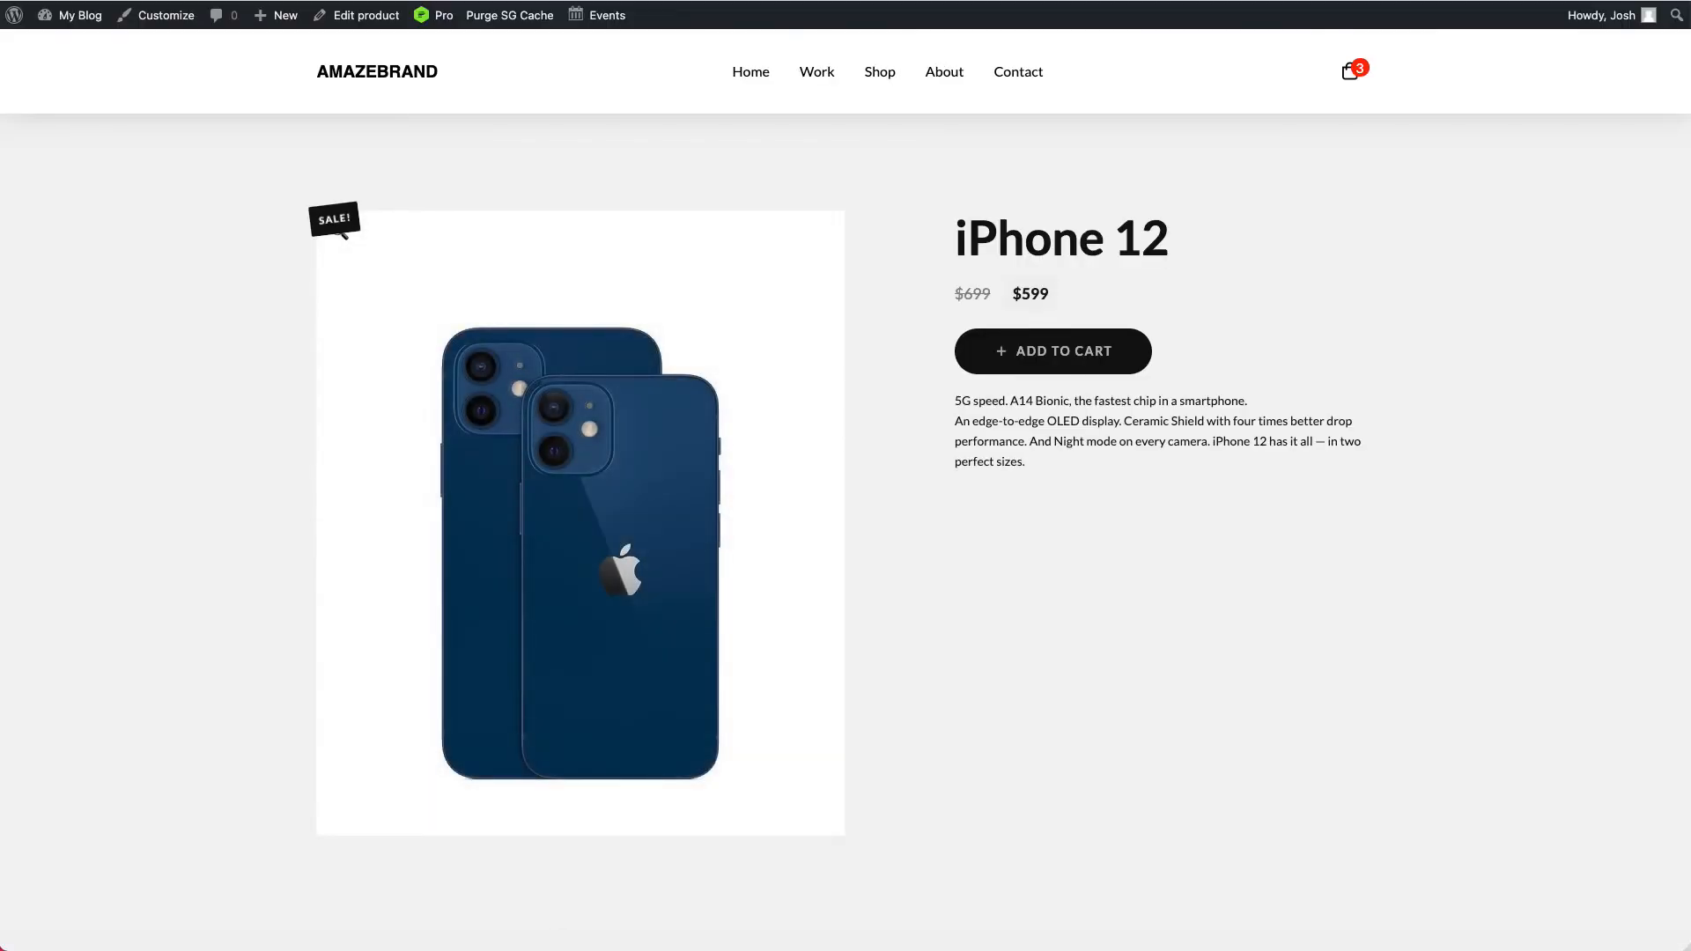
scroll("down", 3)
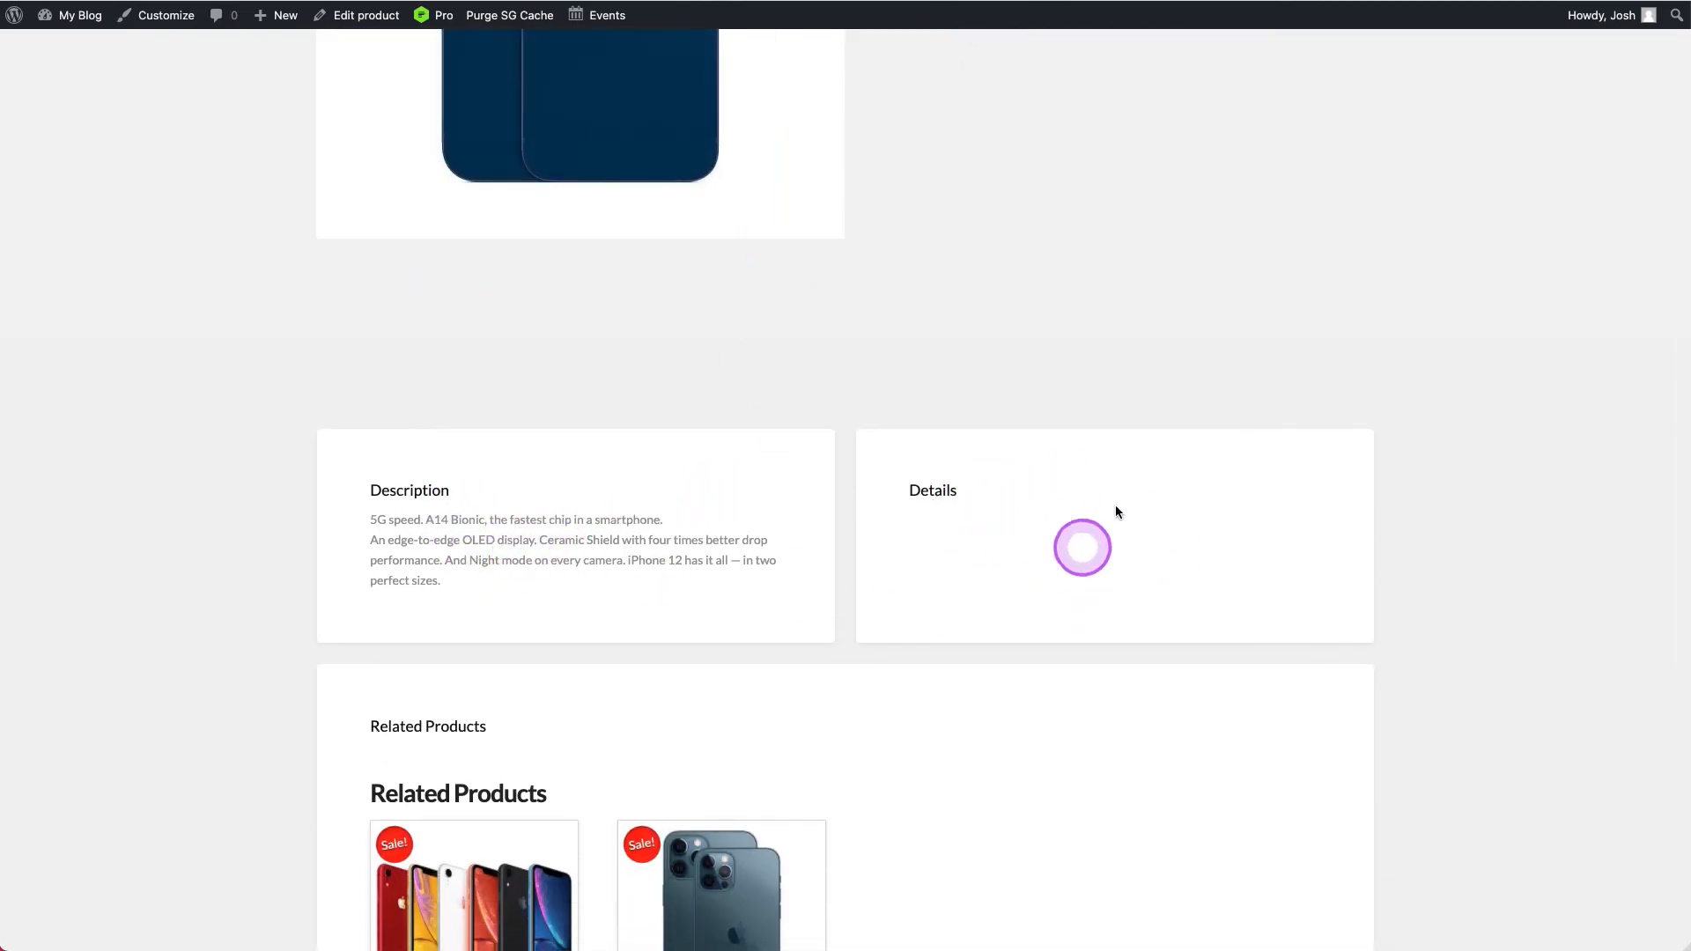
scroll("down", 3)
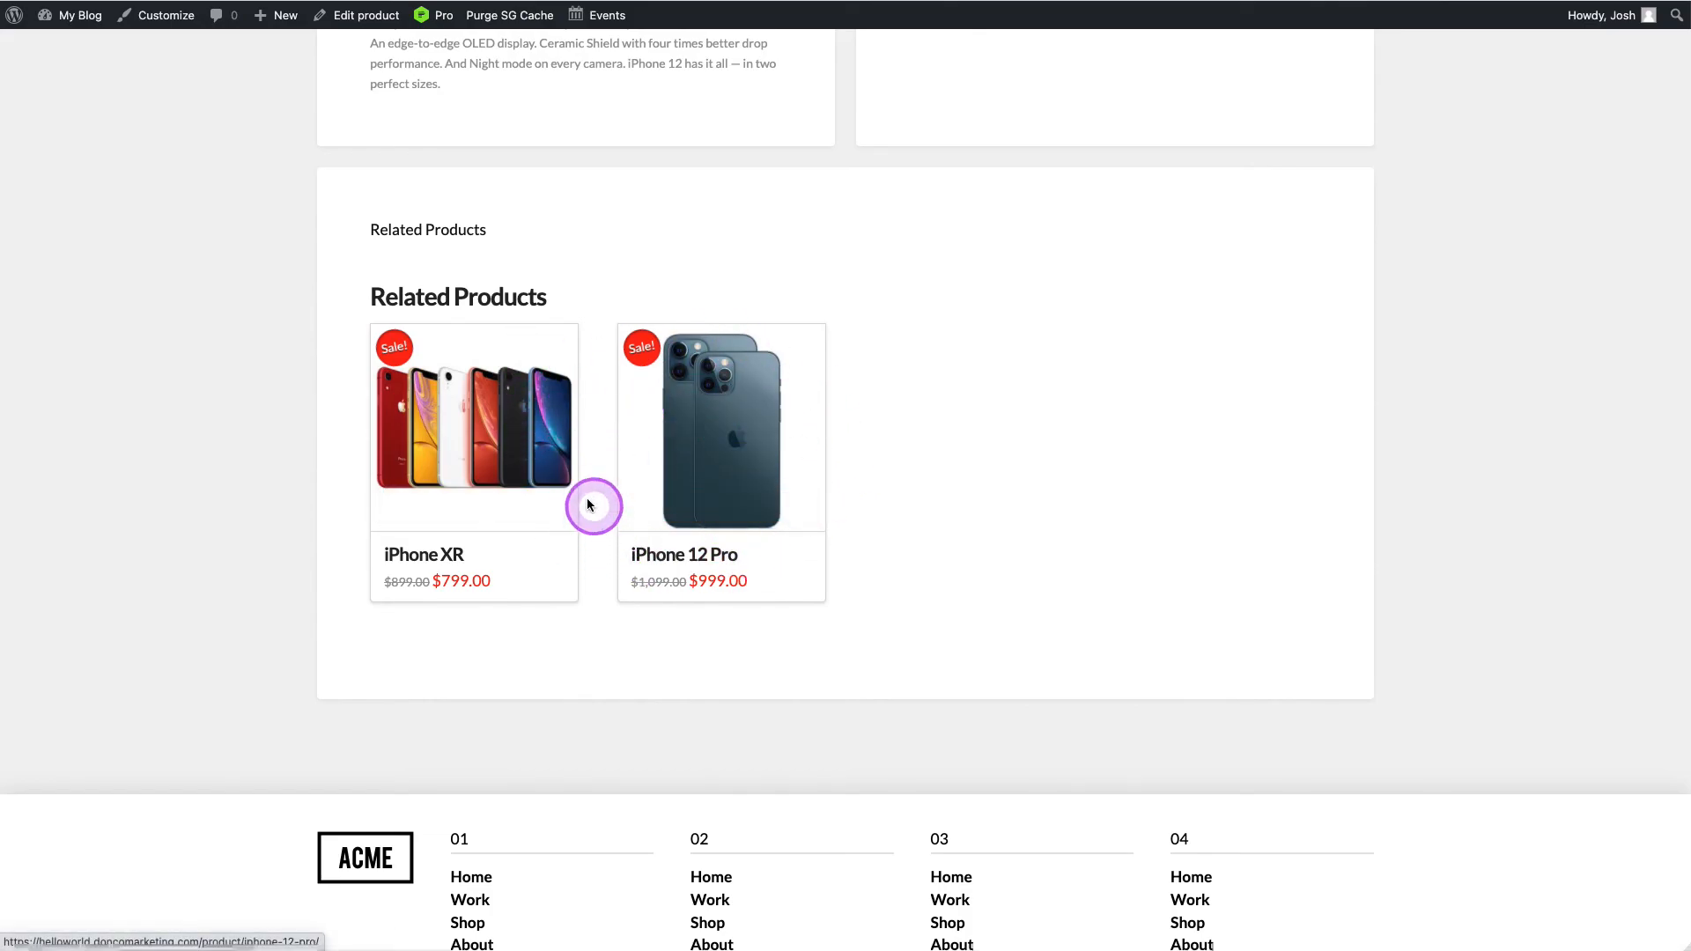
mouse_move(601, 476)
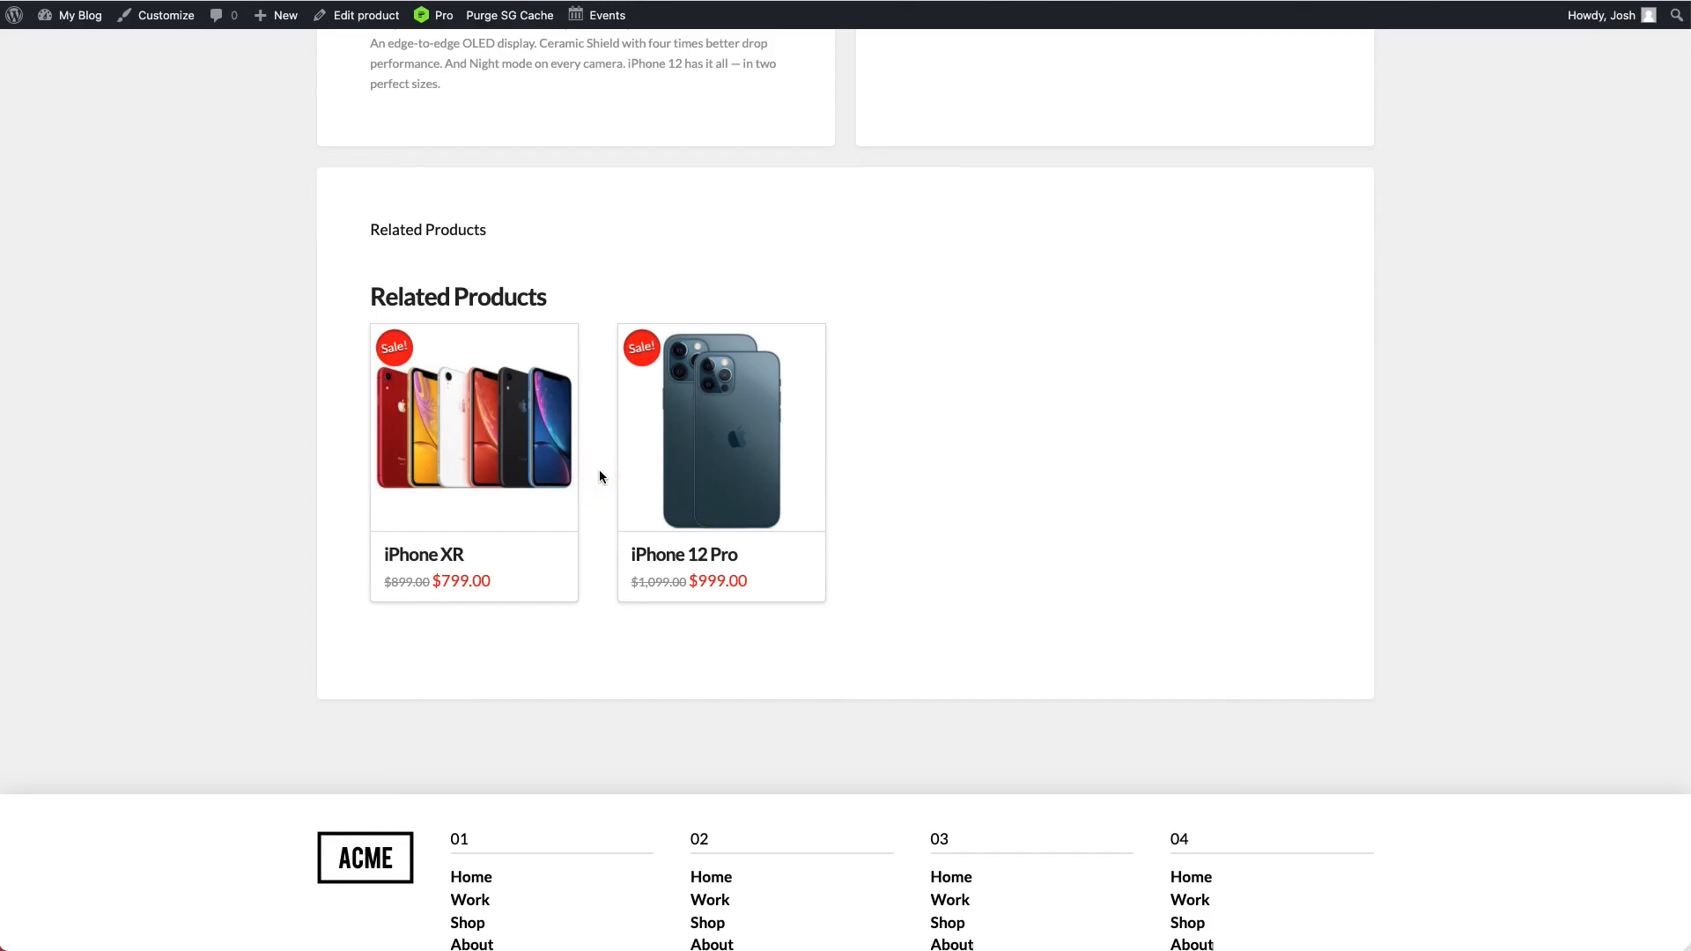
mouse_move(481, 356)
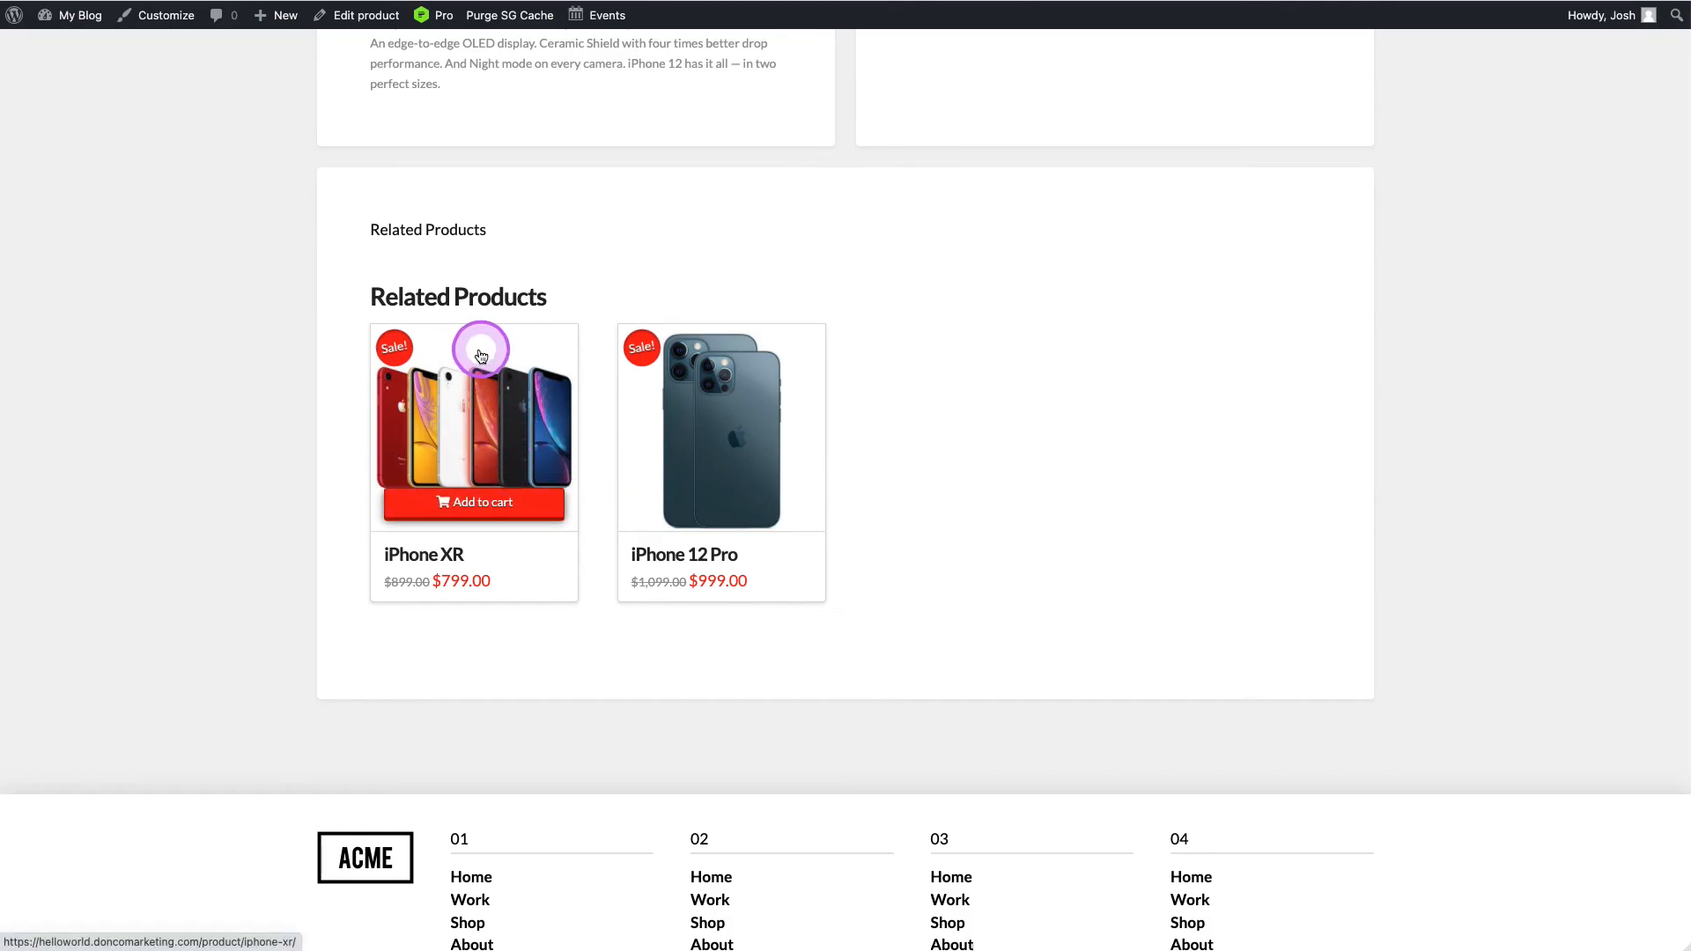